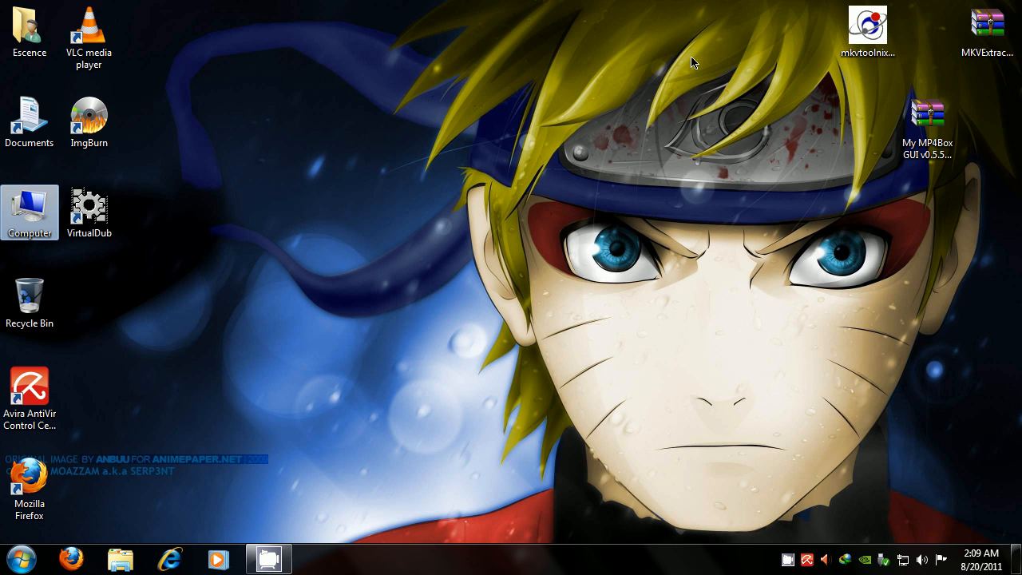
pyautogui.moveTo(657, 73)
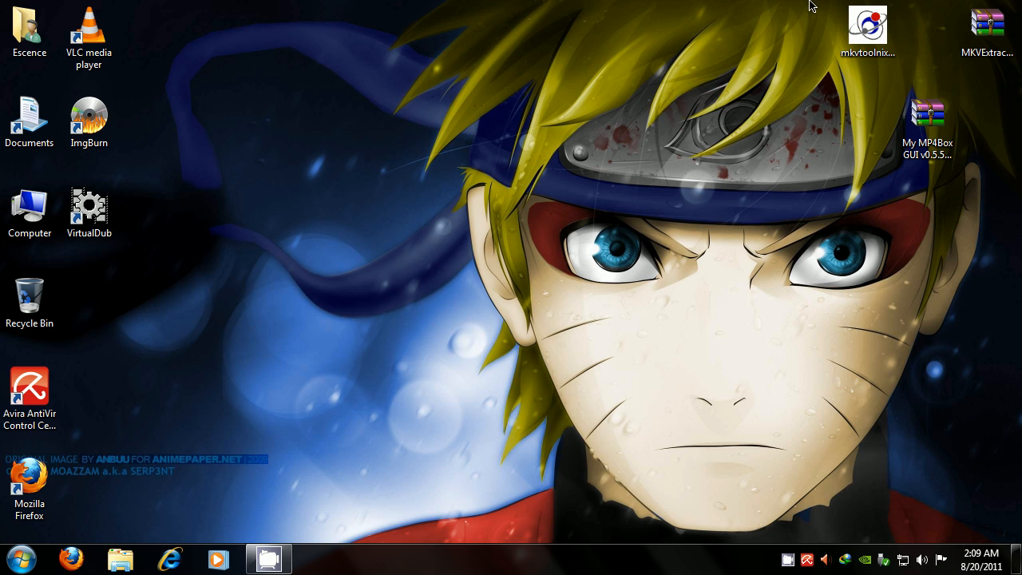
pyautogui.moveTo(836, 10)
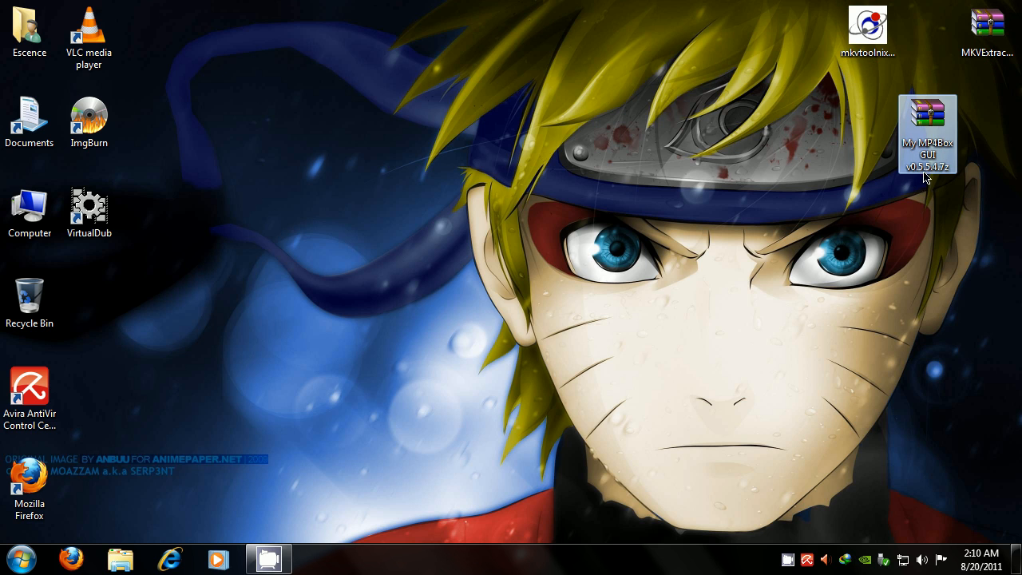
# Bring Firefox forward on VideoHelp's MKVtoolnix 4.9.1 download page.
pyautogui.click(357, 363)
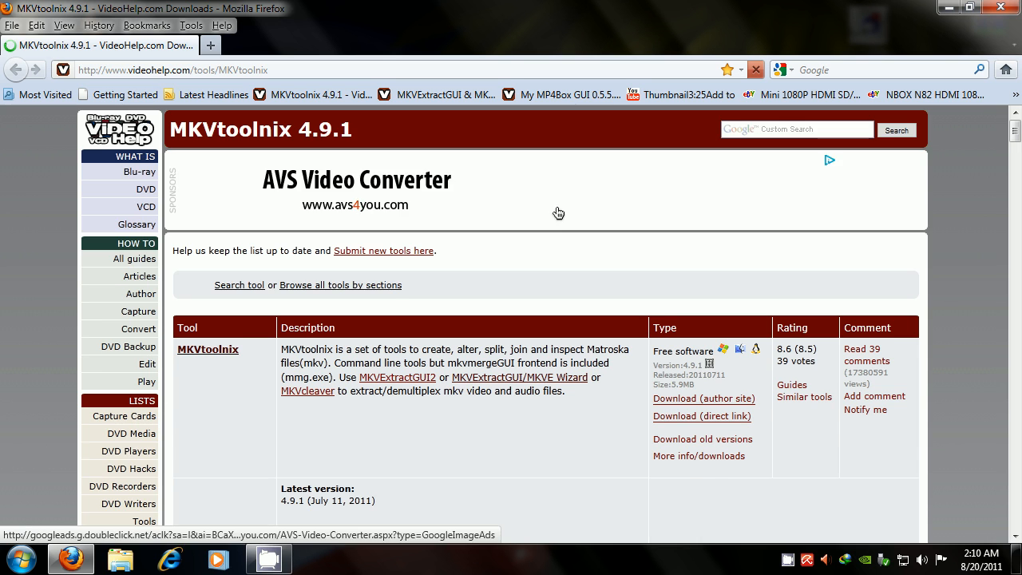
# Request the MKVtoolnix 4.9.1 mirror download twice, cancelling the IDM prompts each time.
pyautogui.scroll(-3)
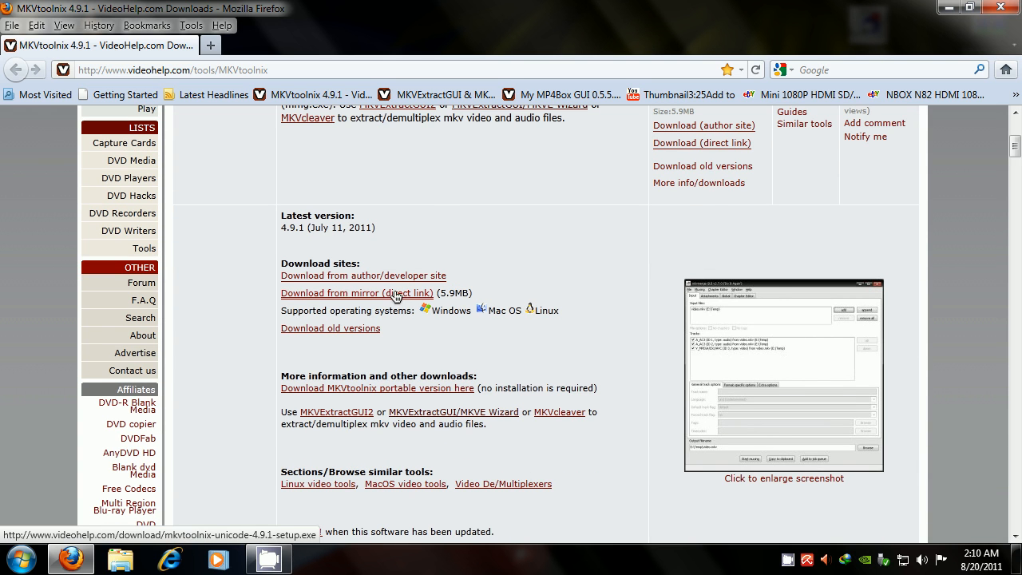
pyautogui.click(356, 293)
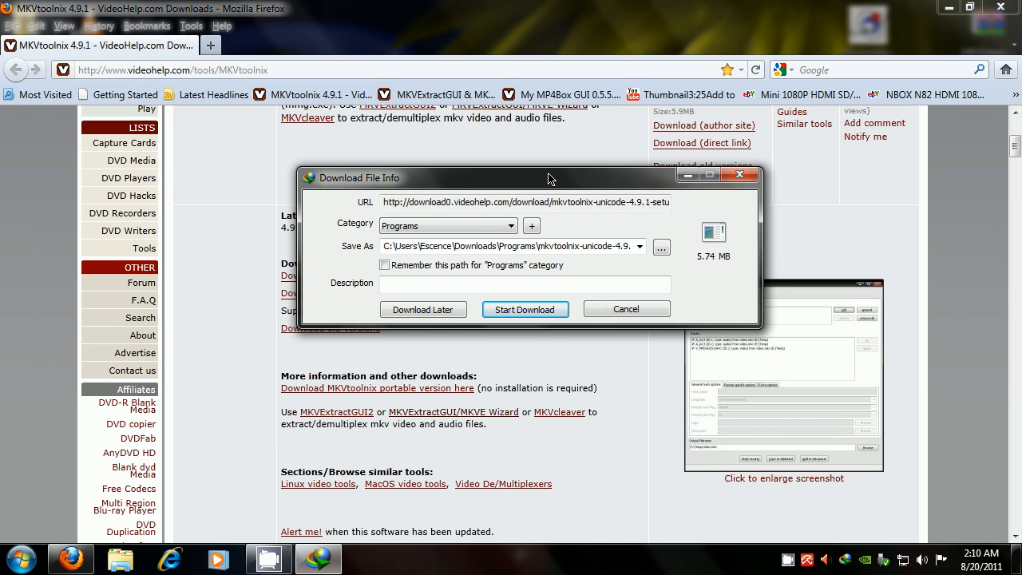
pyautogui.click(626, 309)
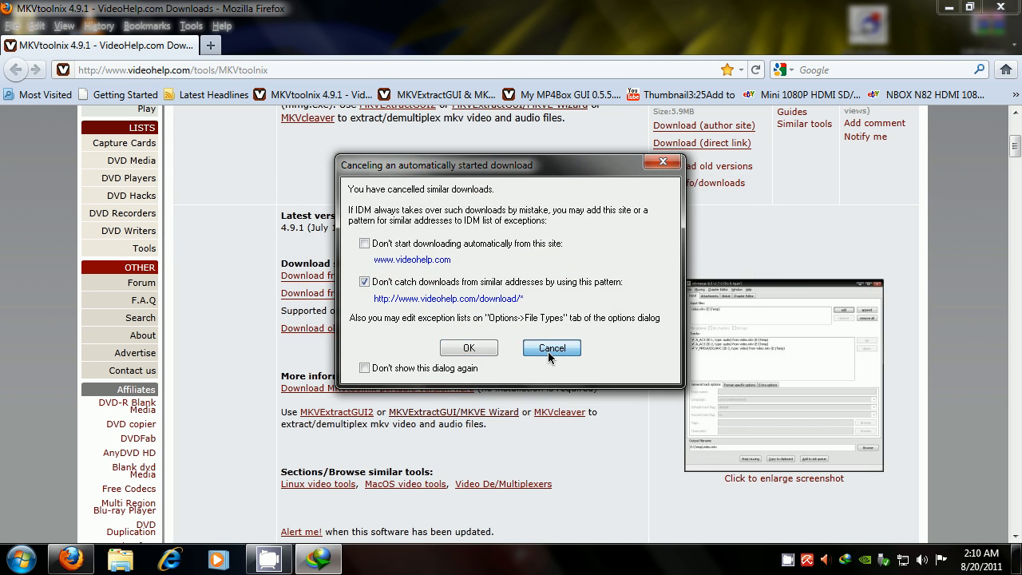
pyautogui.click(550, 348)
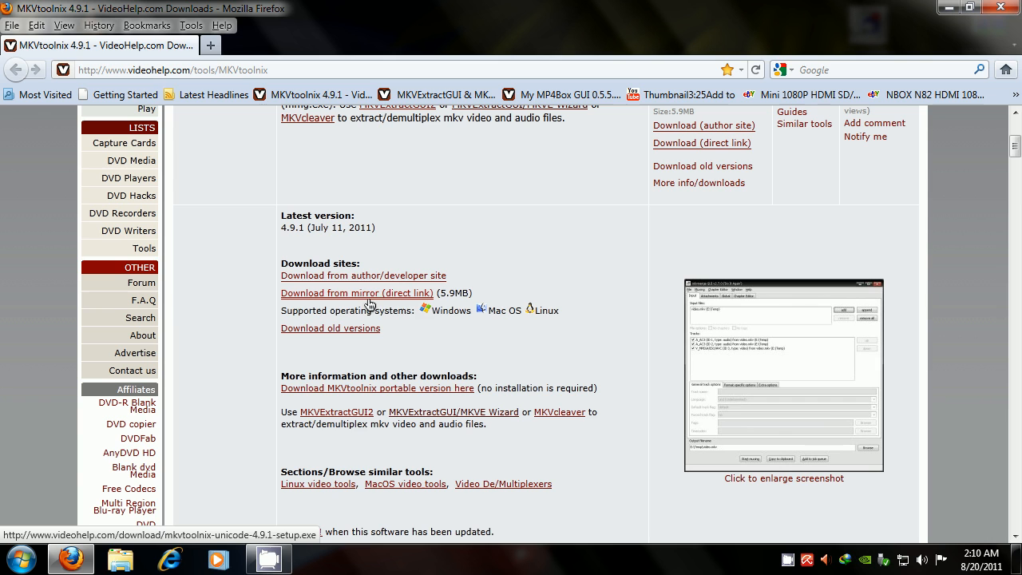
pyautogui.moveTo(430, 305)
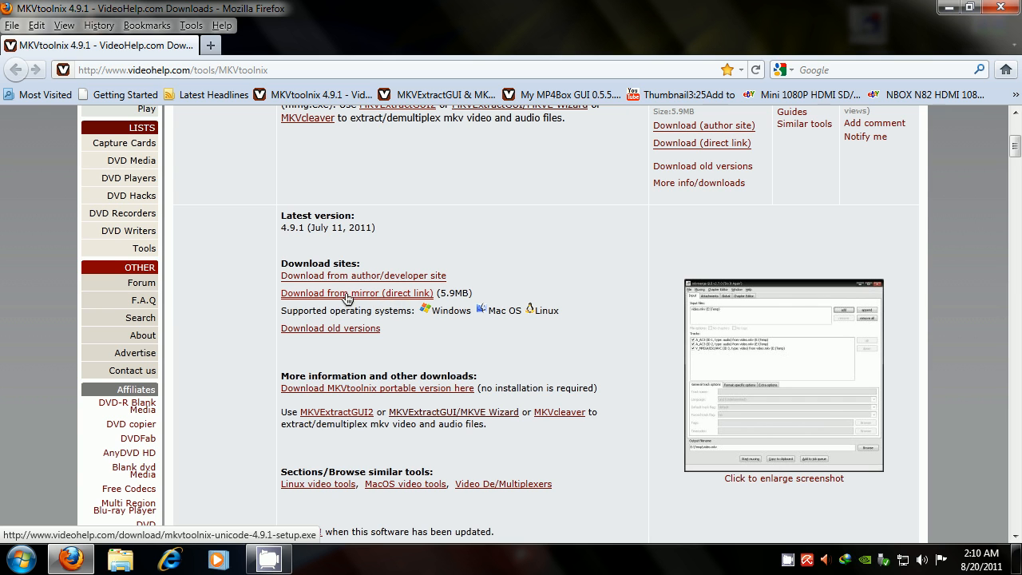
pyautogui.click(357, 293)
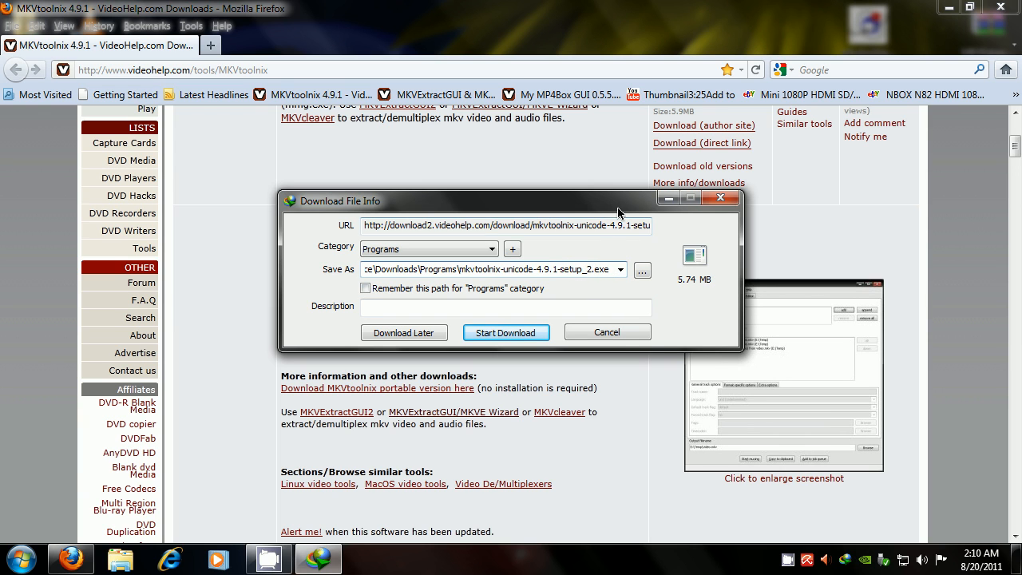
pyautogui.click(607, 332)
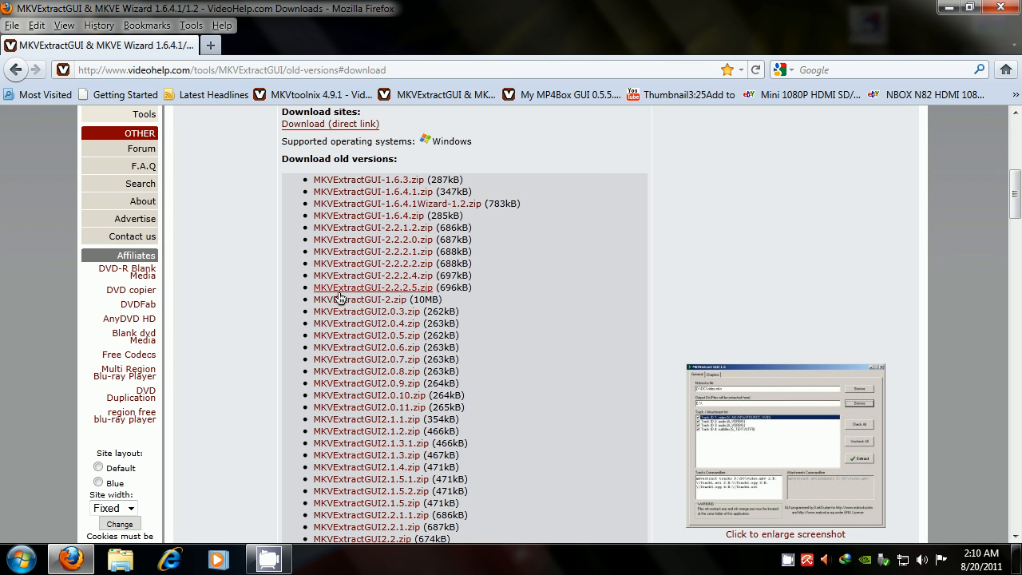
pyautogui.moveTo(421, 298)
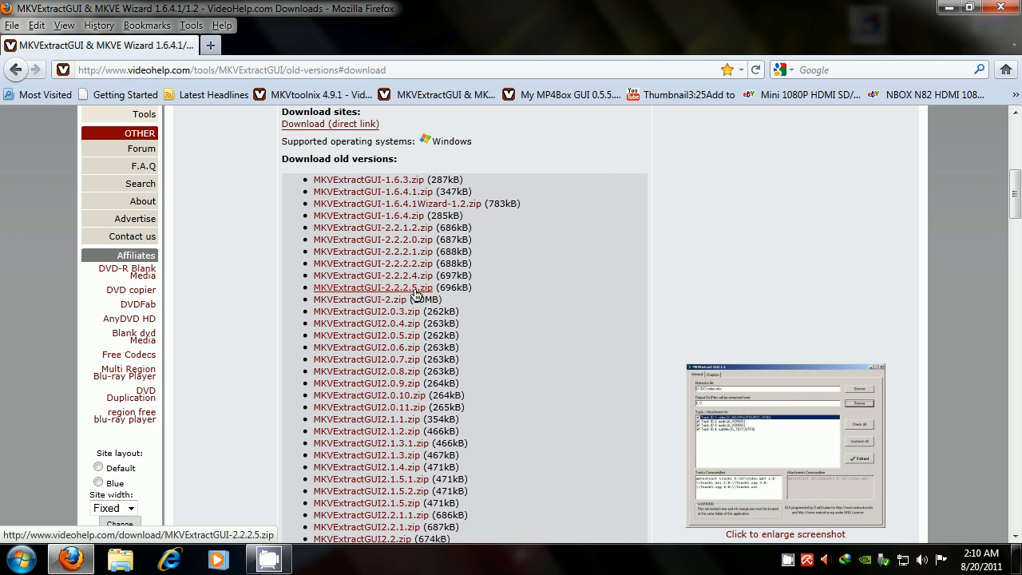
# Offer the MKVExtractGUI-2.2.2.5.zip download, then cancel it and dismiss the exception prompt.
pyautogui.click(373, 288)
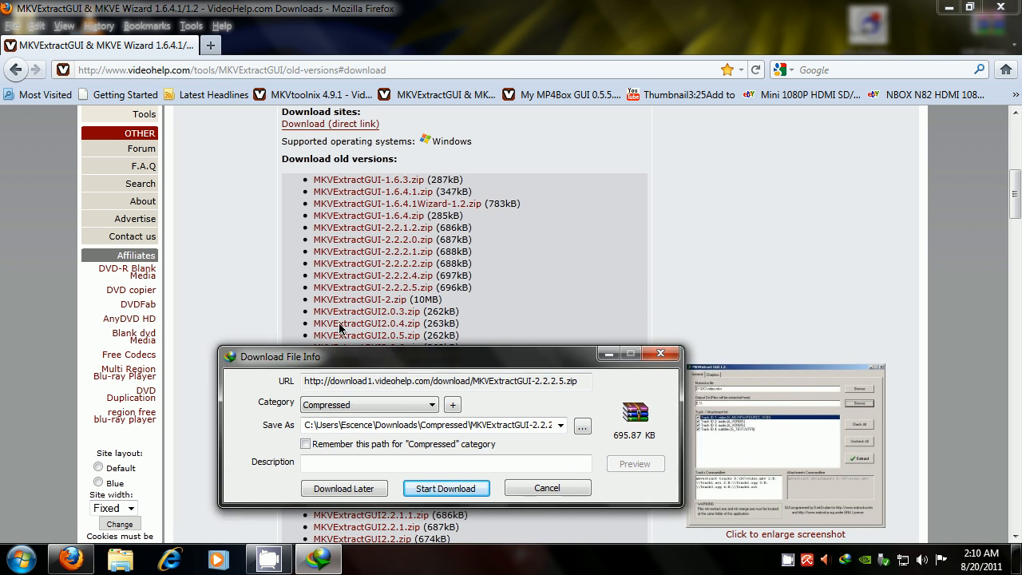
pyautogui.click(546, 488)
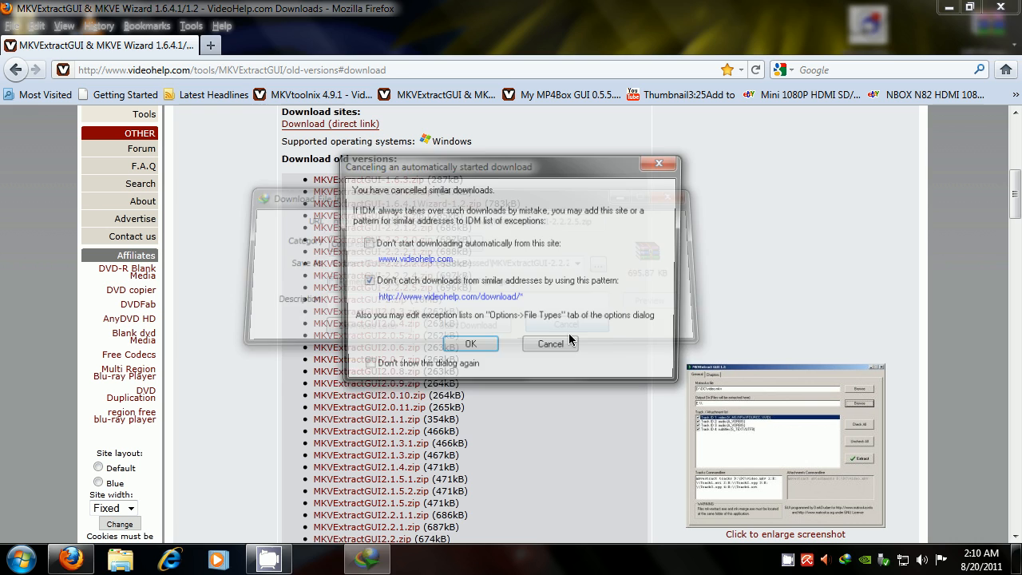
pyautogui.click(470, 343)
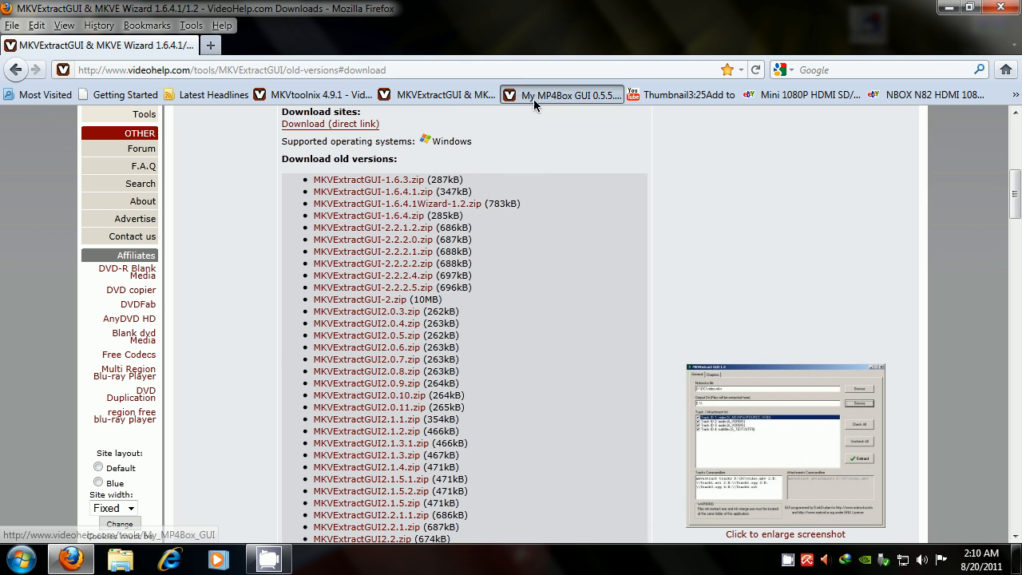
# Go to the My MP4Box GUI 0.5.5.4 page and cancel its mirror download.
pyautogui.click(560, 95)
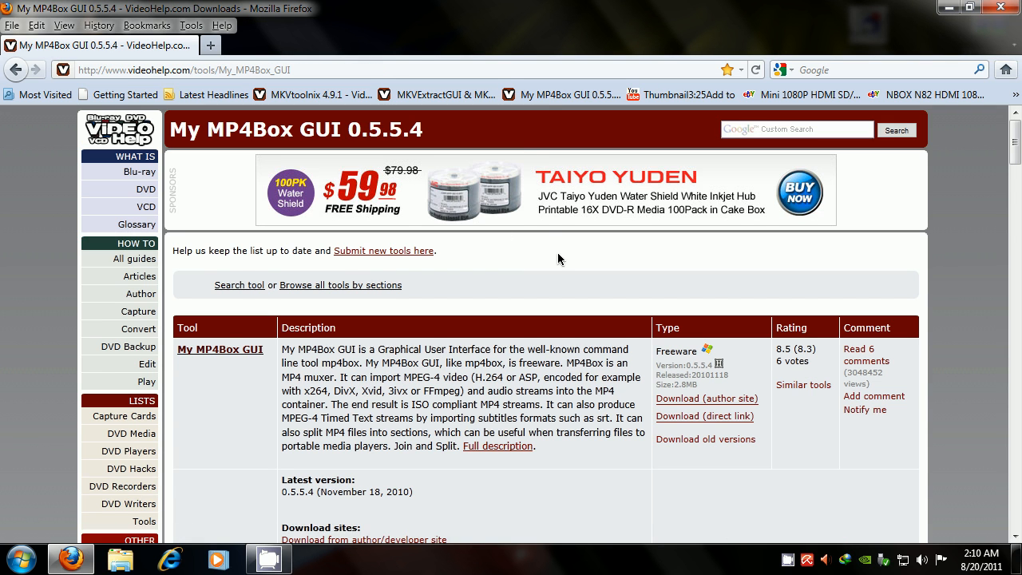
pyautogui.scroll(-3)
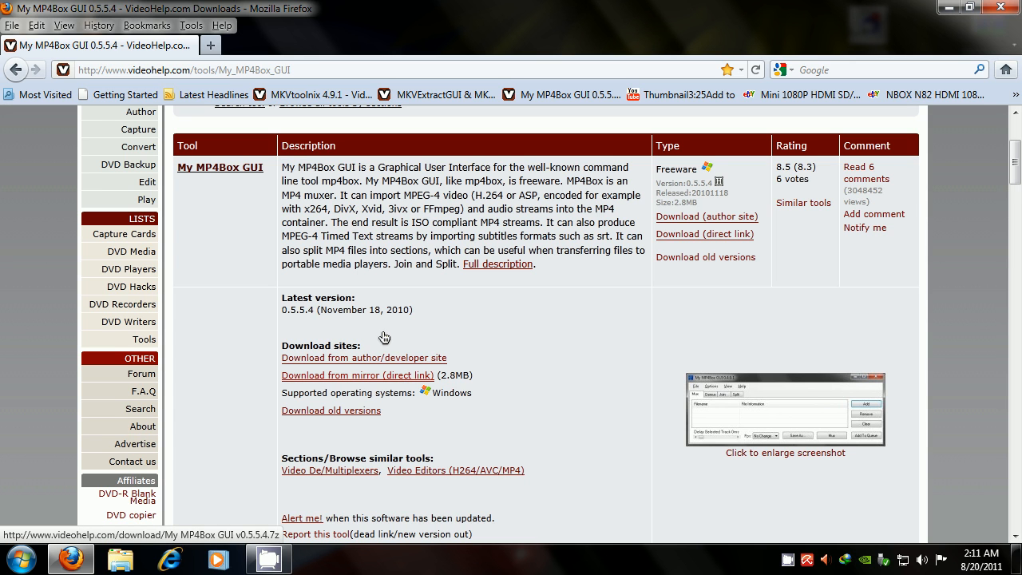
pyautogui.click(357, 375)
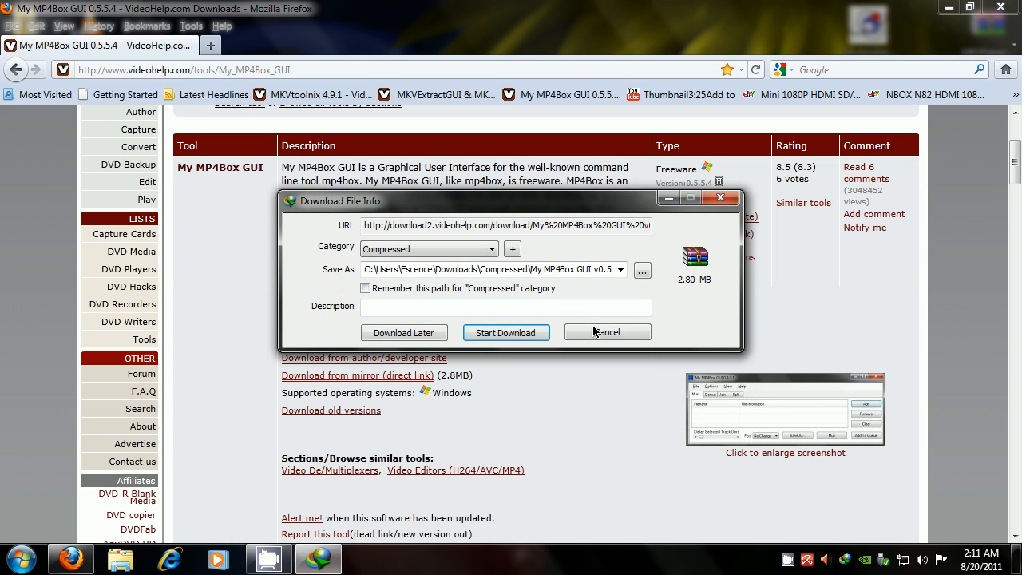
pyautogui.click(607, 333)
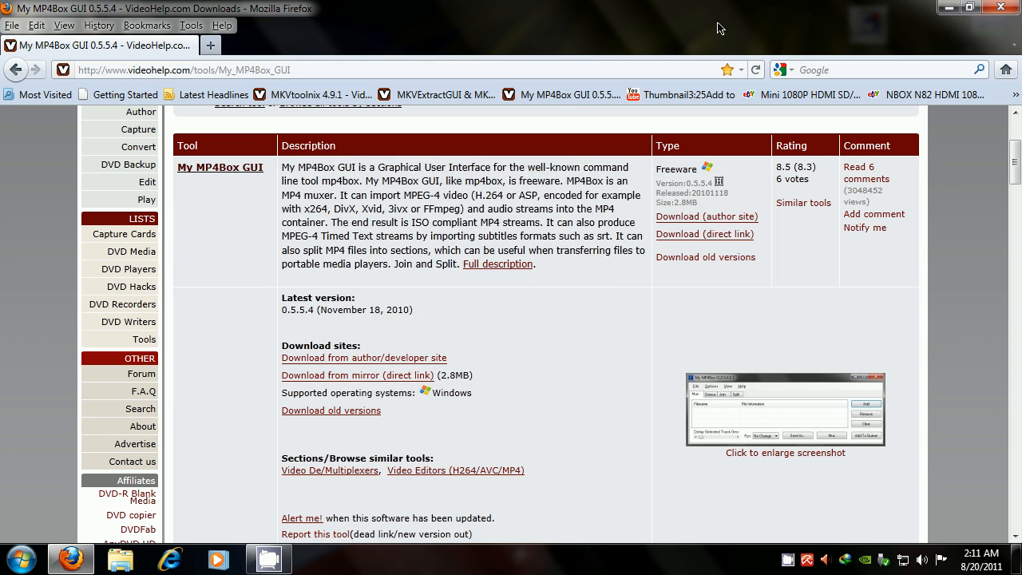
pyautogui.moveTo(1000, 10)
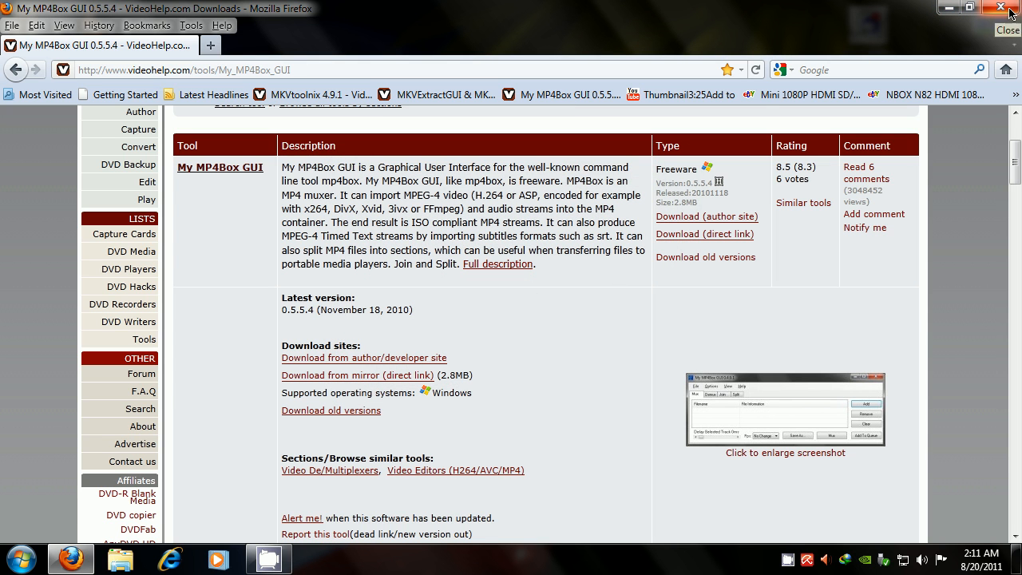
# Close Firefox and drag the mkvtoolnix setup icon further left on the desktop.
pyautogui.click(999, 8)
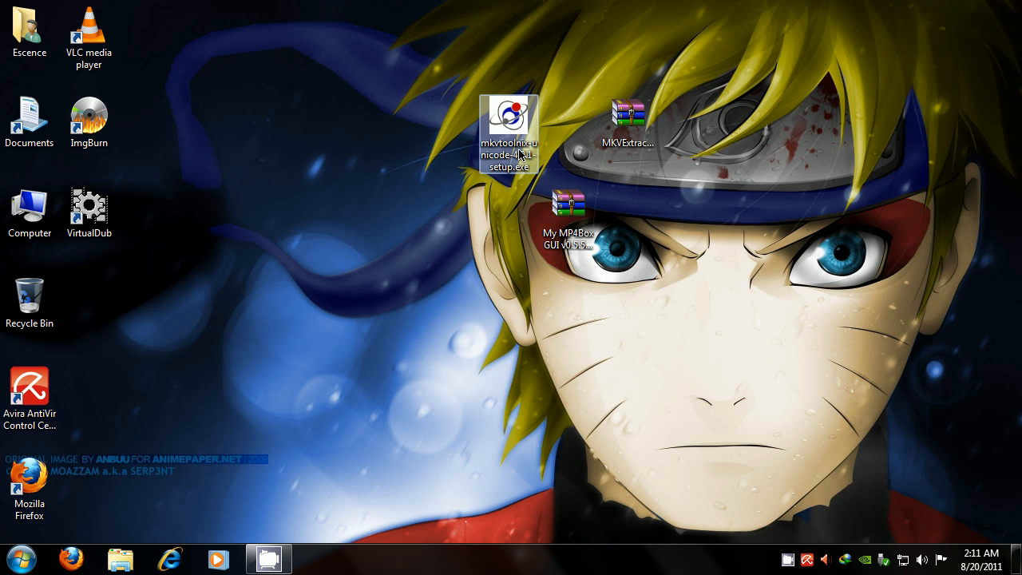
pyautogui.moveTo(509, 131); pyautogui.dragTo(329, 132)
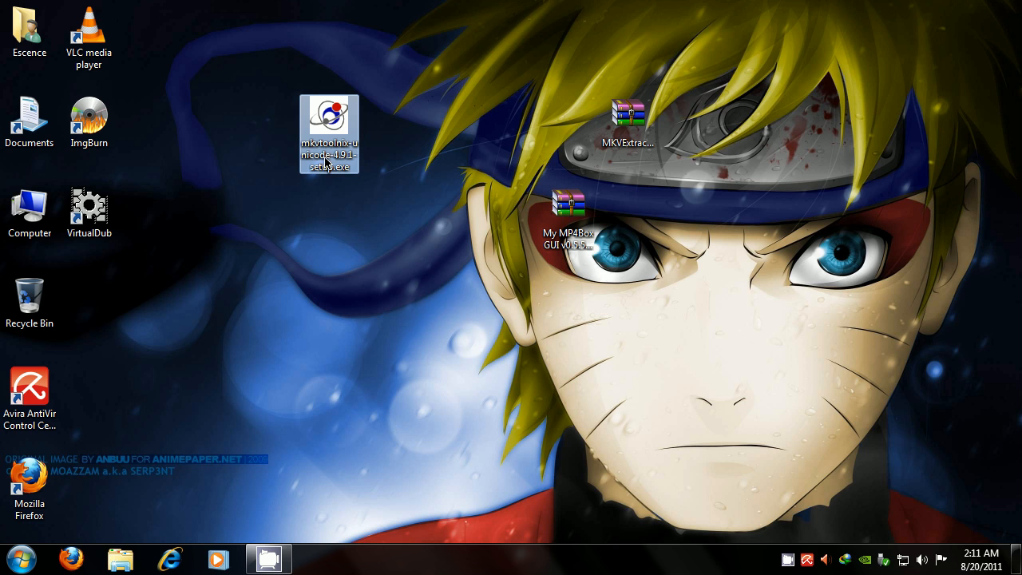
# Install MKVtoolnix 4.9.1 in English to the default folder, declining a desktop shortcut.
pyautogui.doubleClick(328, 133)
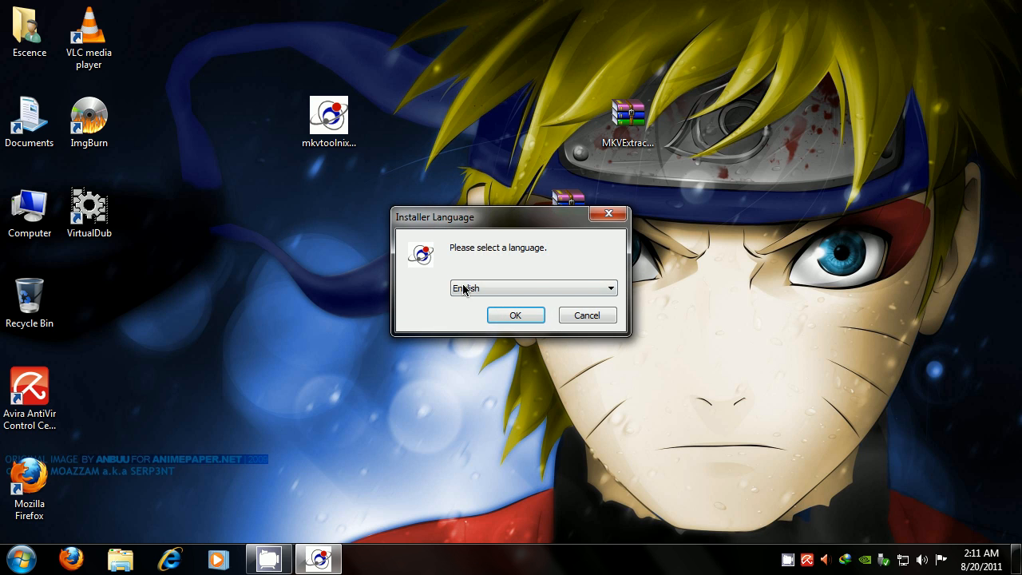
pyautogui.click(515, 314)
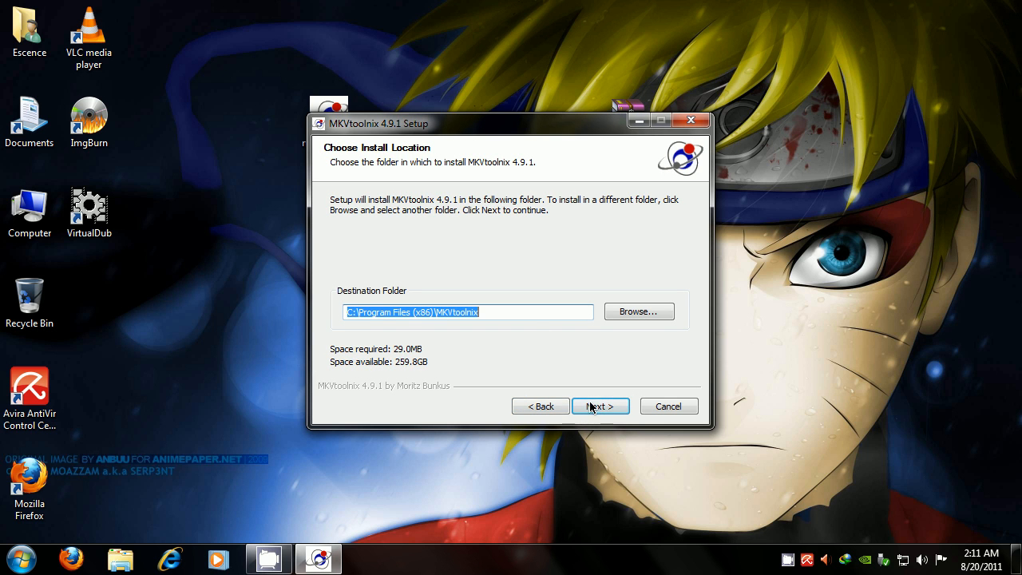
pyautogui.click(600, 405)
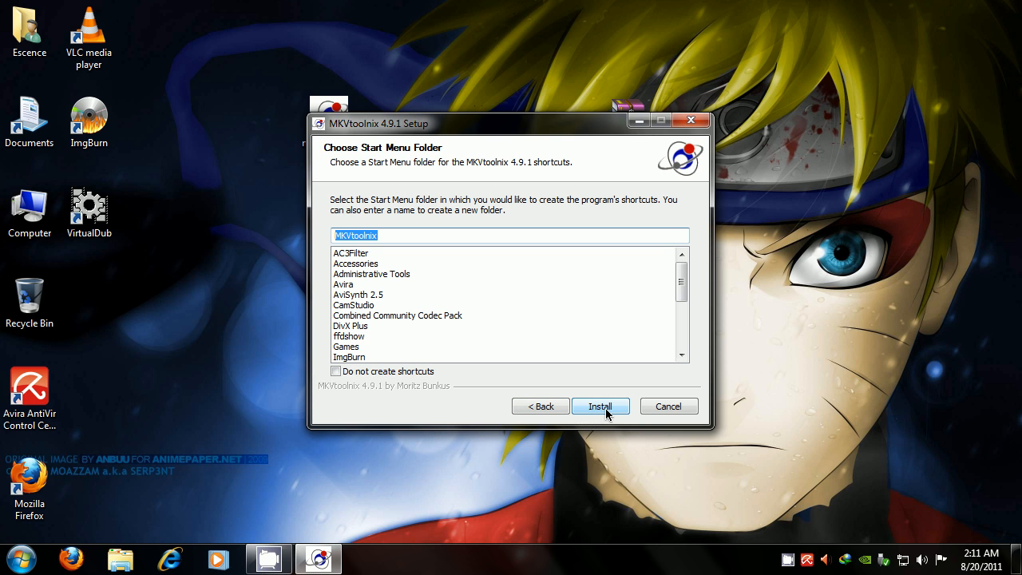
pyautogui.click(600, 405)
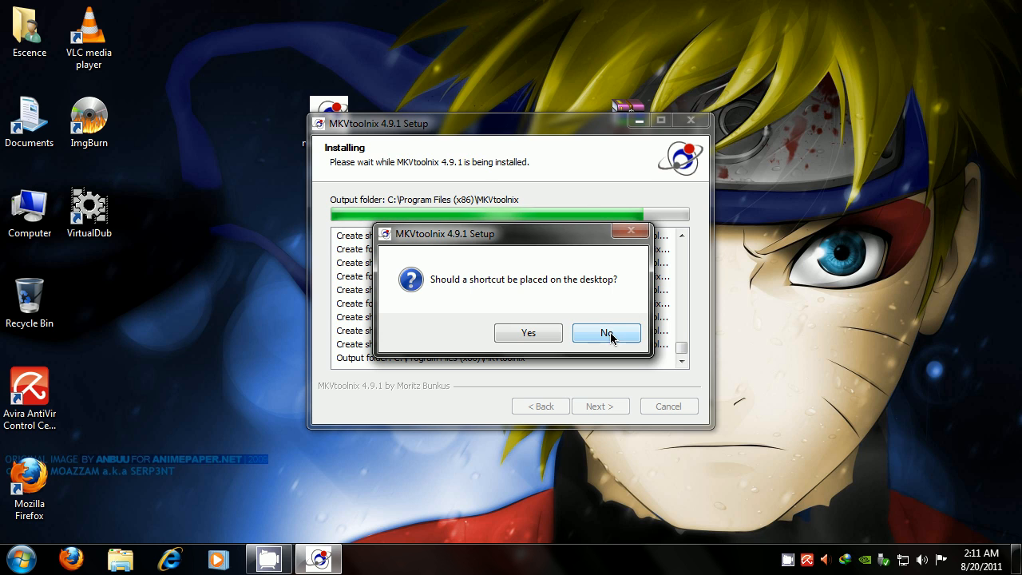
pyautogui.click(606, 332)
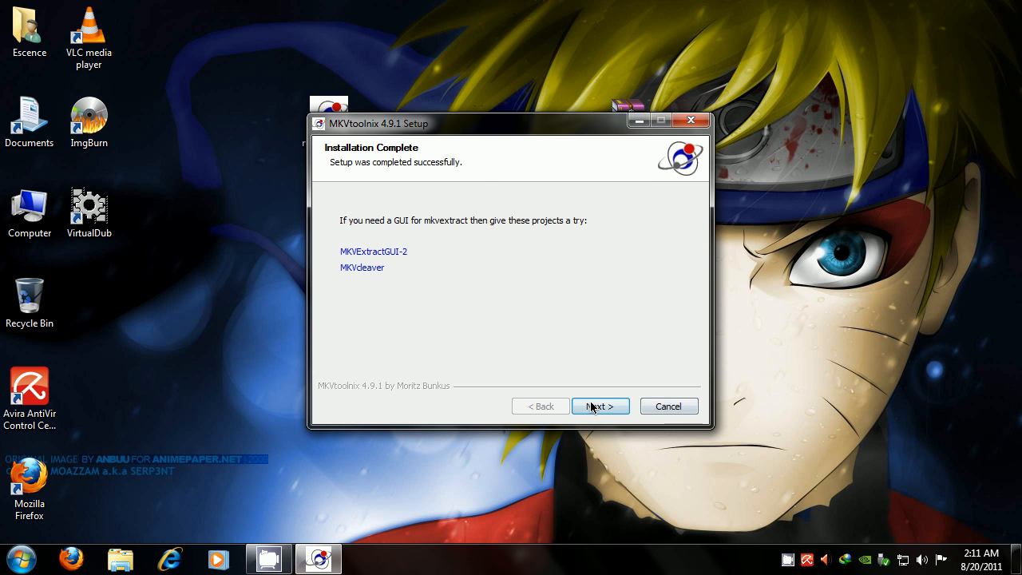
pyautogui.click(600, 405)
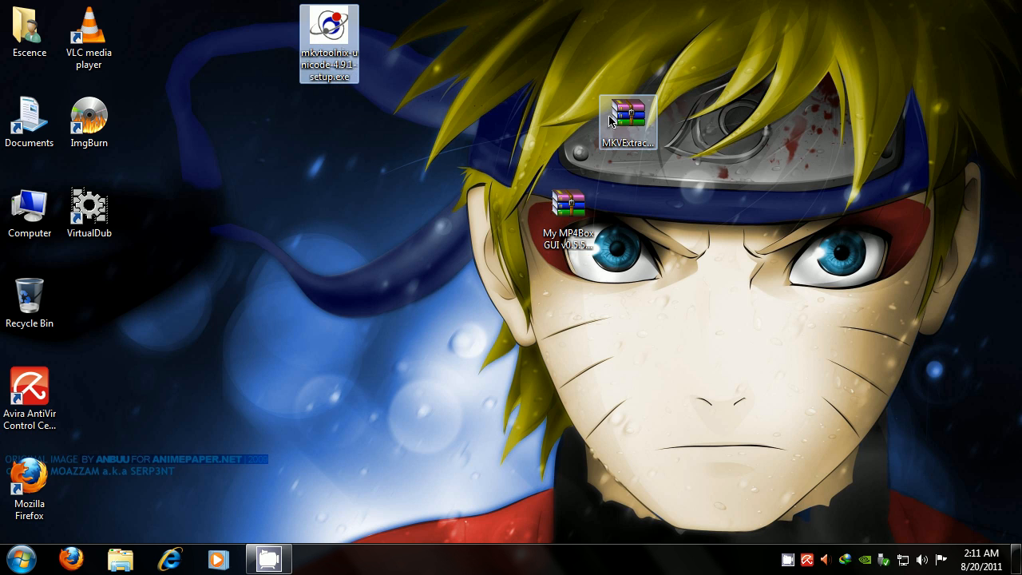
# Drag the MKVExtractGUI-2.2.2.5.zip archive onto the desktop beside the My MP4Box GUI zip.
pyautogui.moveTo(627, 122); pyautogui.dragTo(628, 38)
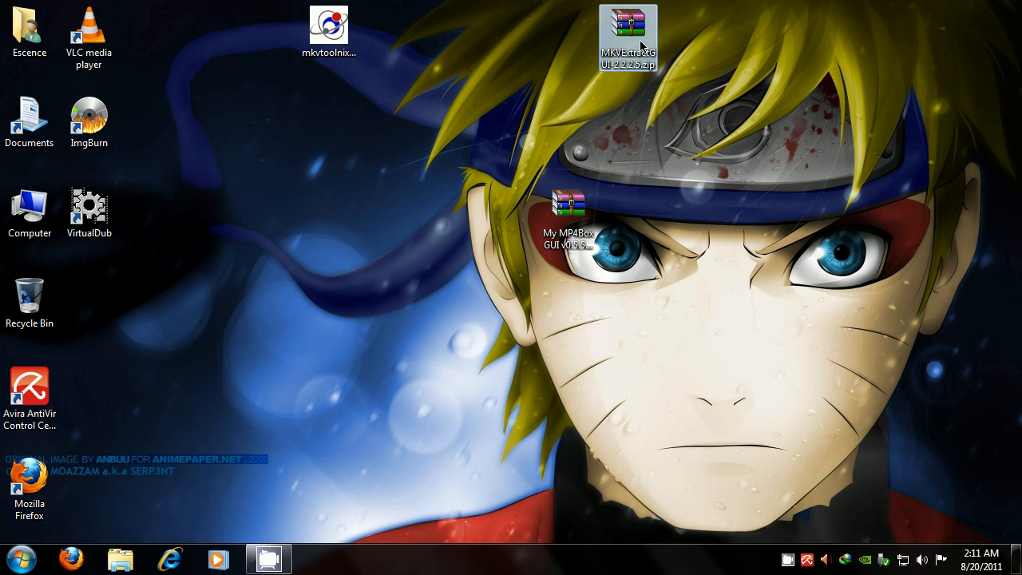
pyautogui.moveTo(415, 27)
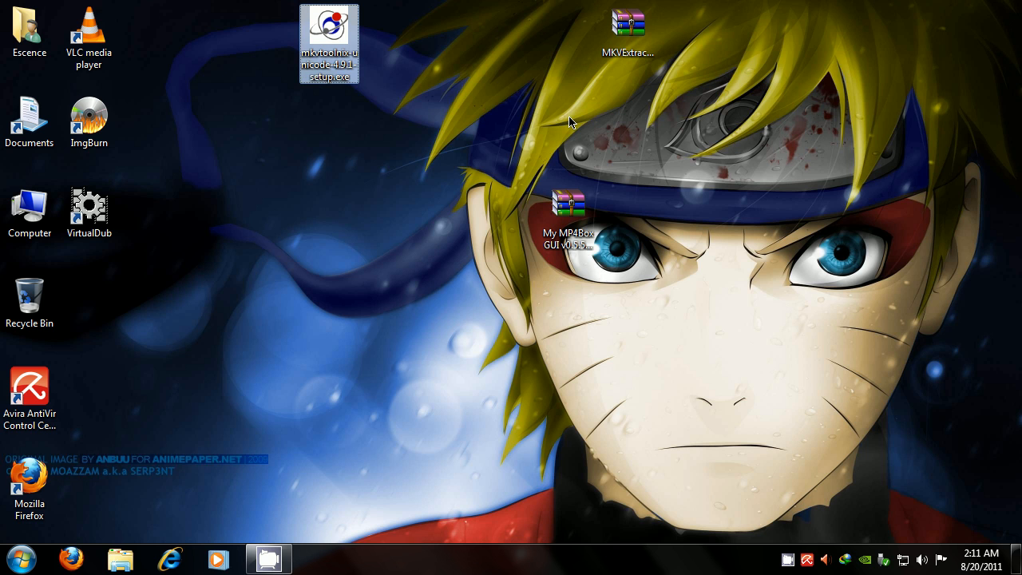
pyautogui.click(628, 36)
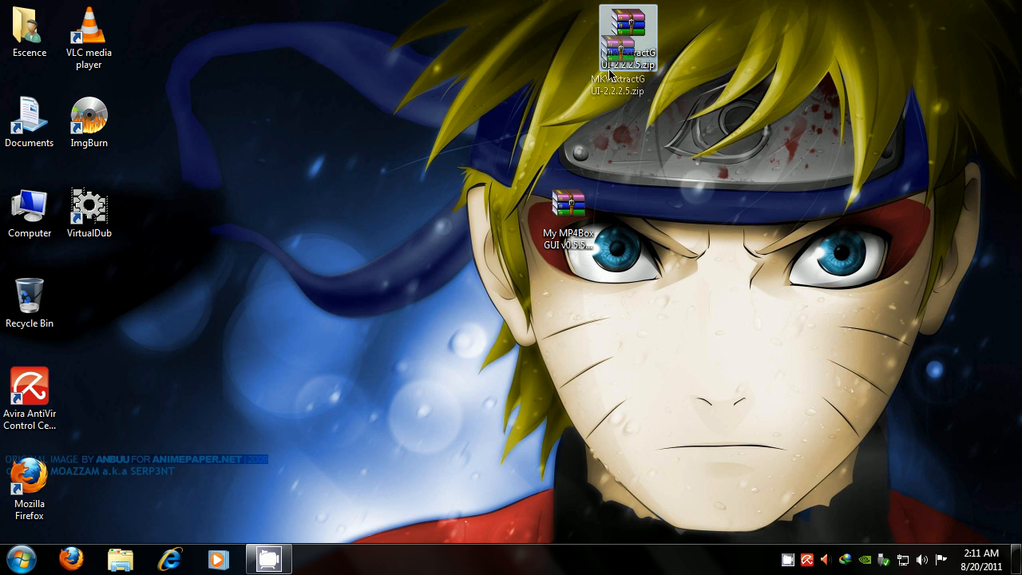
pyautogui.moveTo(628, 40); pyautogui.dragTo(688, 129)
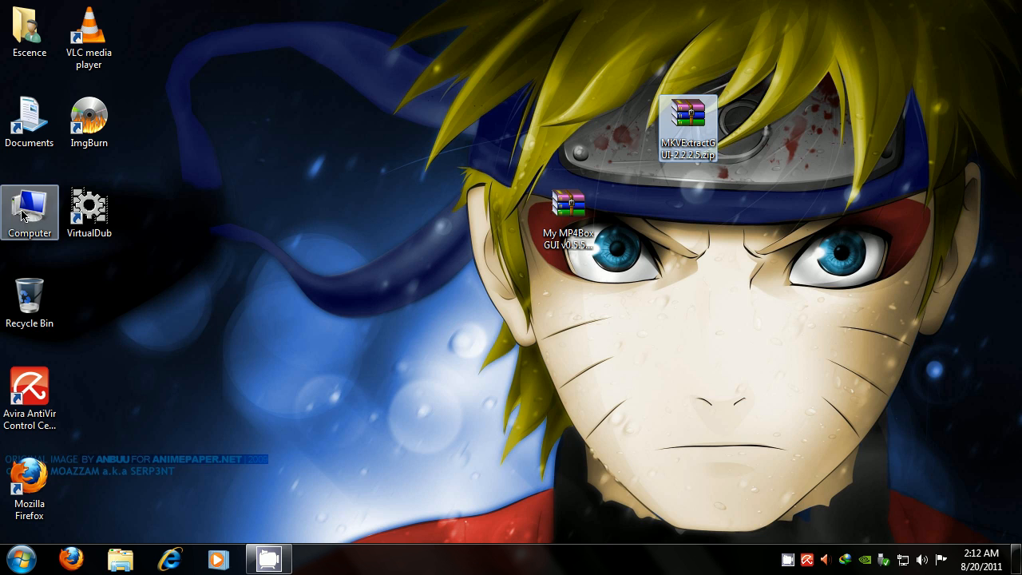
# Browse Computer > Local Disk (C:) > Program Files (x86) and highlight the MKVtoolnix folder.
pyautogui.doubleClick(30, 212)
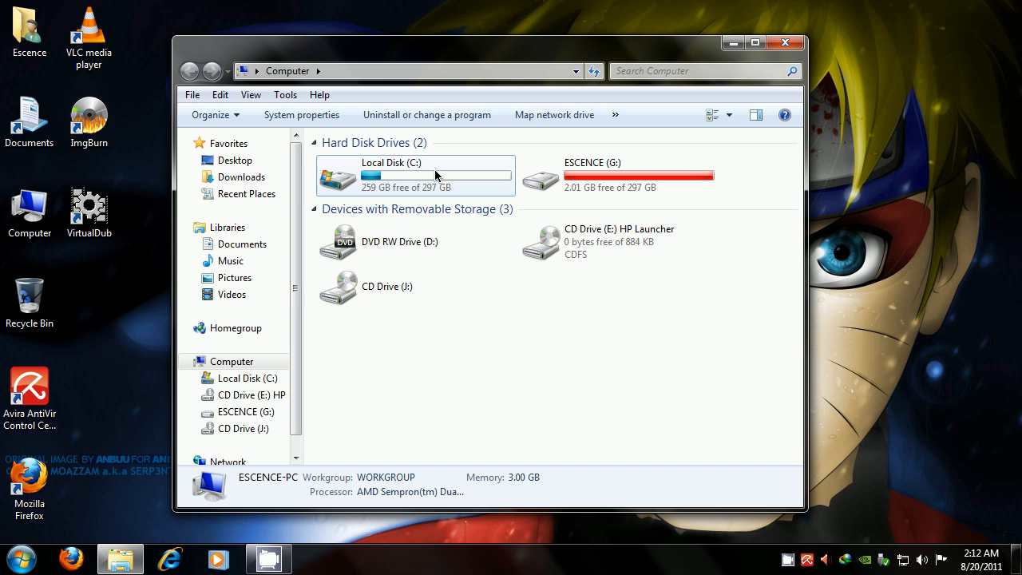
pyautogui.doubleClick(391, 174)
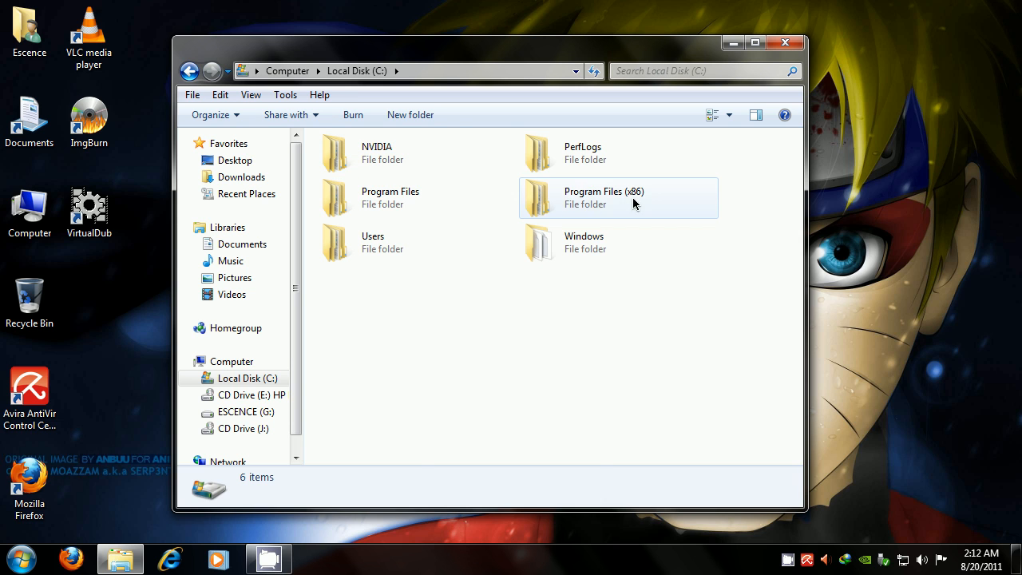
pyautogui.doubleClick(603, 198)
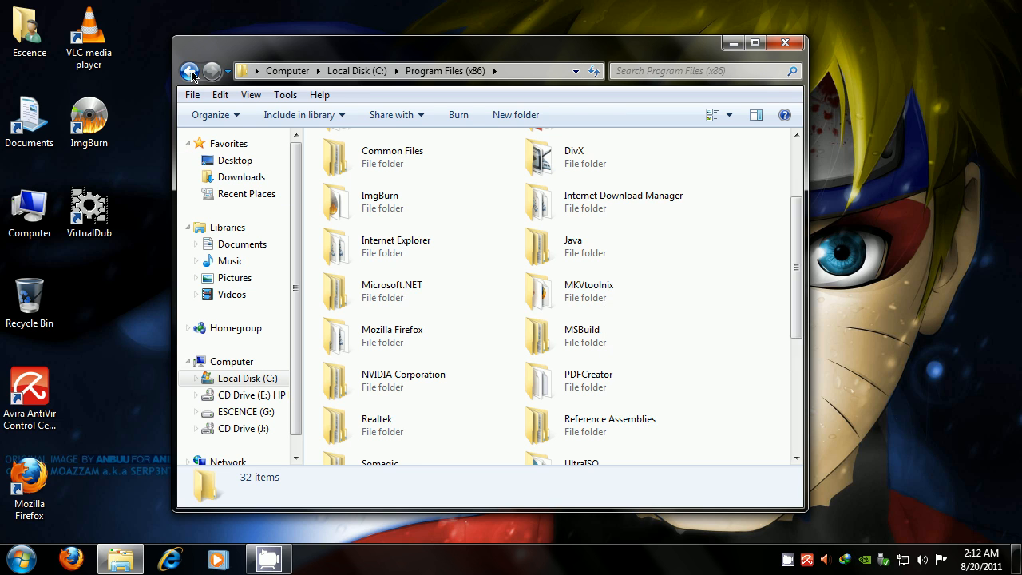
pyautogui.click(190, 71)
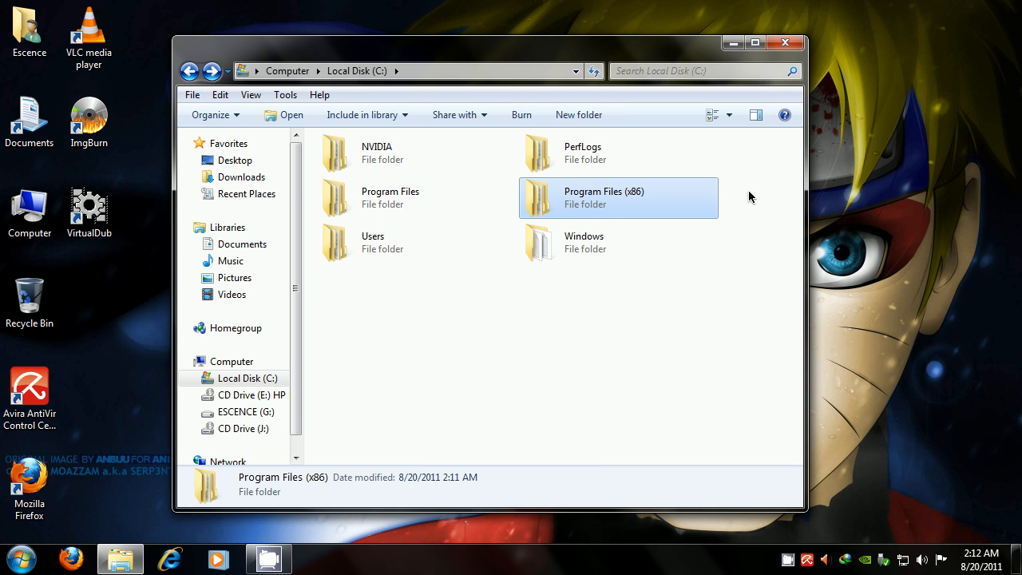
pyautogui.click(389, 197)
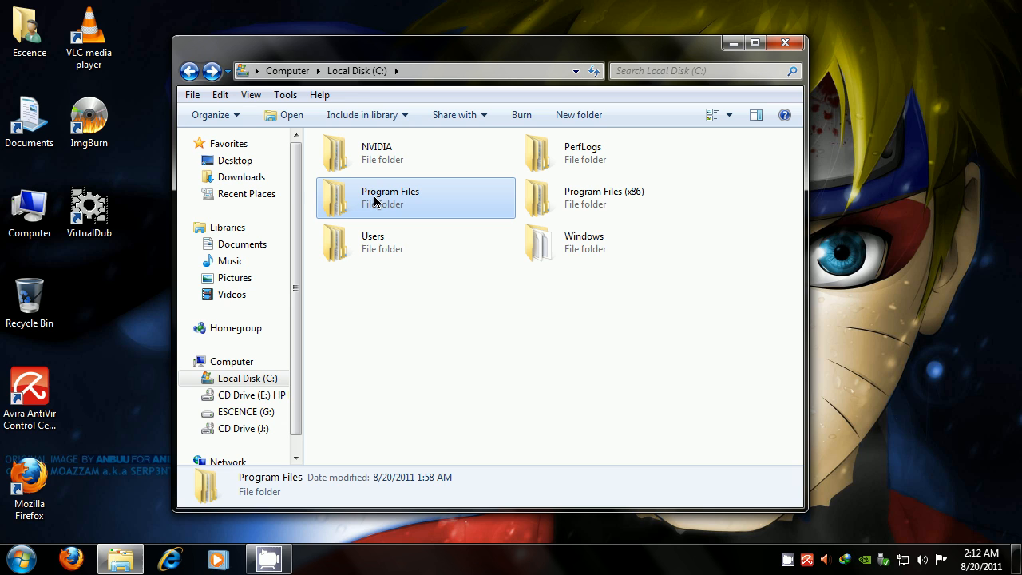
pyautogui.moveTo(443, 198)
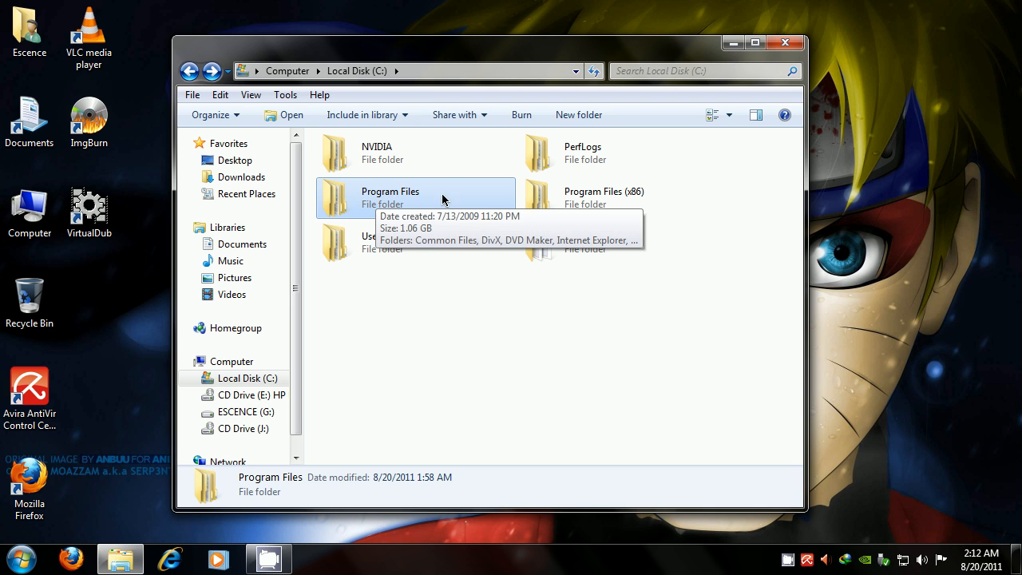
pyautogui.moveTo(396, 197)
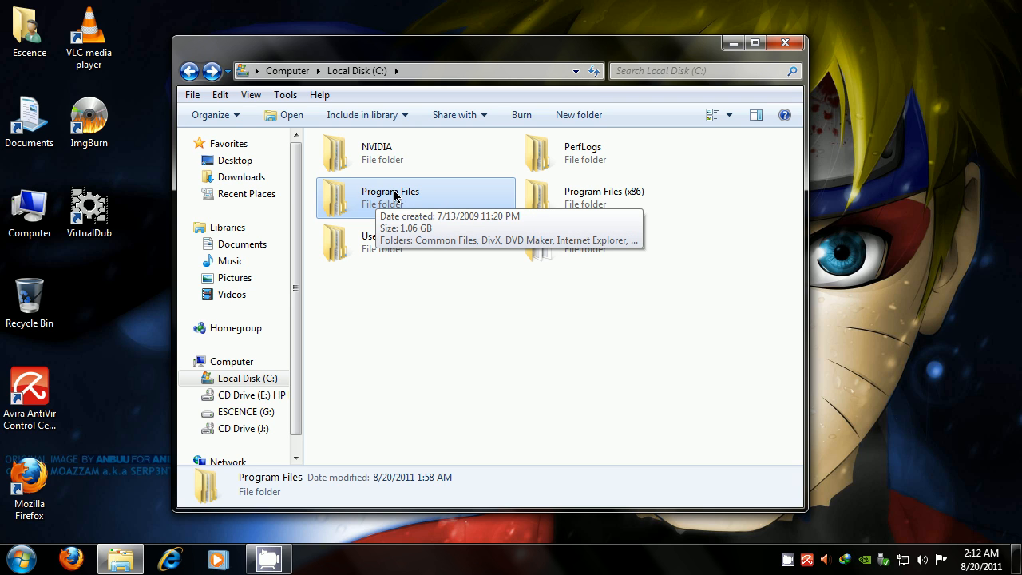
pyautogui.click(626, 197)
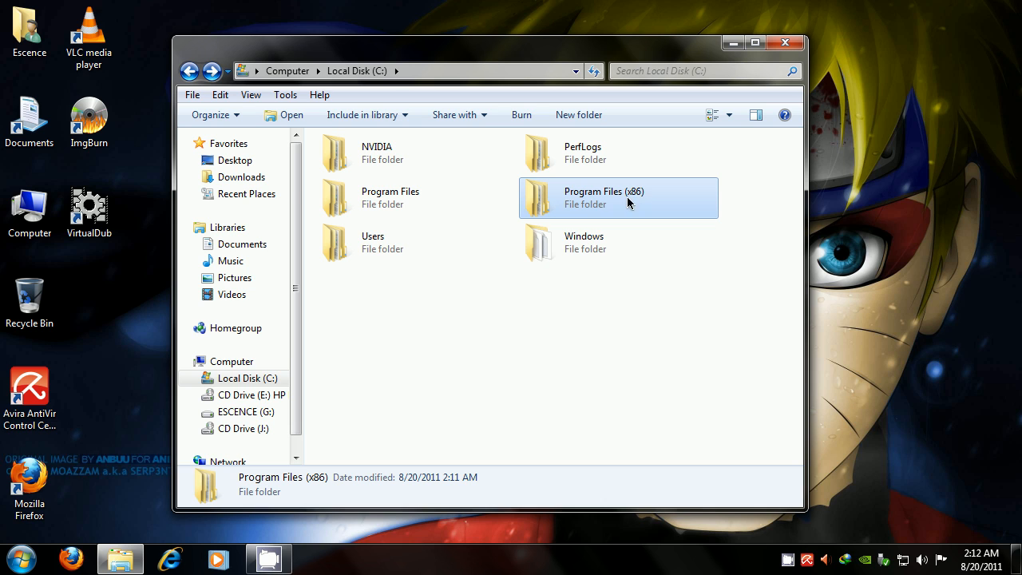
pyautogui.moveTo(628, 202)
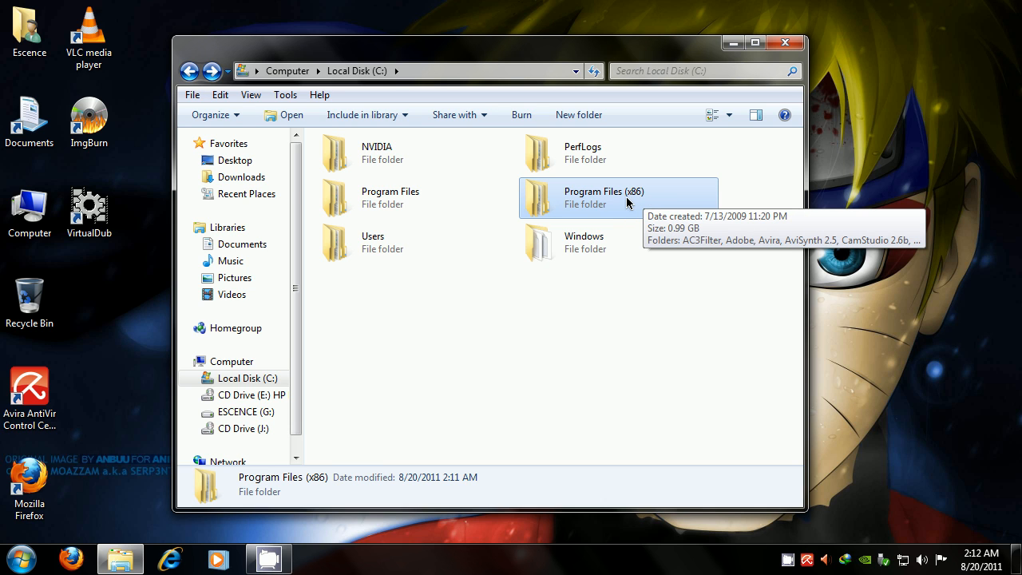
pyautogui.moveTo(604, 206)
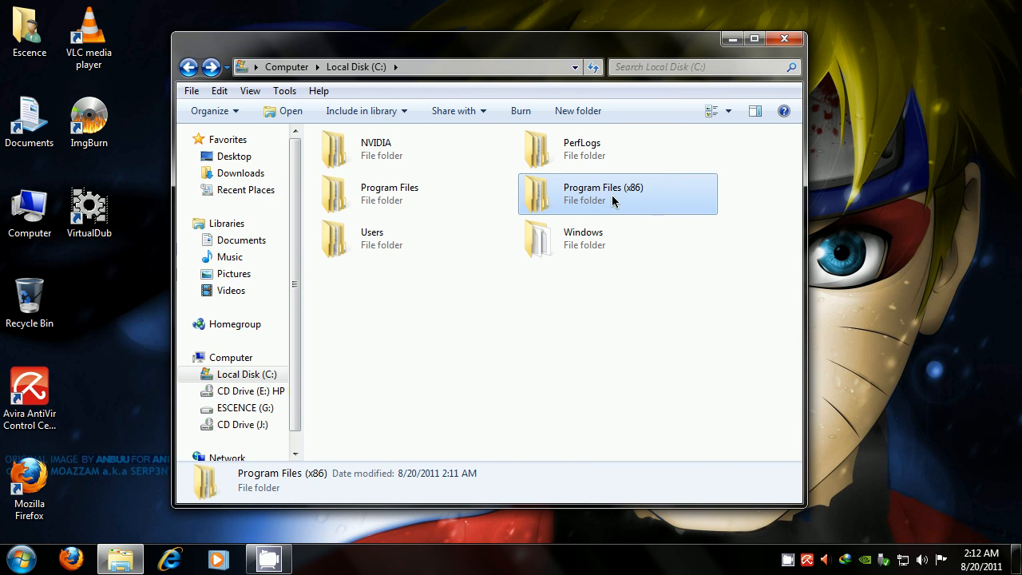
pyautogui.moveTo(627, 192)
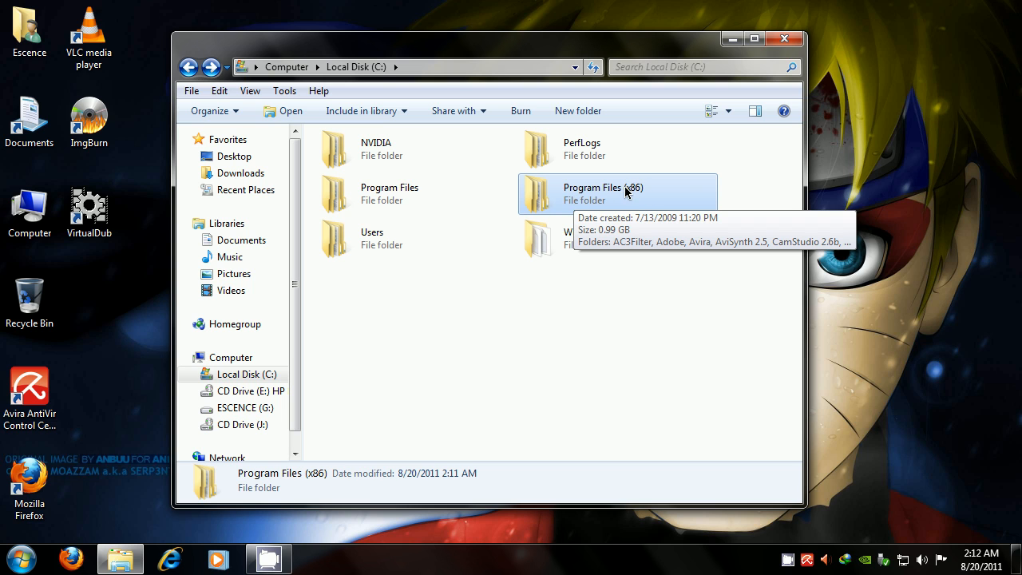
pyautogui.moveTo(656, 199)
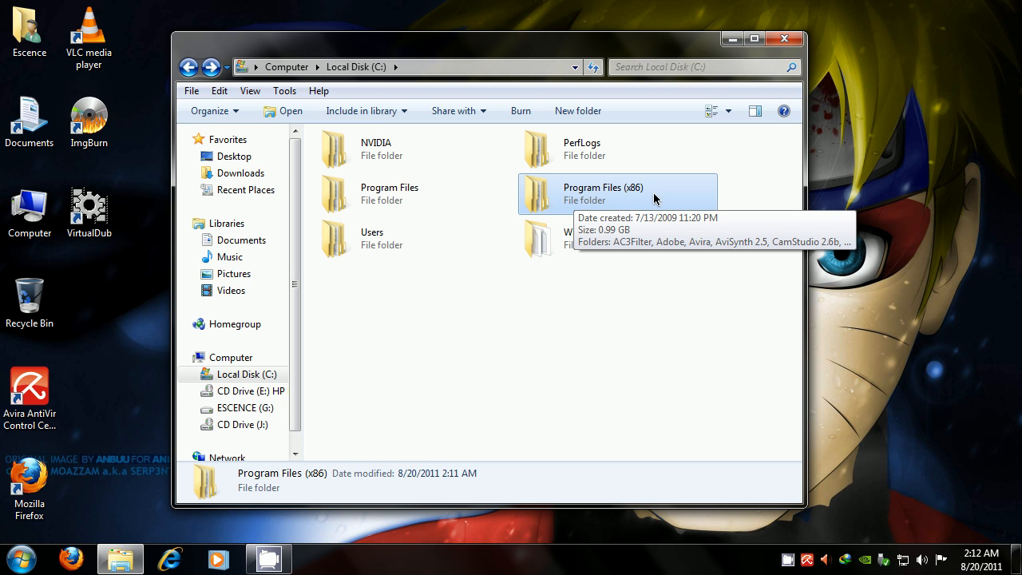
pyautogui.moveTo(602, 200)
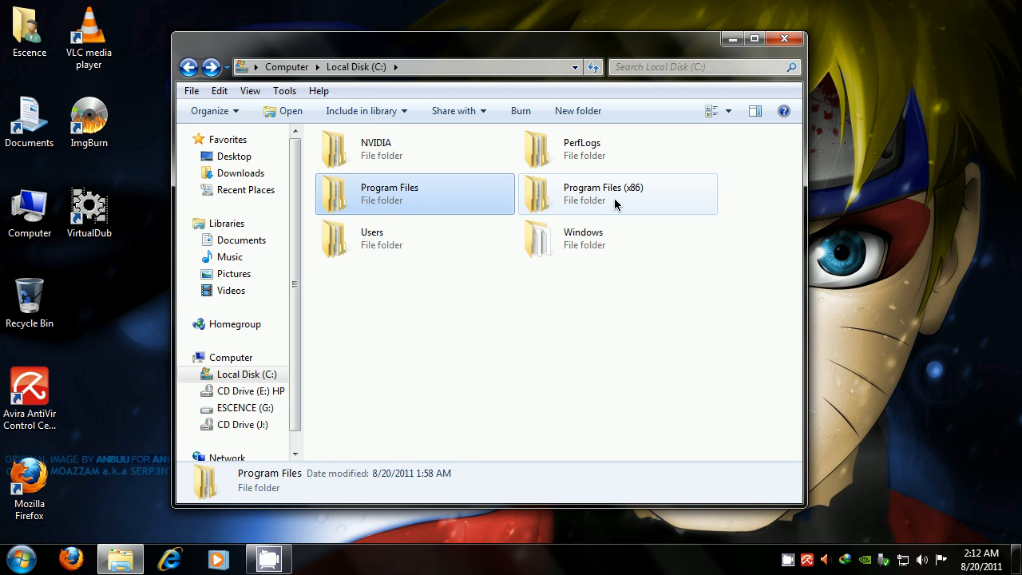
pyautogui.doubleClick(618, 193)
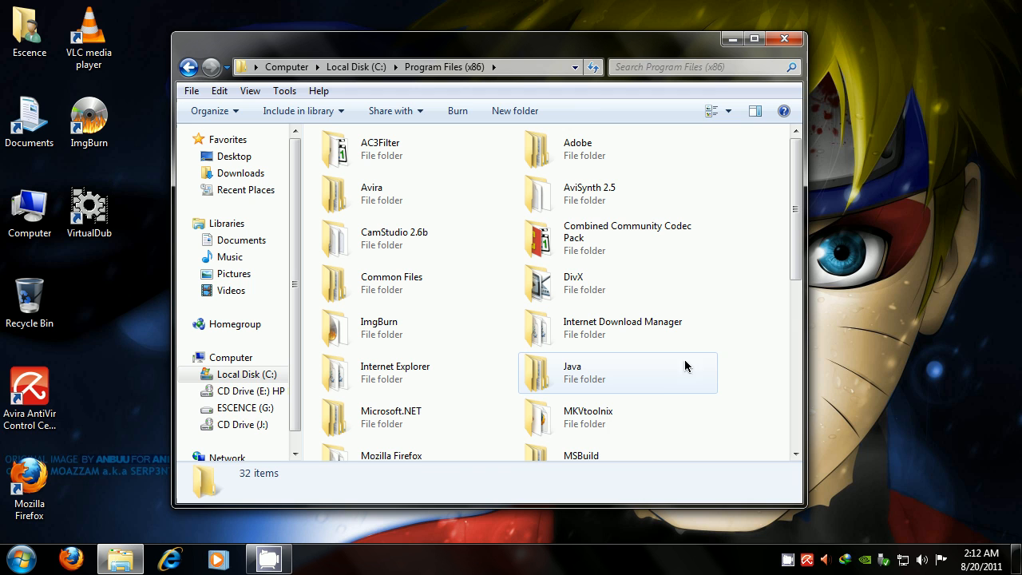
pyautogui.click(588, 416)
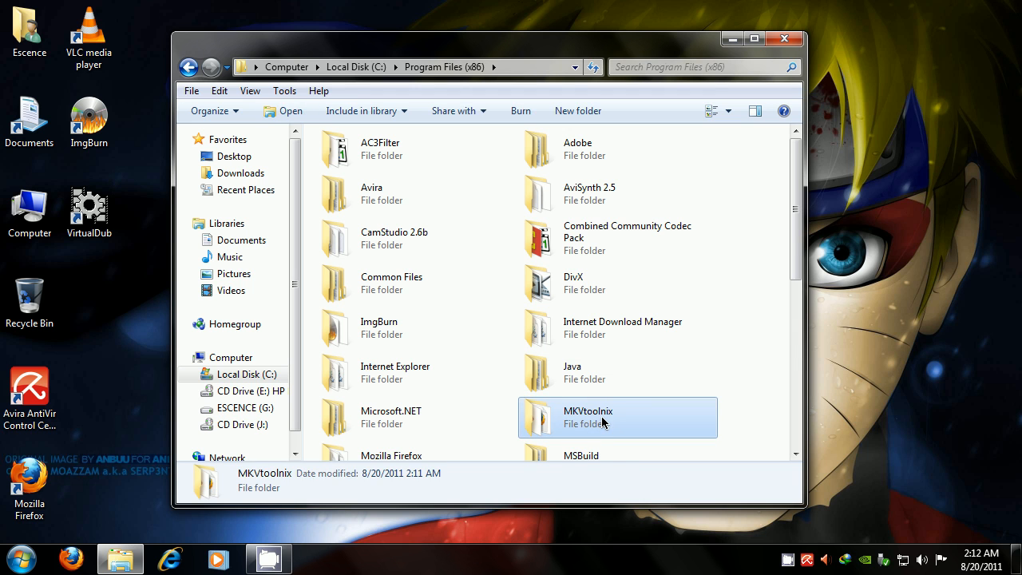
# Extract MKVExtractGUI2.exe into the MKVtoolnix folder, send a shortcut to the desktop, and close Explorer.
pyautogui.doubleClick(587, 416)
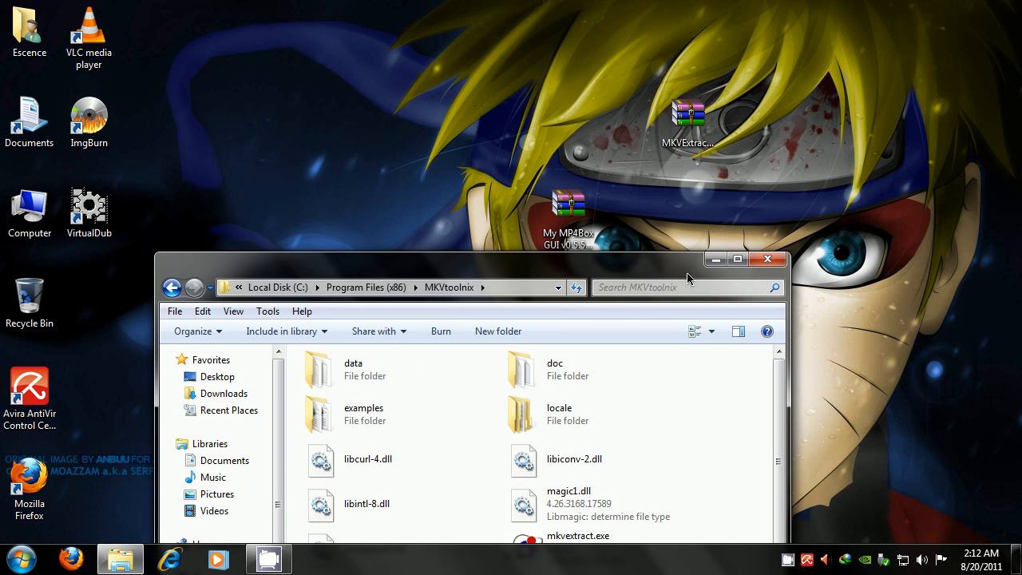
pyautogui.doubleClick(688, 112)
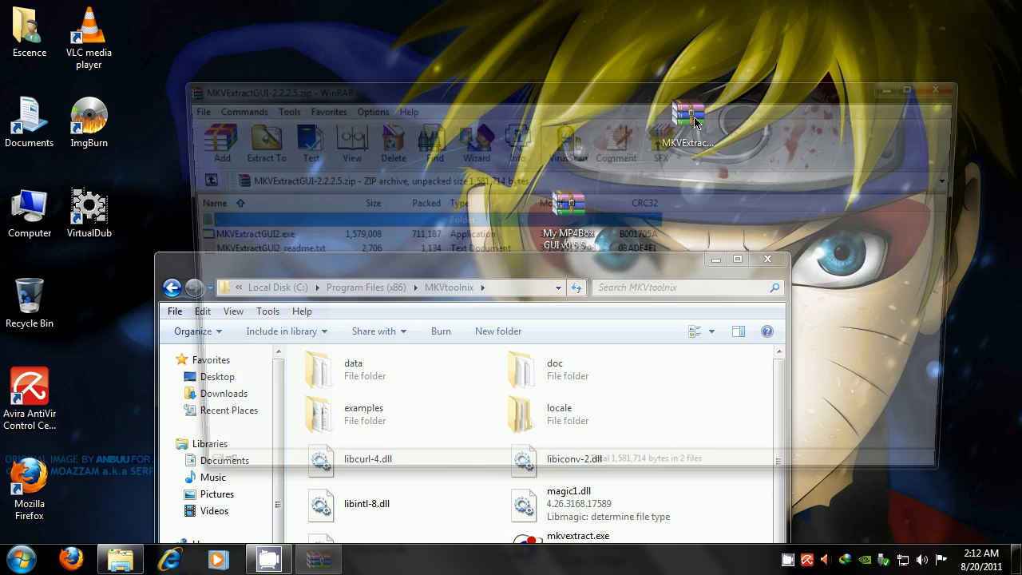
pyautogui.click(400, 107)
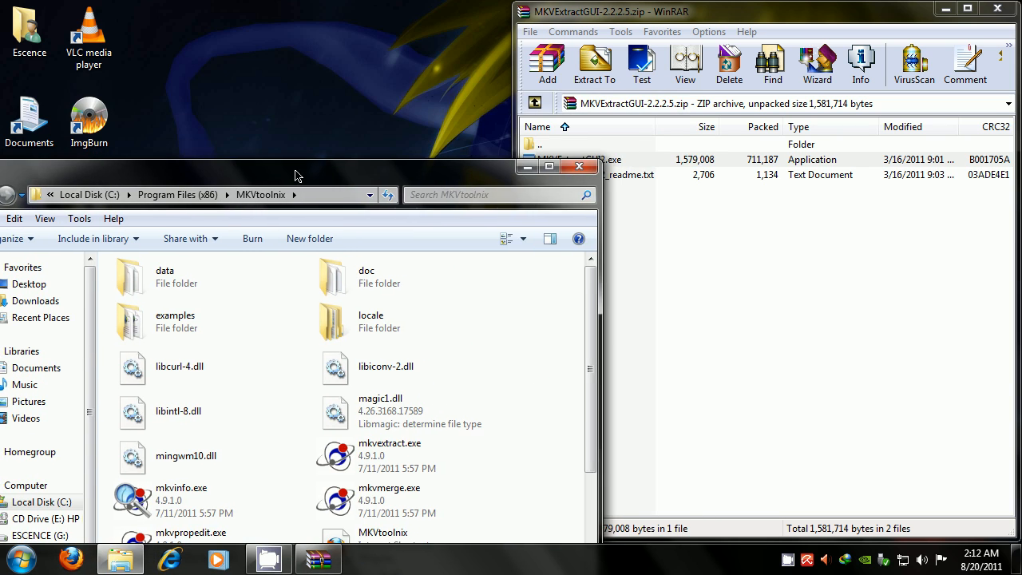
pyautogui.click(578, 159)
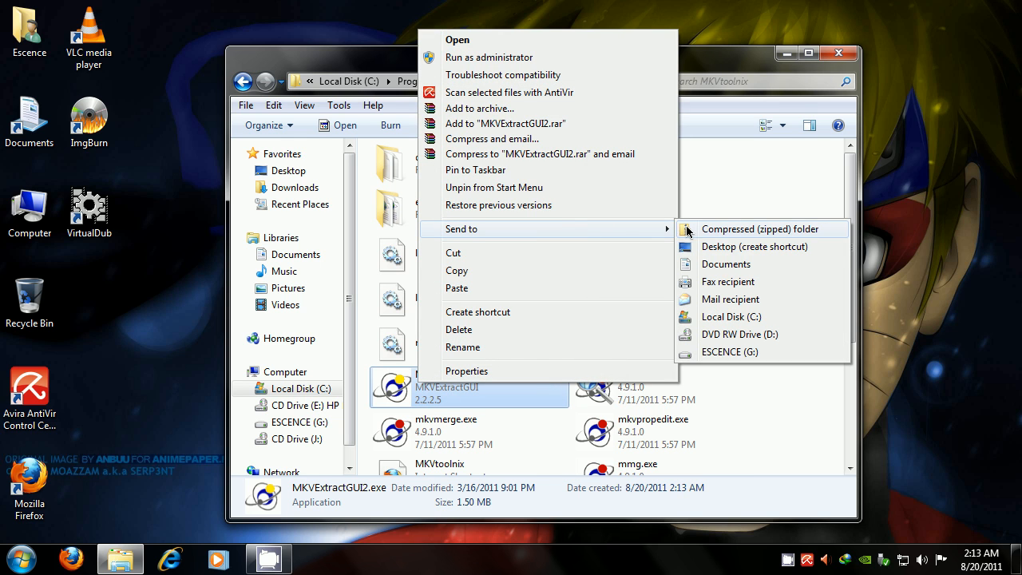
pyautogui.click(753, 246)
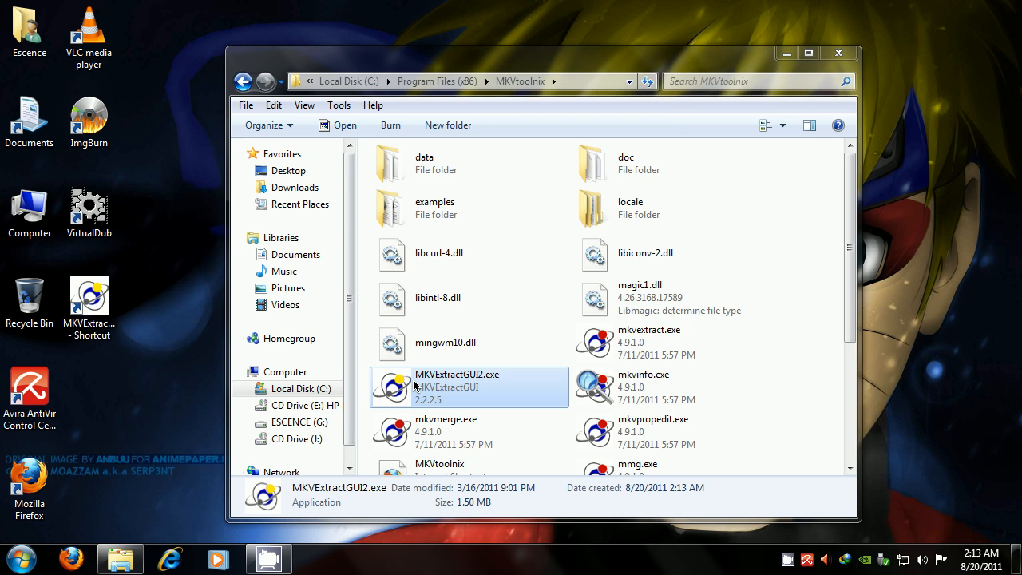
pyautogui.rightClick(415, 387)
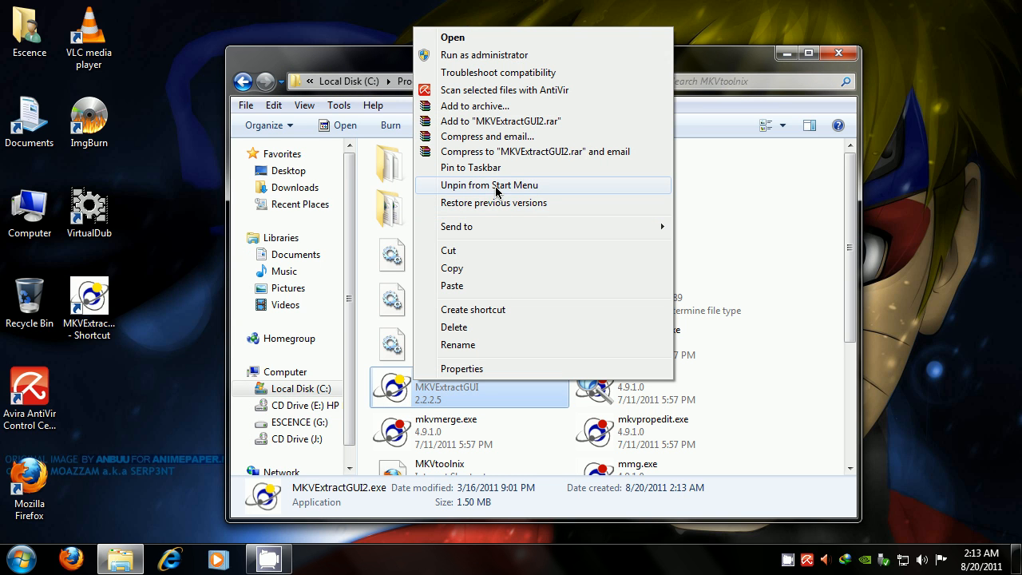
pyautogui.moveTo(839, 59)
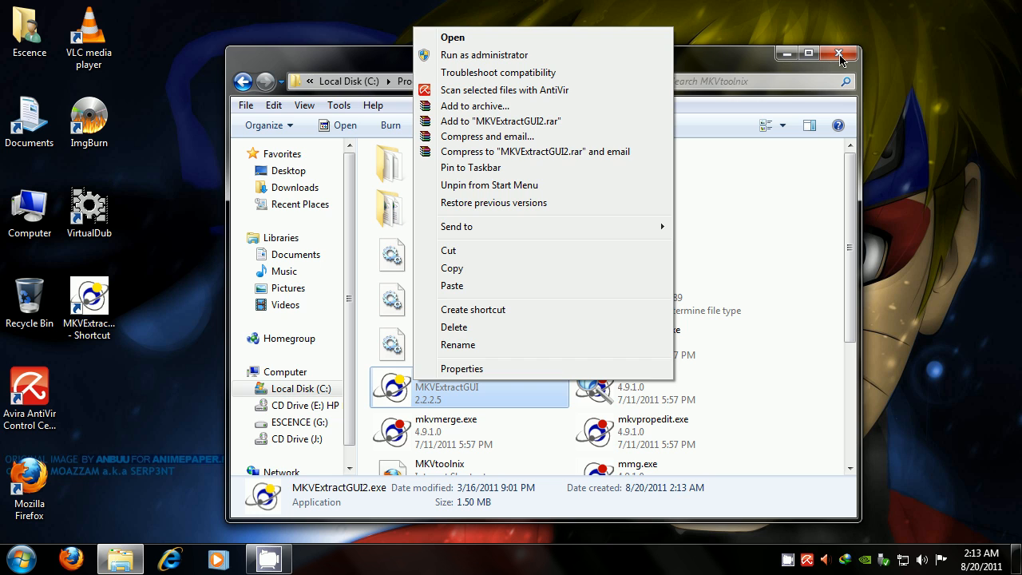
pyautogui.click(839, 53)
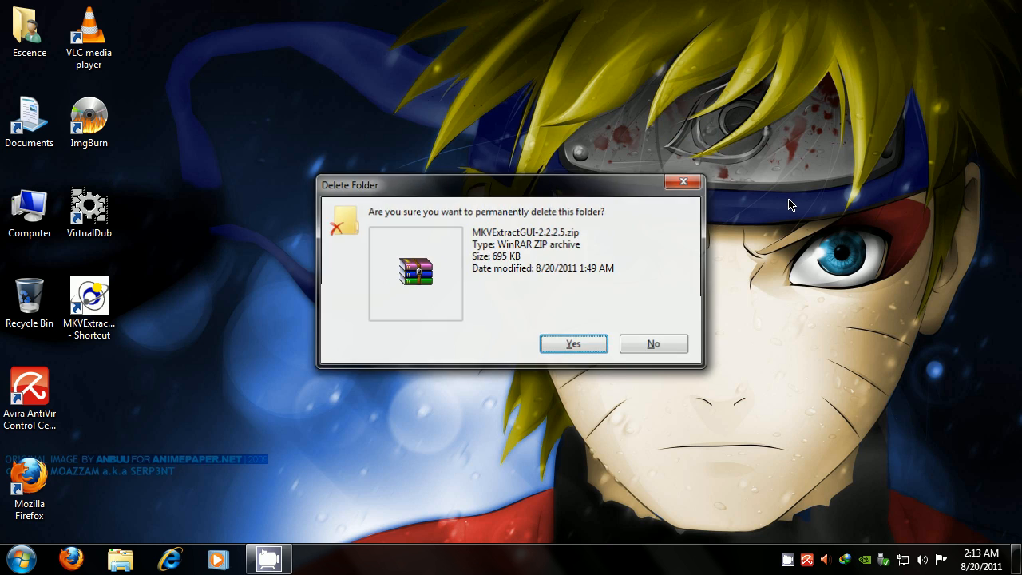
# Confirm Yes to permanently delete the MKVExtractGUI zip.
pyautogui.click(572, 344)
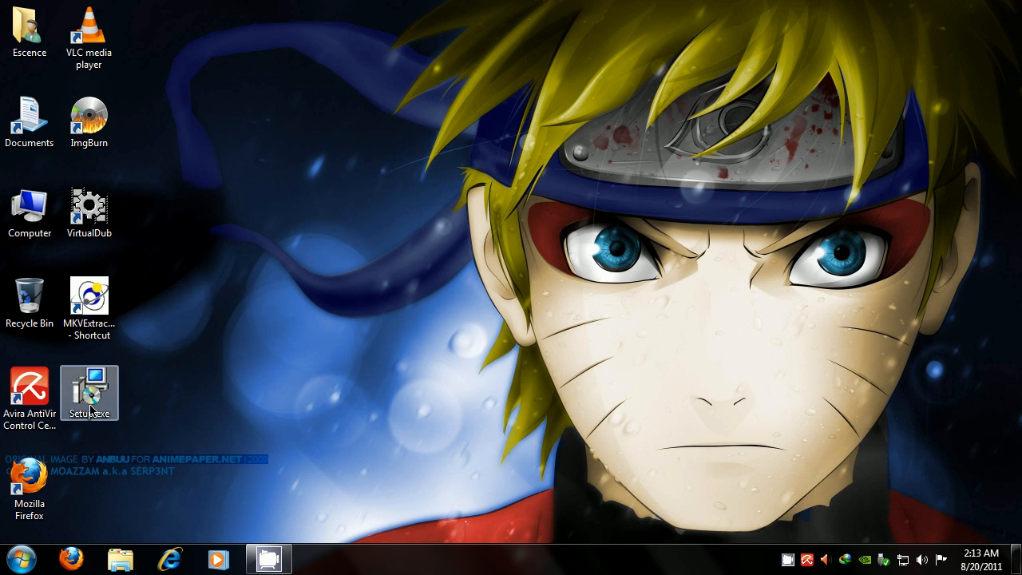
# Run the My MP4Box GUI installer with default folder and tasks, then Finish.
pyautogui.doubleClick(89, 392)
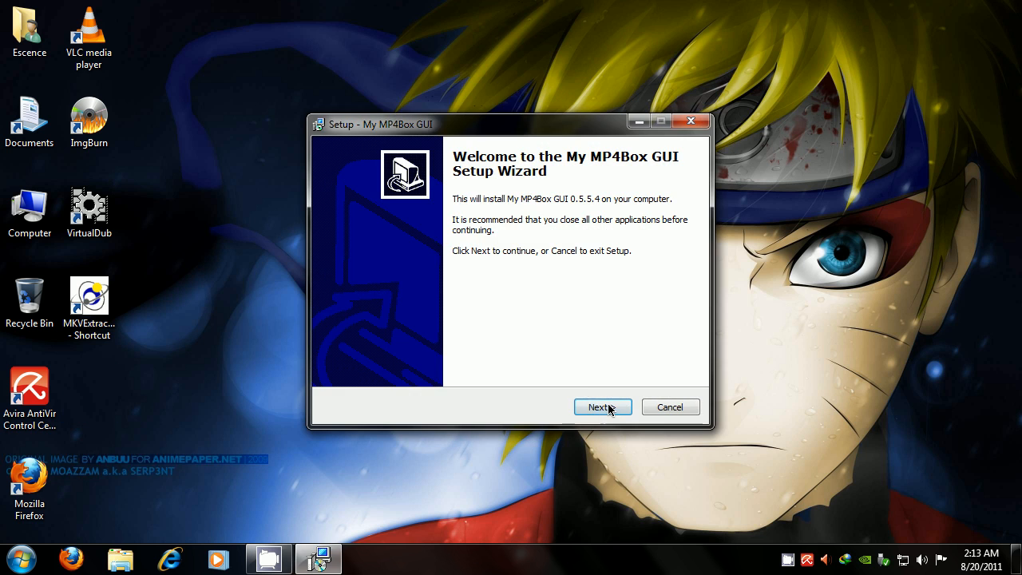
pyautogui.click(602, 407)
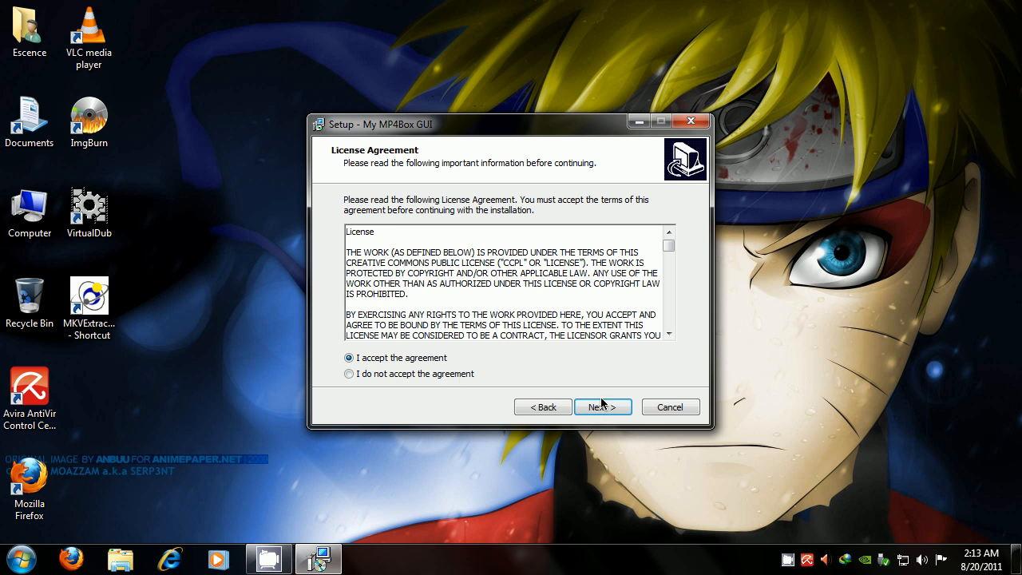
pyautogui.click(603, 408)
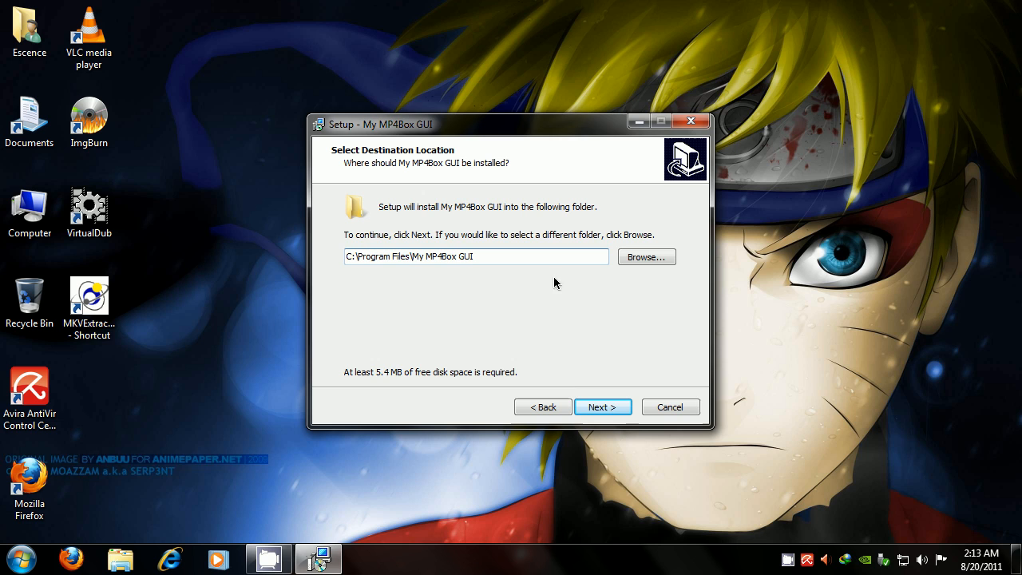
pyautogui.click(602, 406)
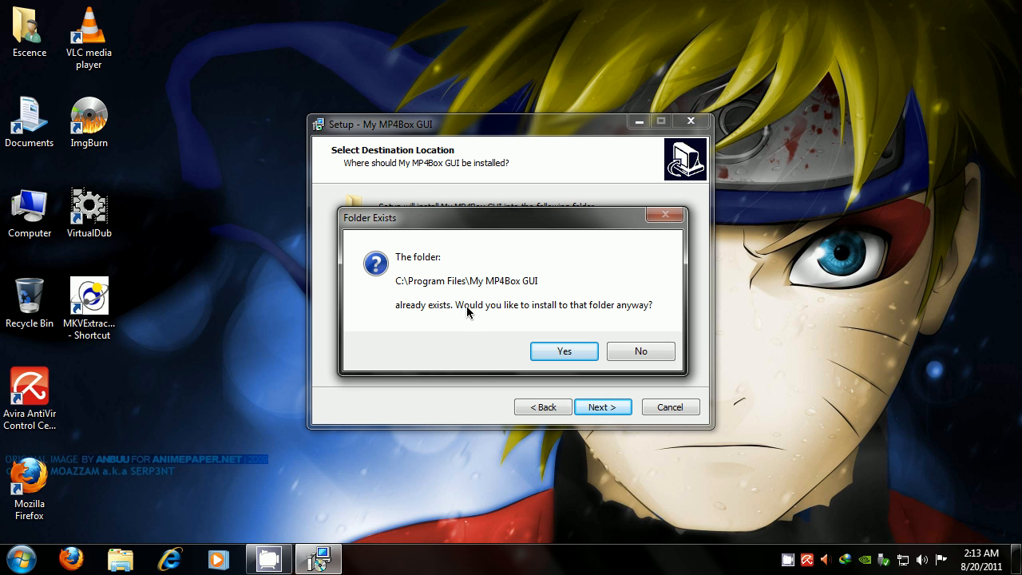
pyautogui.moveTo(432, 323)
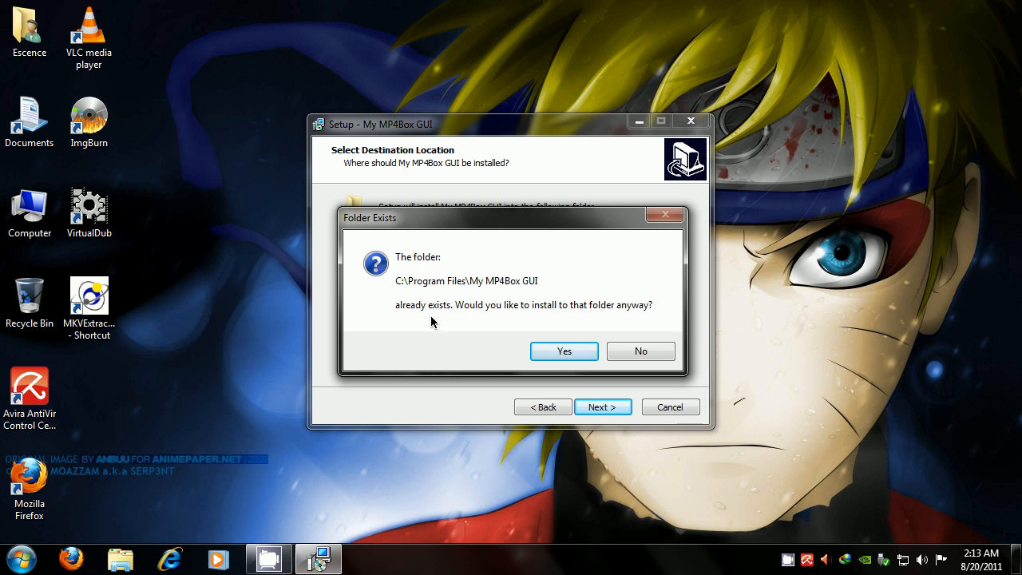
pyautogui.moveTo(563, 351)
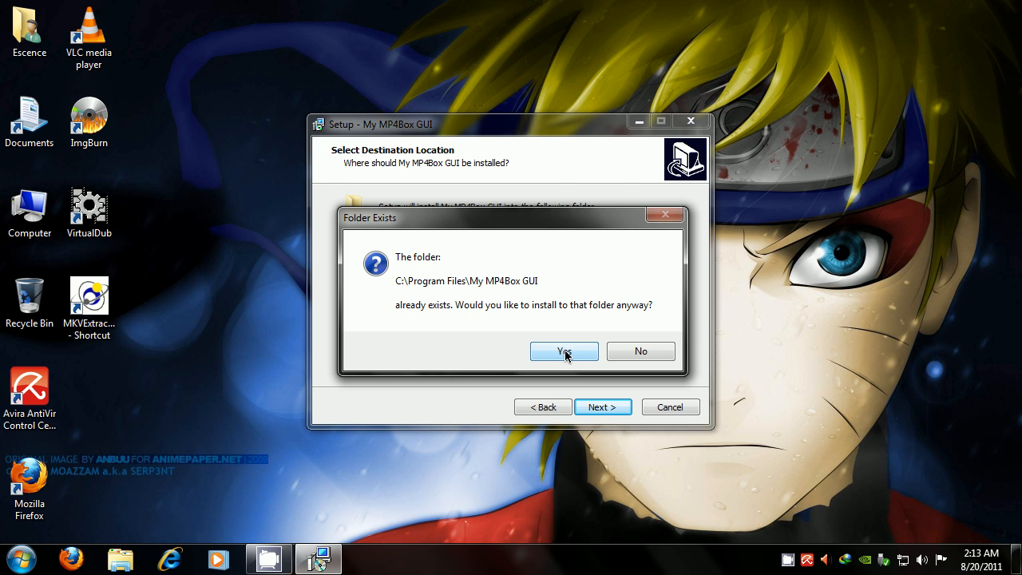
pyautogui.click(564, 351)
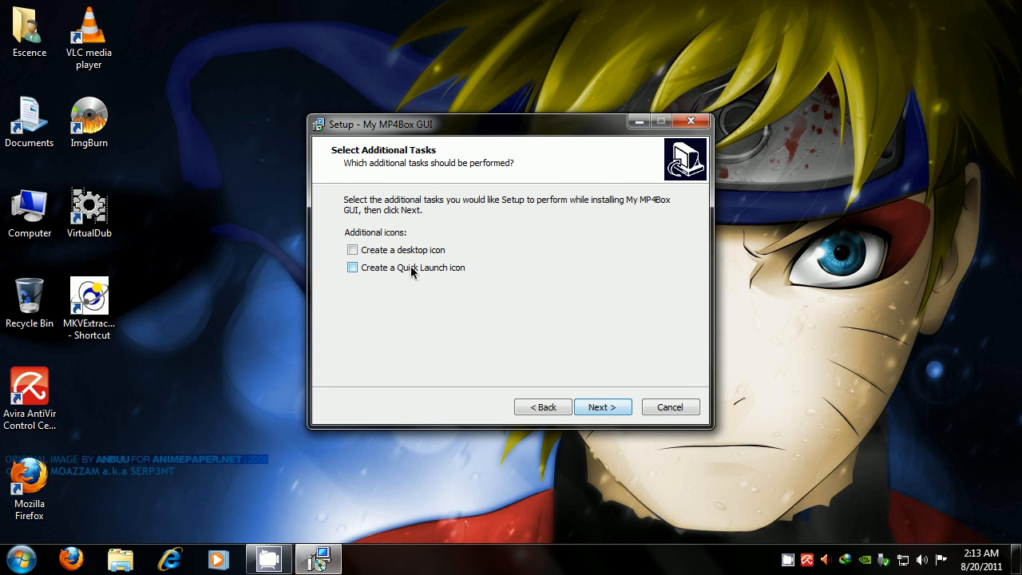
pyautogui.click(603, 406)
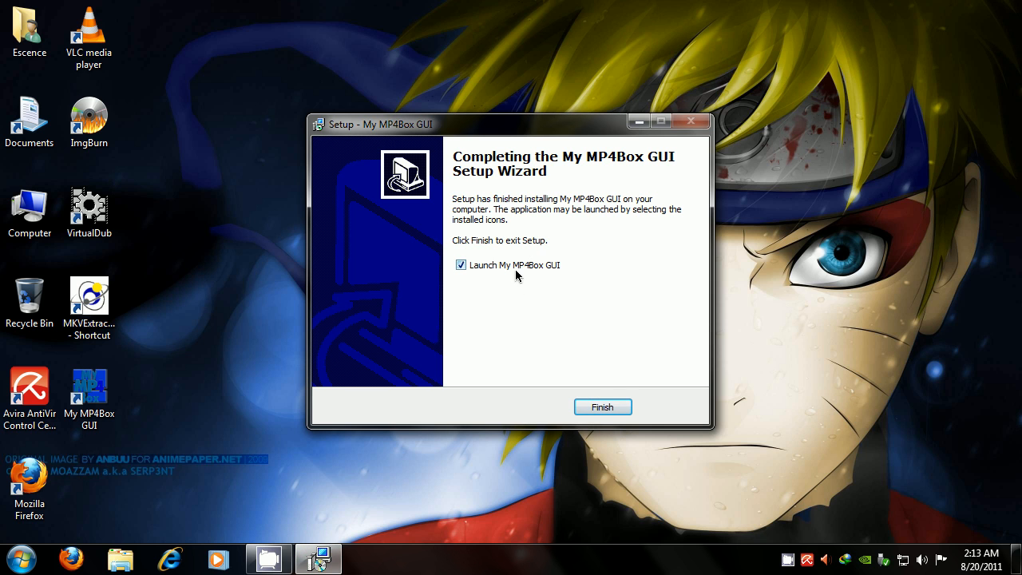
pyautogui.click(602, 408)
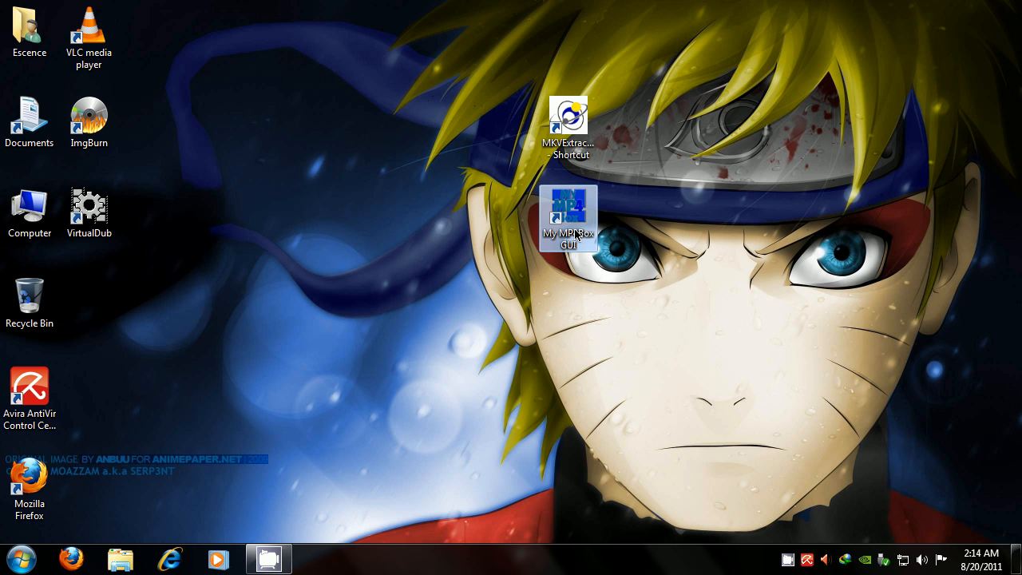
# Group the tool shortcuts, copy Darker Than Black 01 from ESCENCE (G:) to the desktop, launch MKVExtractGUI.
pyautogui.moveTo(568, 217); pyautogui.dragTo(688, 128)
pyautogui.write('MKVExtractGUI2')
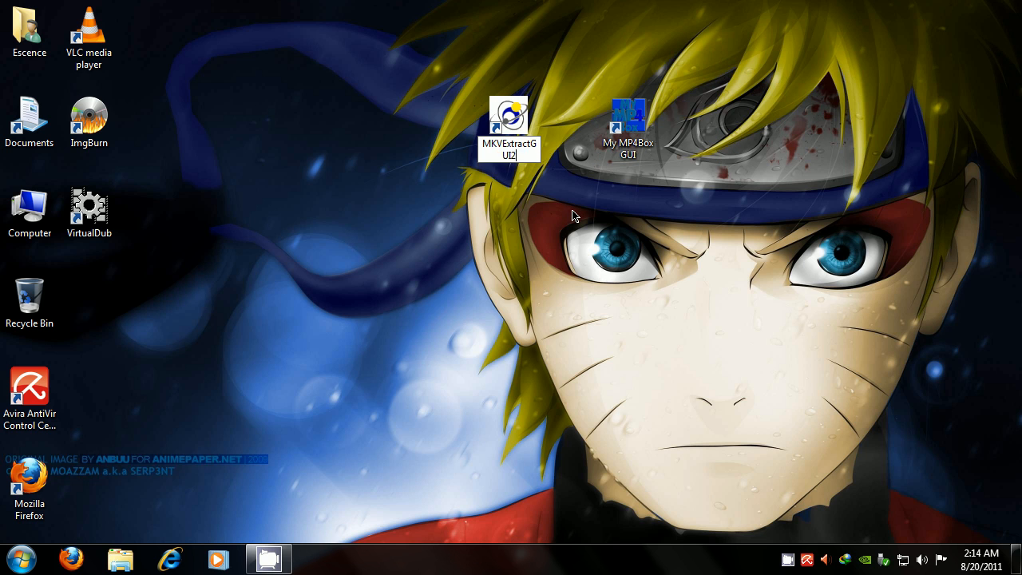
pyautogui.doubleClick(29, 206)
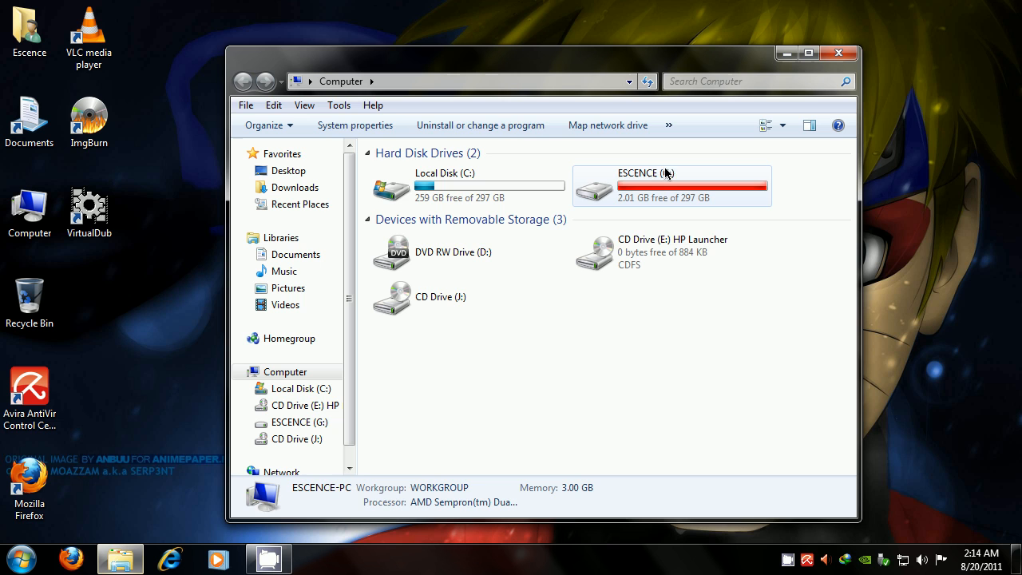
pyautogui.doubleClick(645, 183)
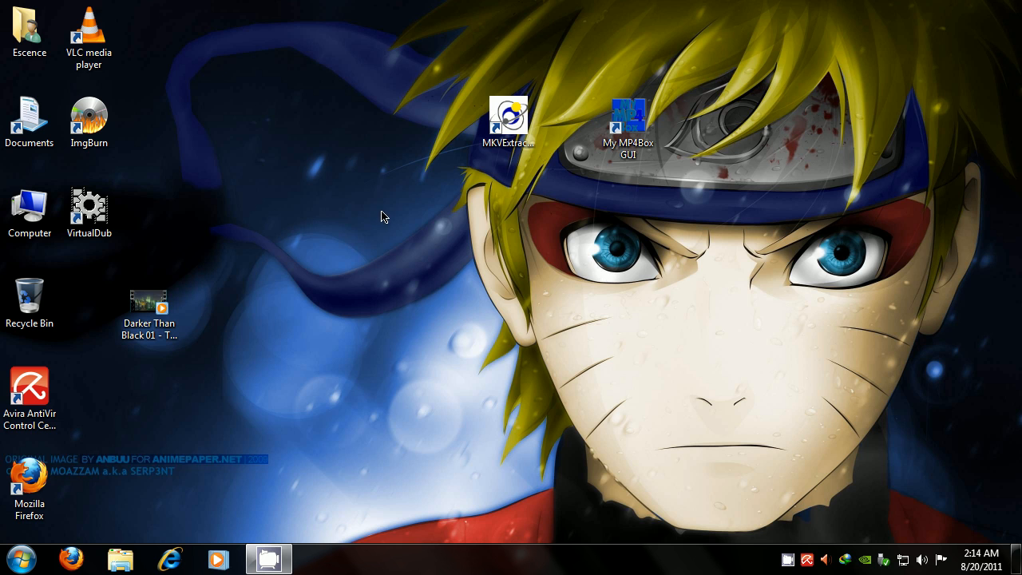
pyautogui.moveTo(148, 308); pyautogui.dragTo(808, 151)
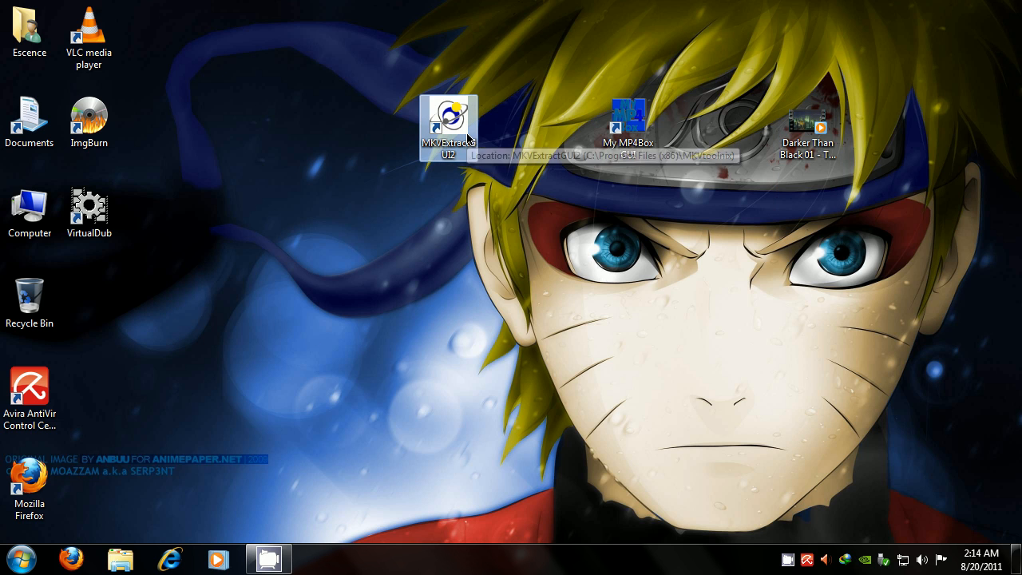
pyautogui.doubleClick(448, 119)
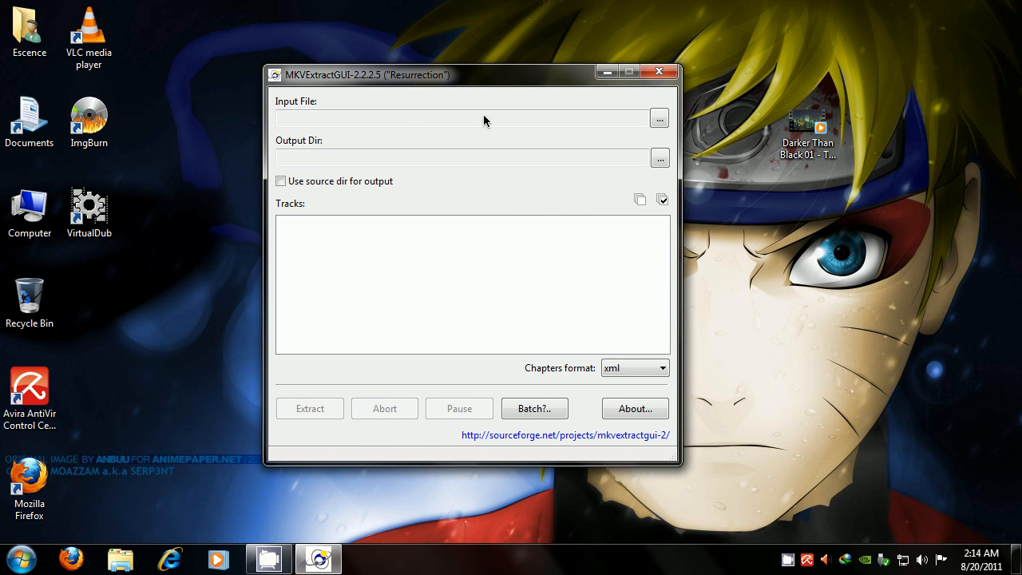
# Load the Darker Than Black 01 MKV from the desktop as MKVExtractGUI's input file.
pyautogui.click(659, 118)
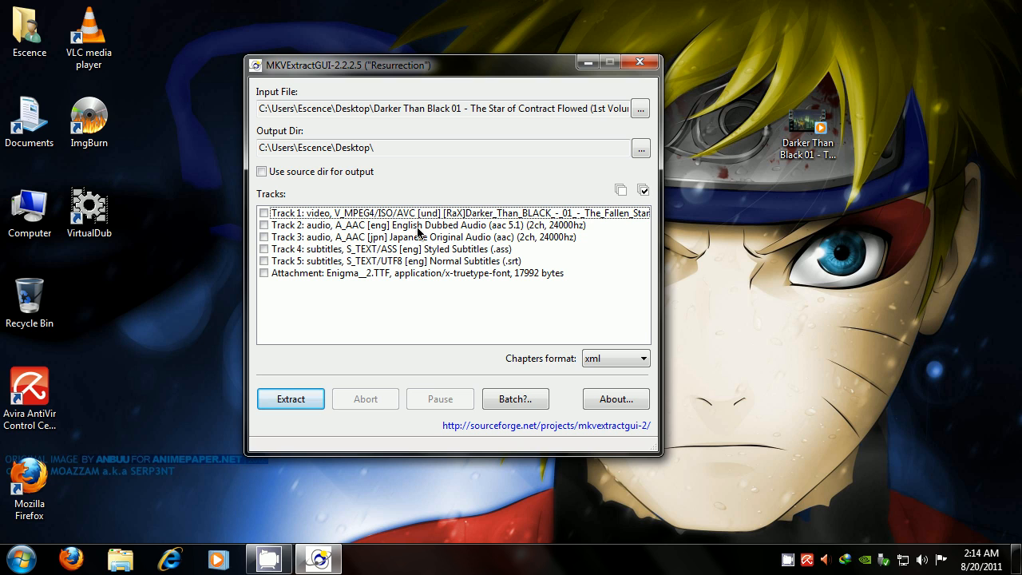
pyautogui.moveTo(511, 244)
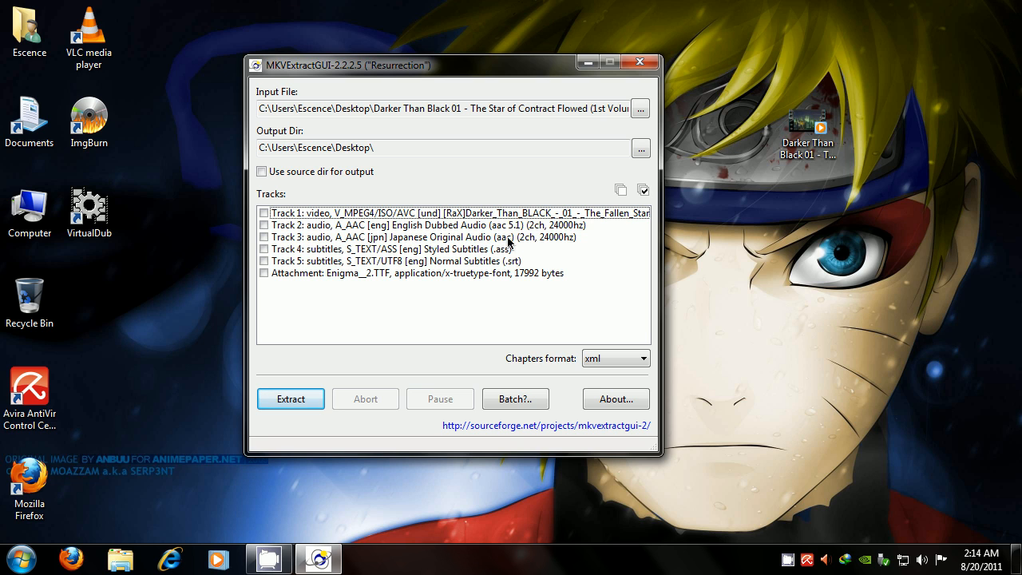
pyautogui.moveTo(370, 269)
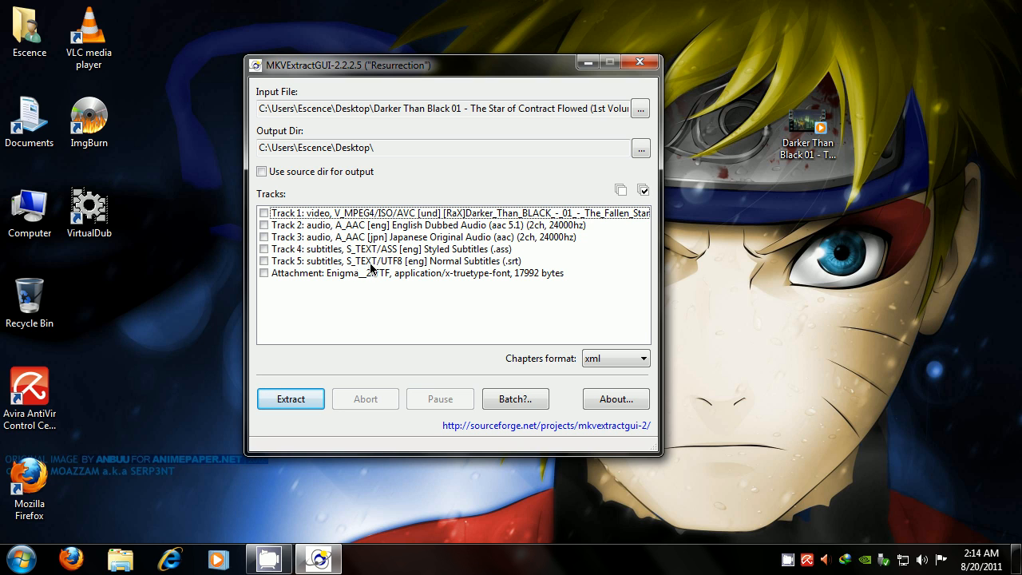
pyautogui.moveTo(519, 332)
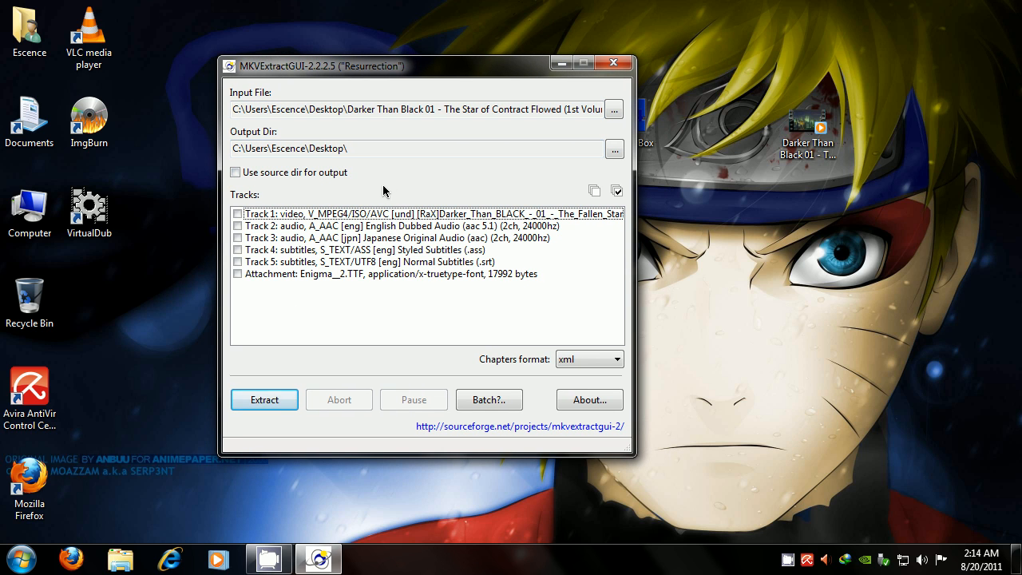
# Extract the video Track 1 and English dubbed audio Track 2 to the desktop.
pyautogui.click(237, 213)
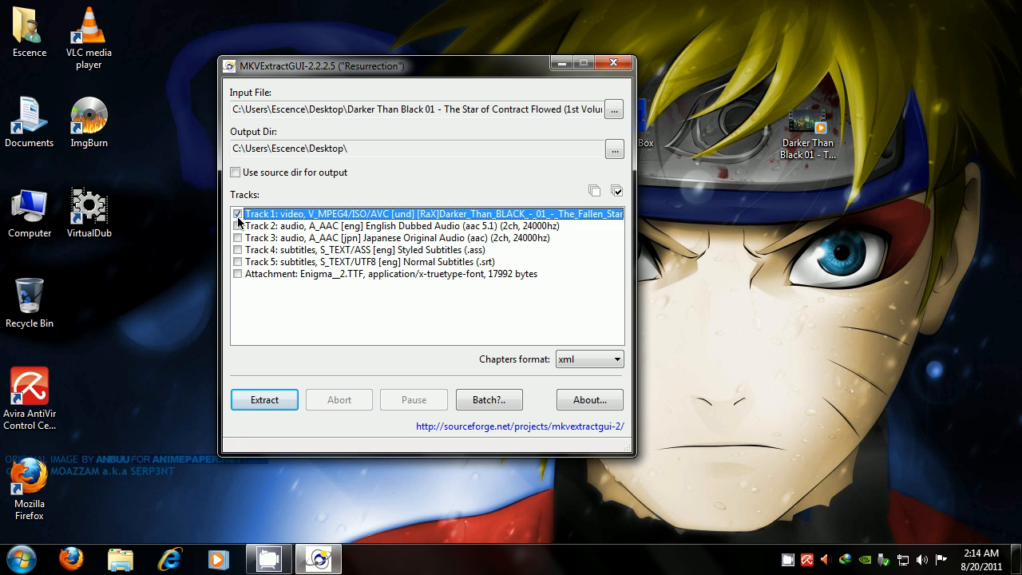
pyautogui.moveTo(428, 66); pyautogui.dragTo(486, 67)
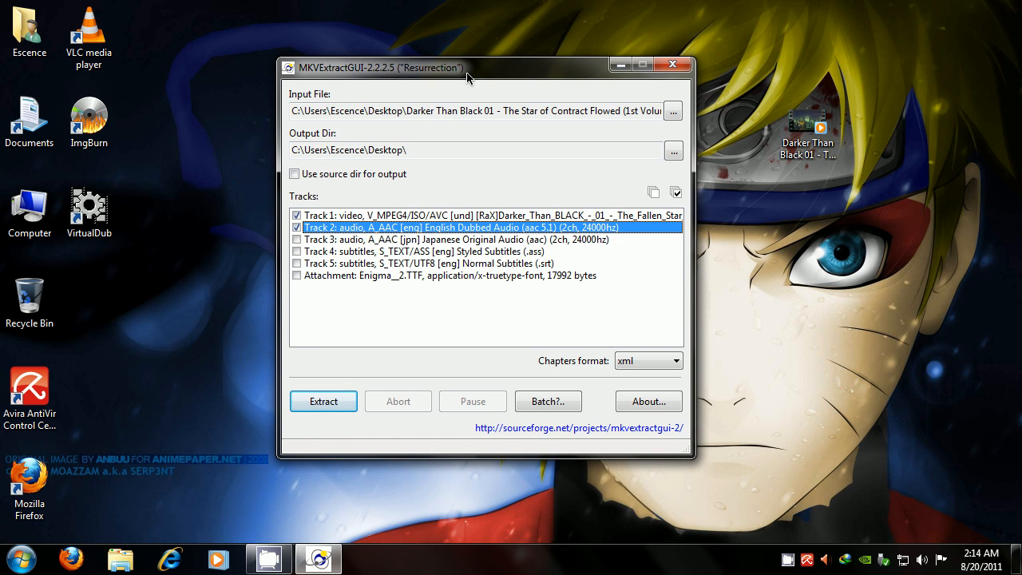
pyautogui.moveTo(467, 68); pyautogui.dragTo(467, 85)
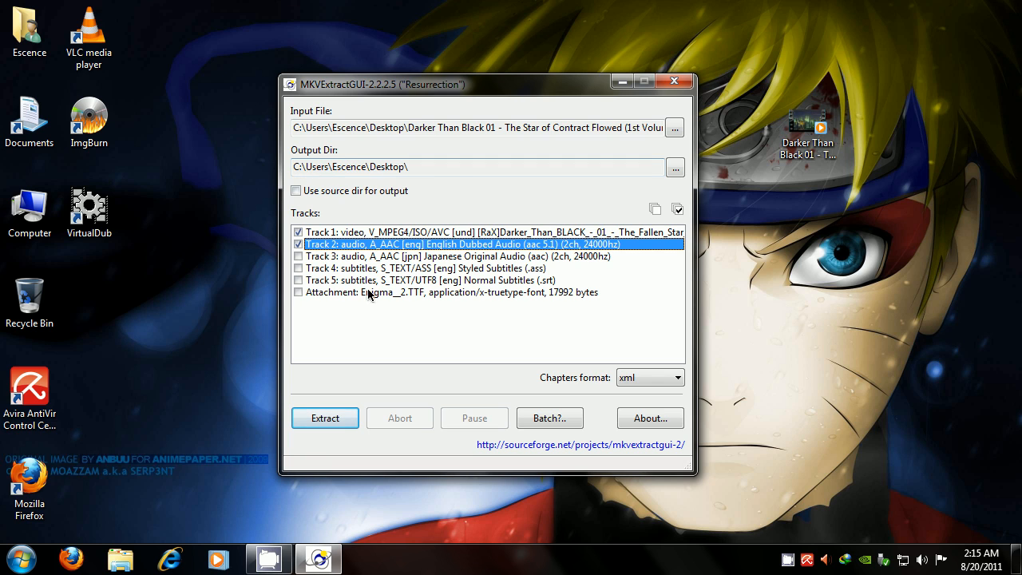
pyautogui.moveTo(443, 177)
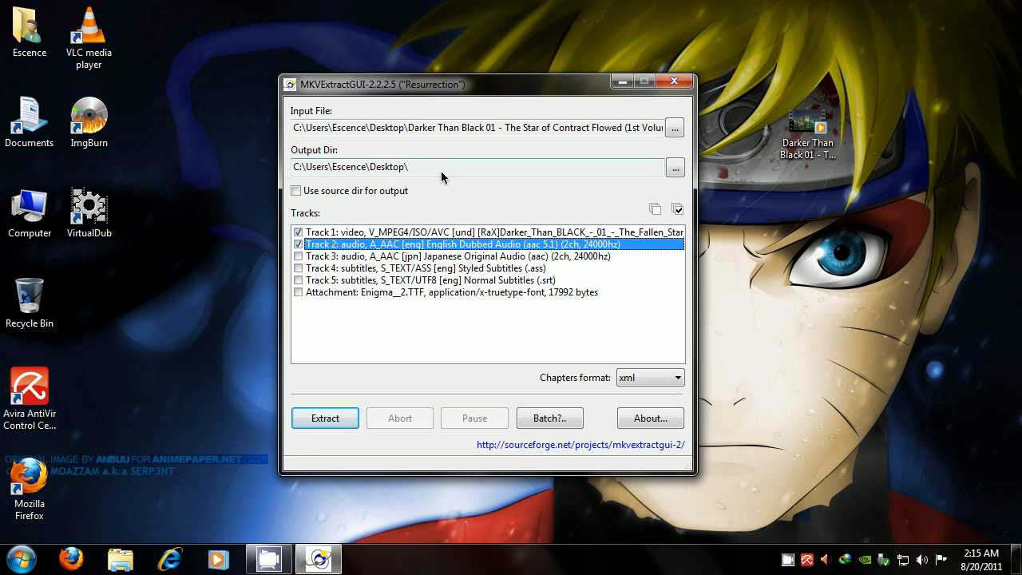
pyautogui.moveTo(455, 173)
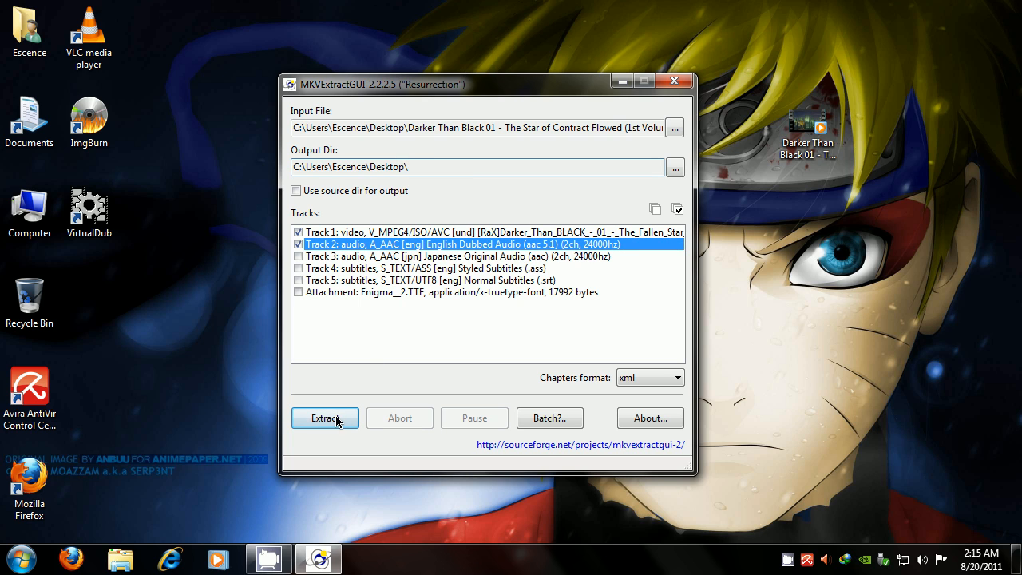
pyautogui.click(325, 418)
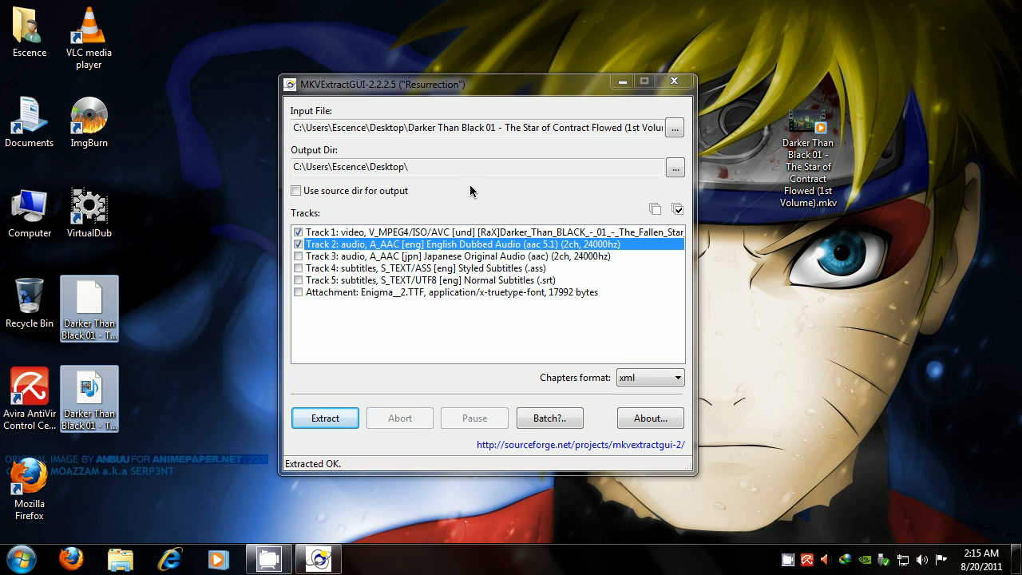
# Close MKVExtractGUI and launch My MP4Box GUI from its desktop shortcut.
pyautogui.click(674, 81)
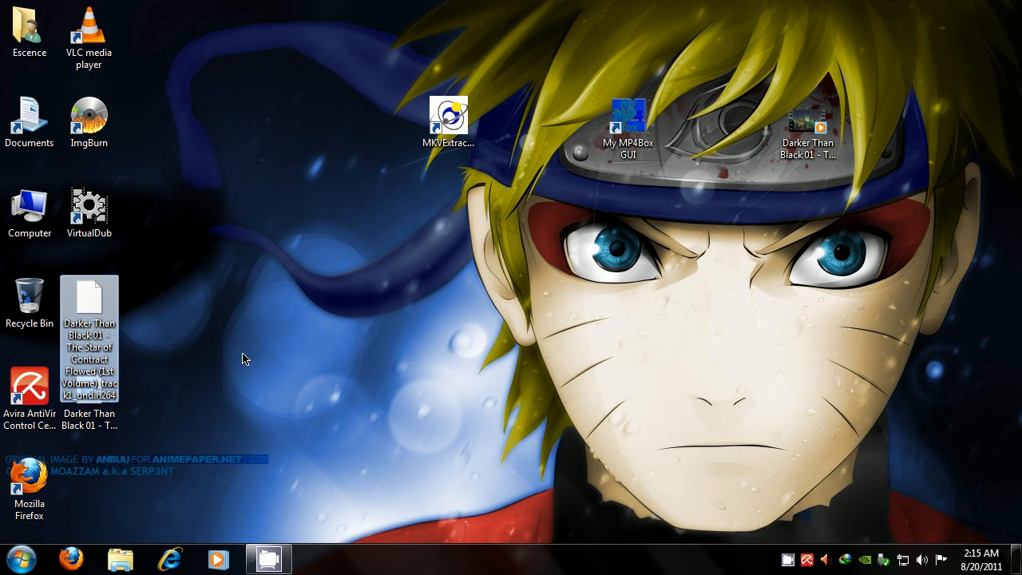
pyautogui.moveTo(112, 327)
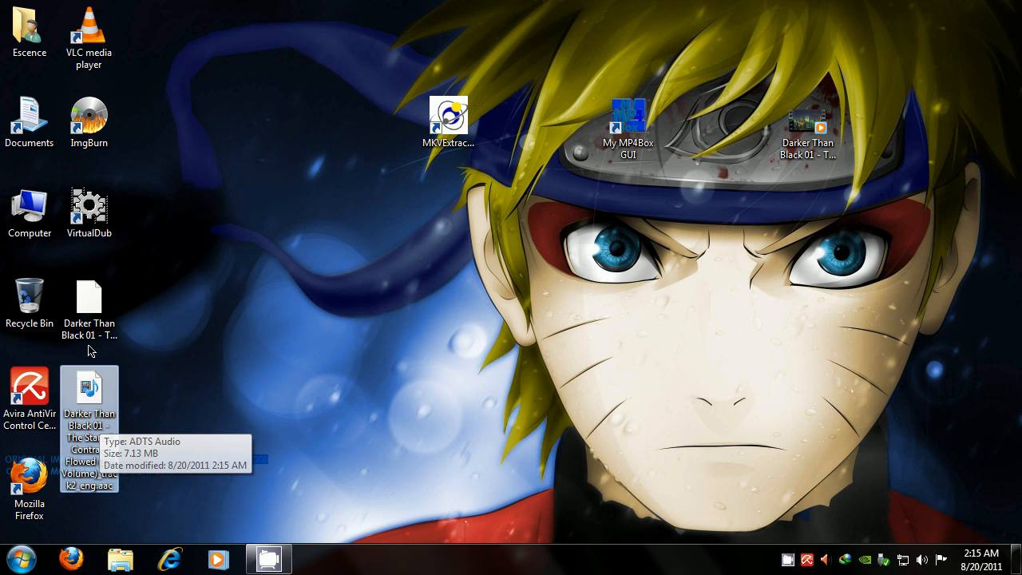
pyautogui.moveTo(781, 175)
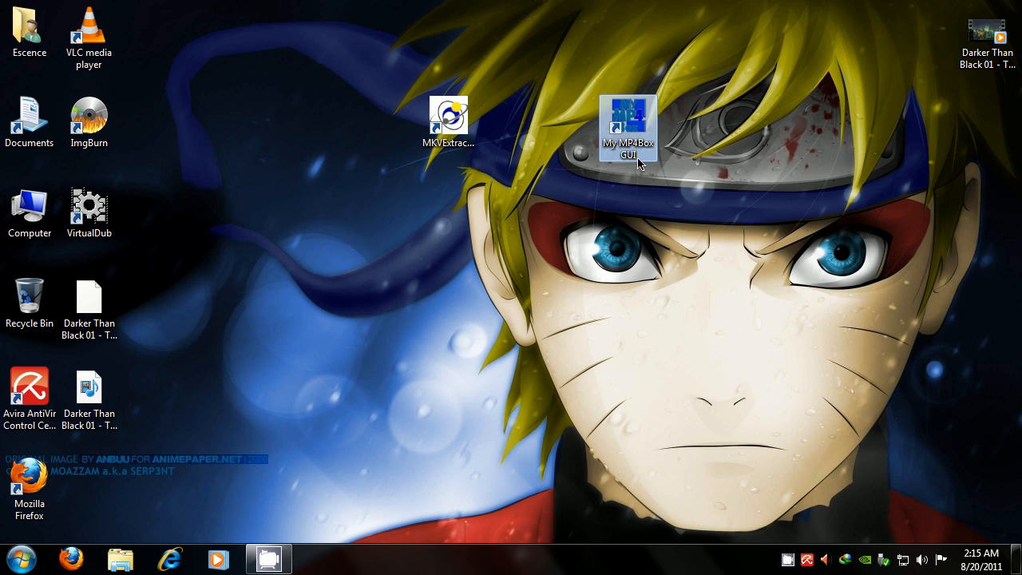
pyautogui.moveTo(675, 160)
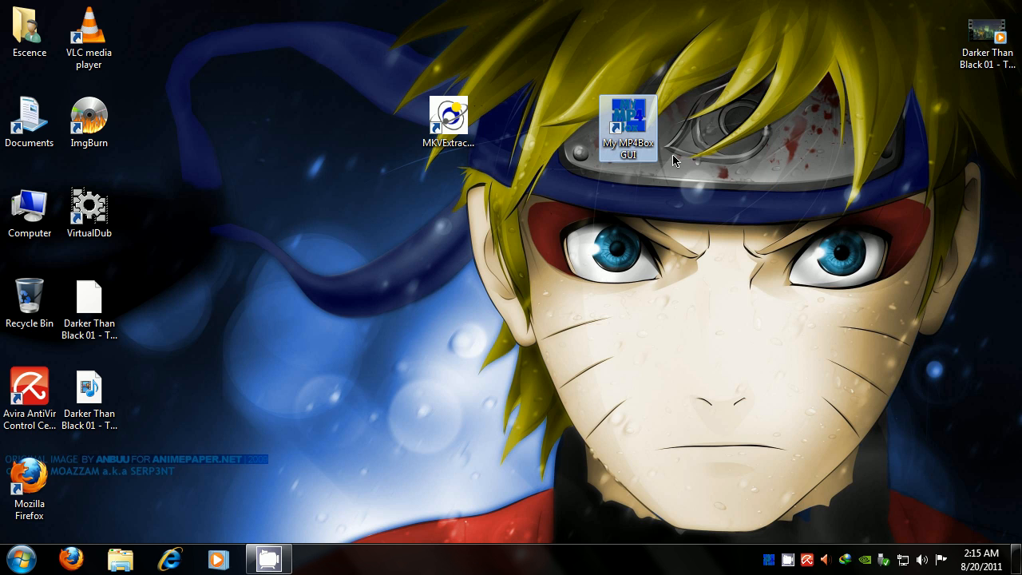
pyautogui.doubleClick(628, 128)
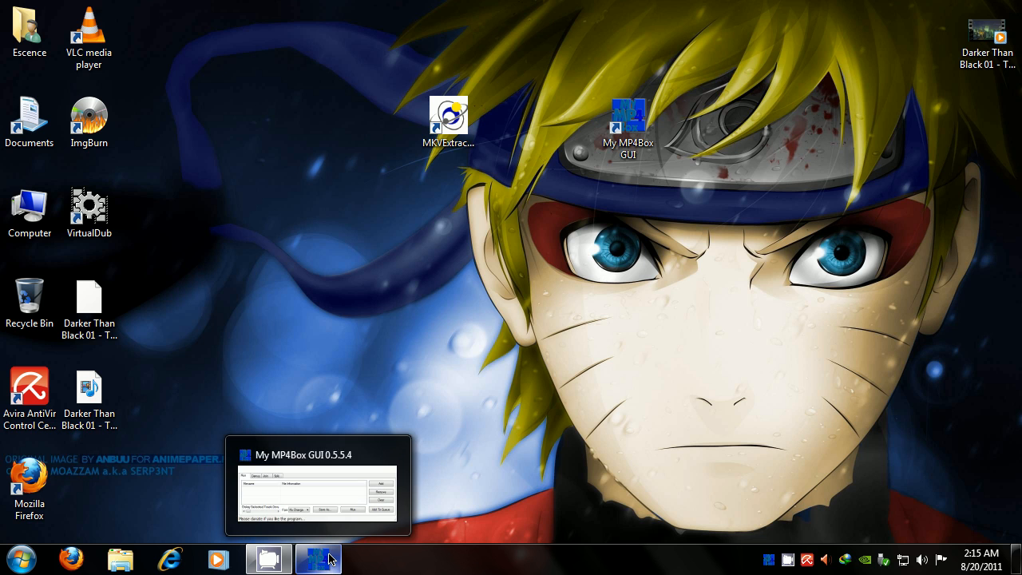
# Add the extracted .h264 video and _eng.aac English audio files to the Mux list.
pyautogui.click(318, 558)
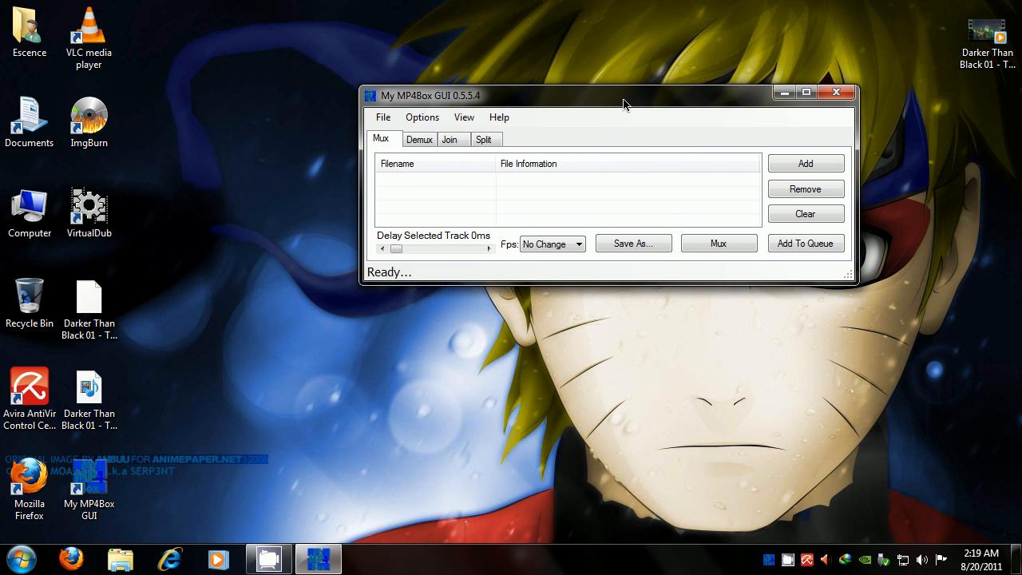
pyautogui.moveTo(609, 95); pyautogui.dragTo(559, 107)
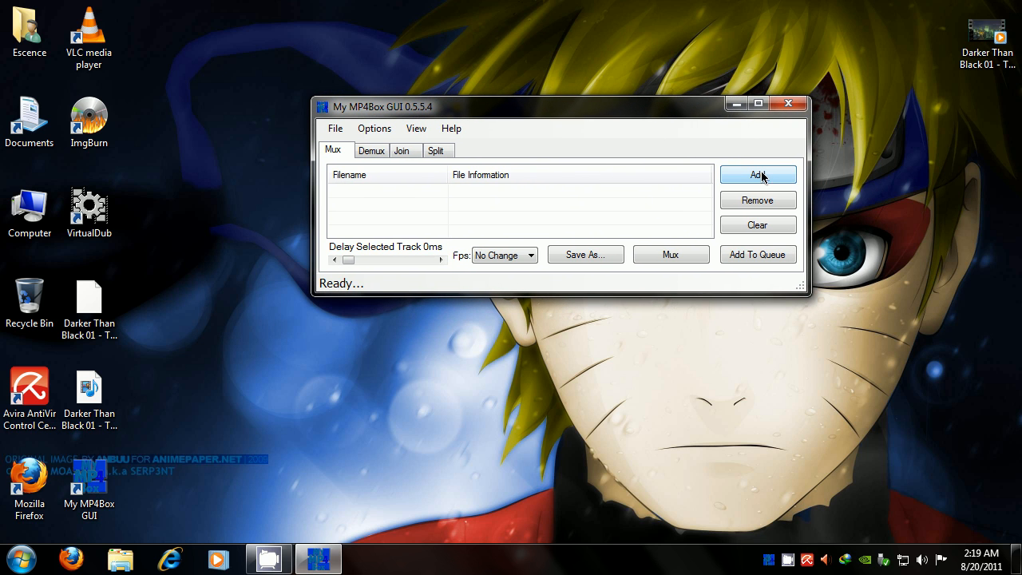
pyautogui.click(757, 175)
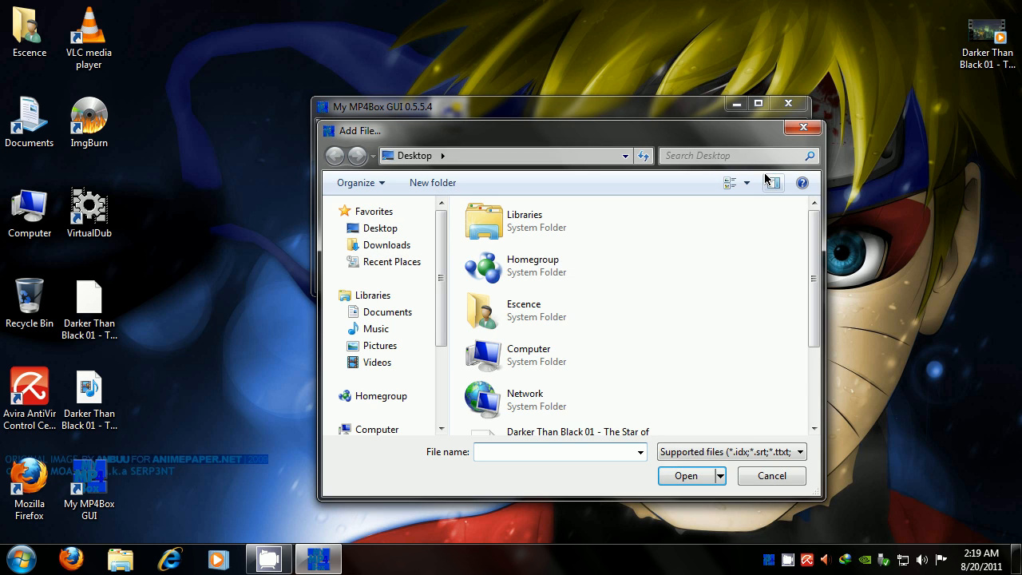
pyautogui.scroll(-3)
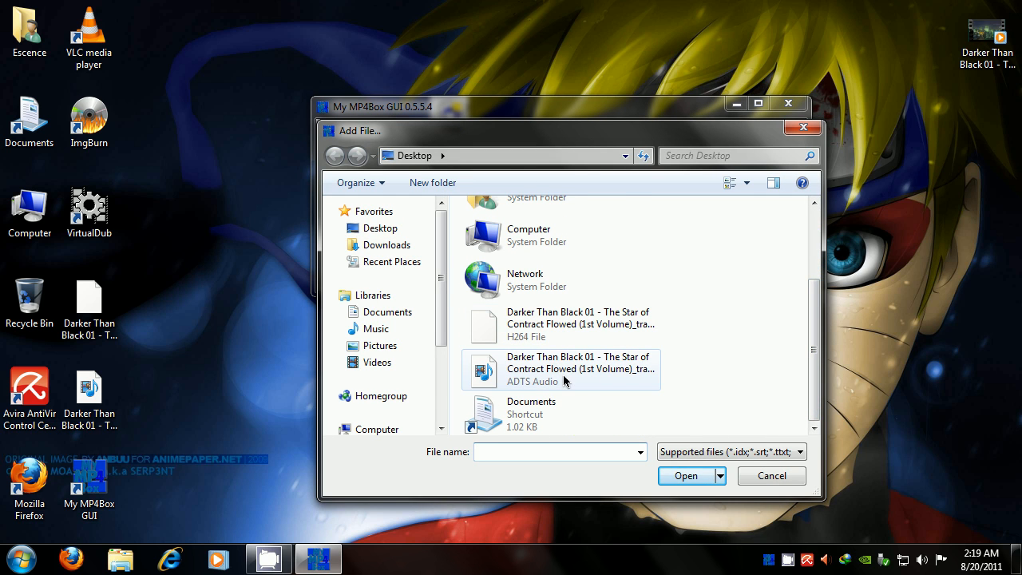
pyautogui.moveTo(572, 369)
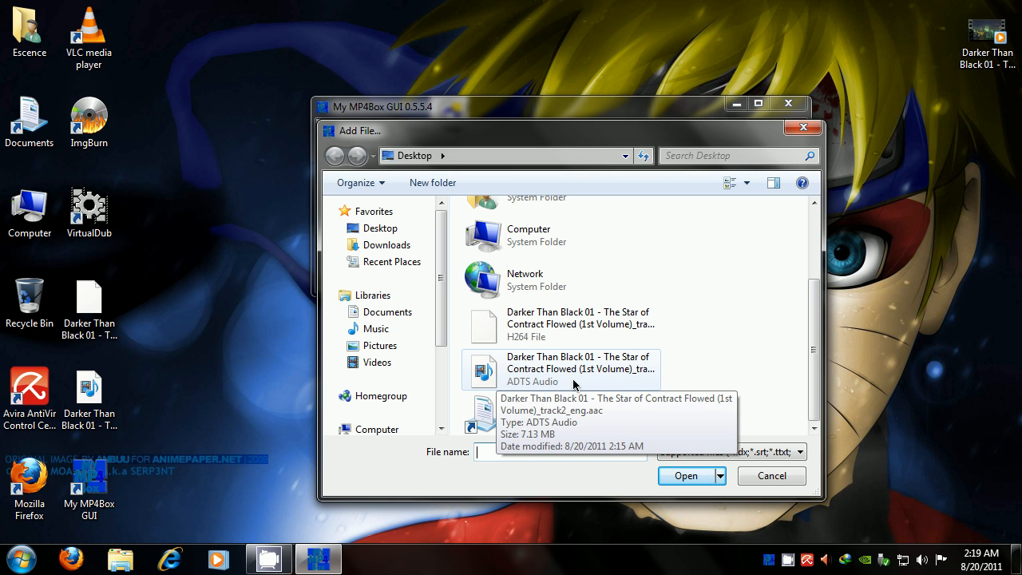
pyautogui.click(579, 323)
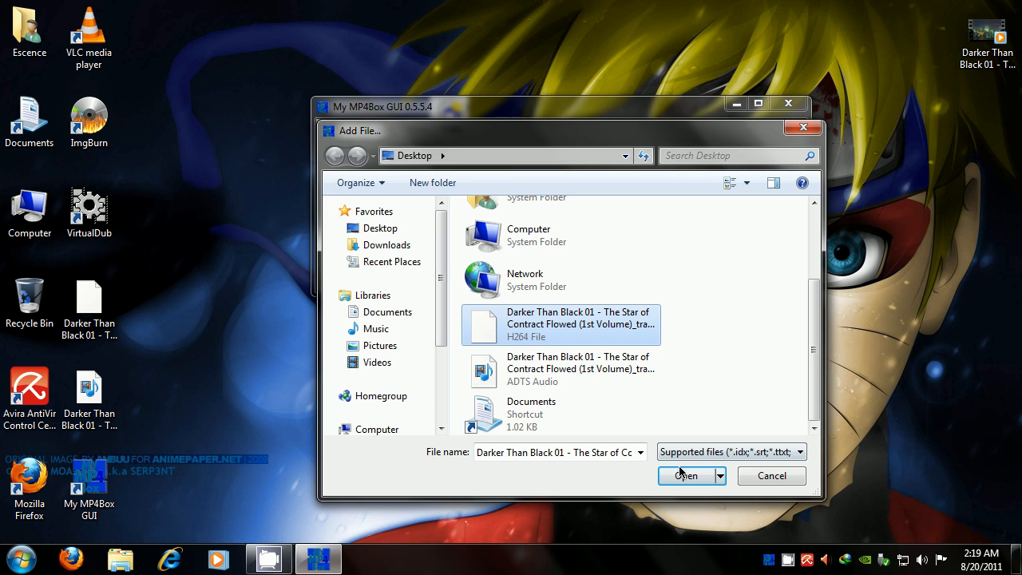
pyautogui.click(684, 475)
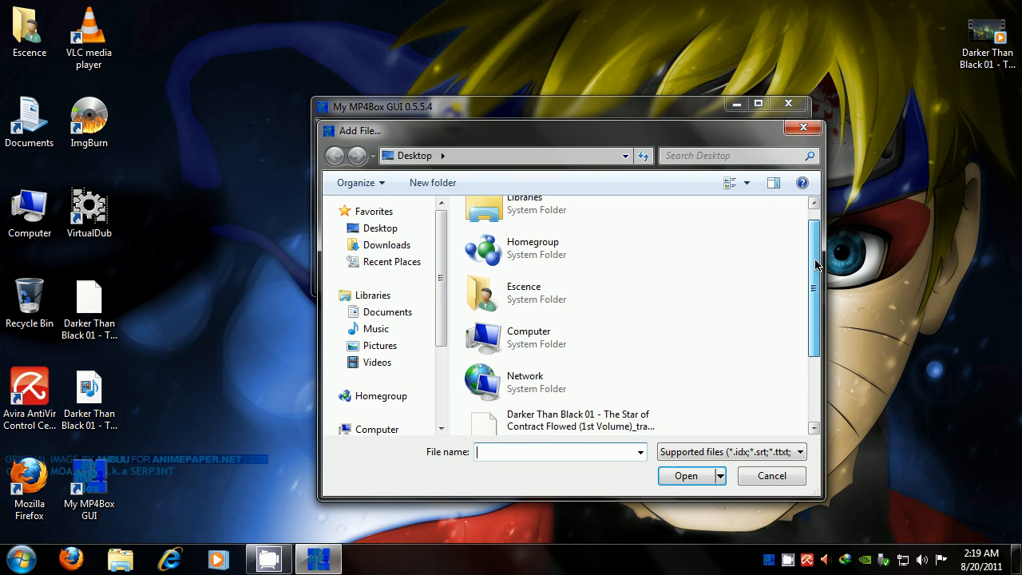
pyautogui.click(559, 368)
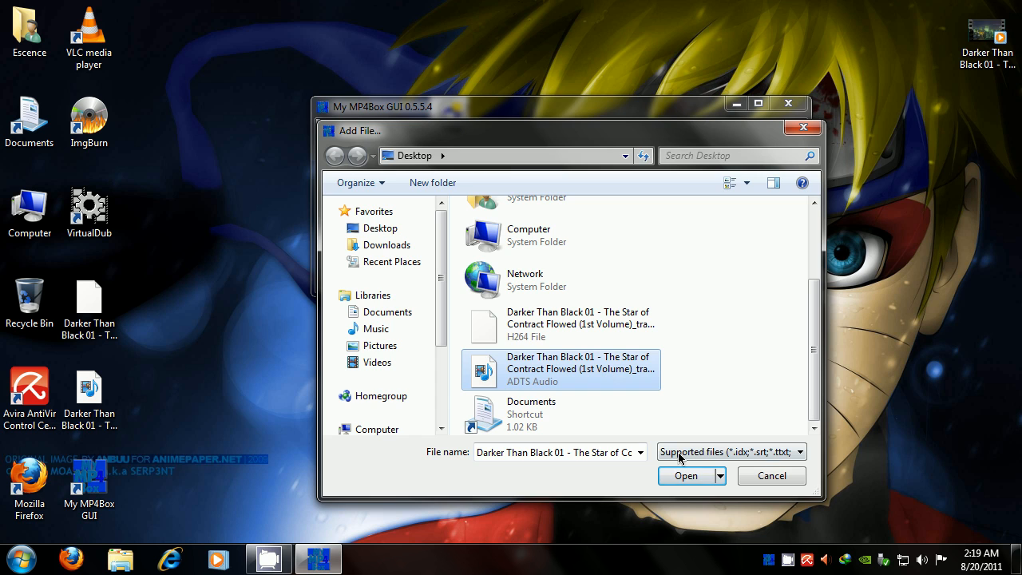
pyautogui.click(685, 475)
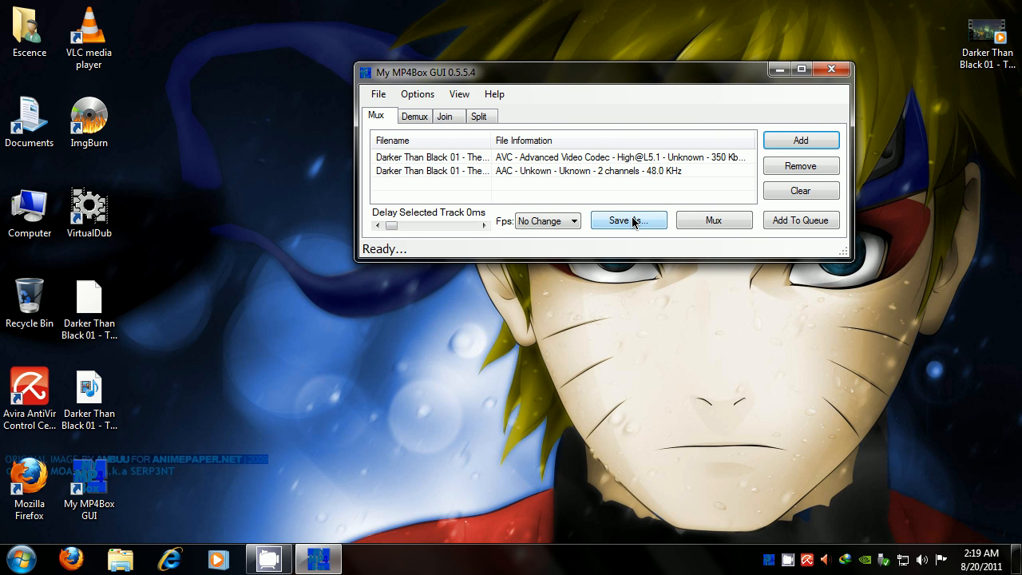
# Set the output to DTB.mp4 on the Desktop and mux the two tracks.
pyautogui.click(629, 219)
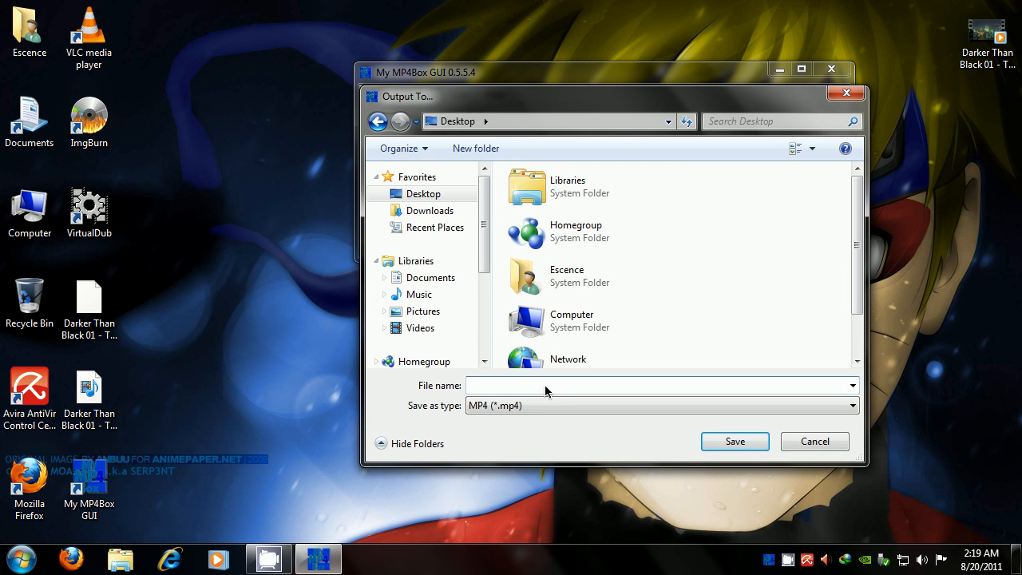
pyautogui.write('D')
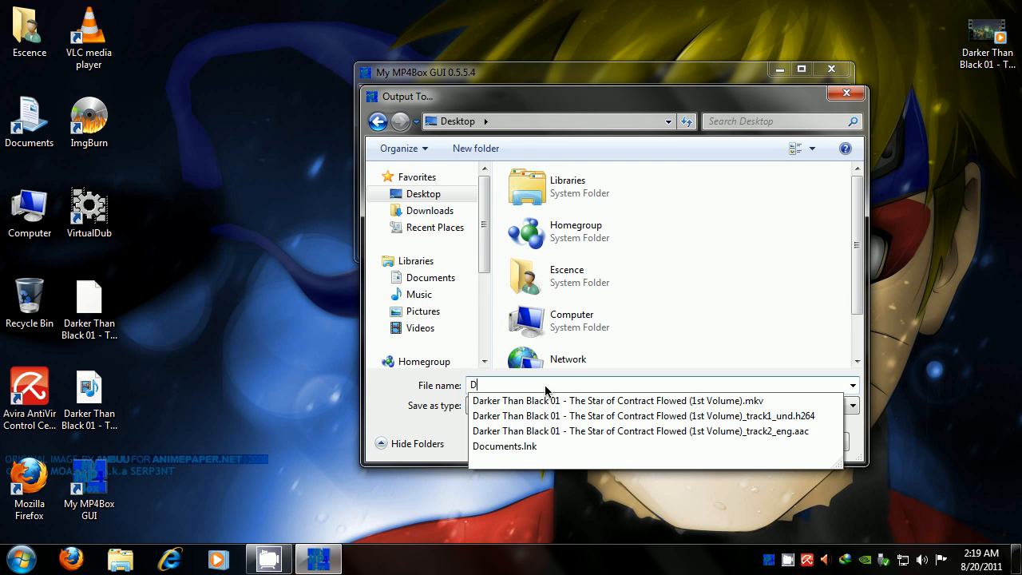
pyautogui.write('TB')
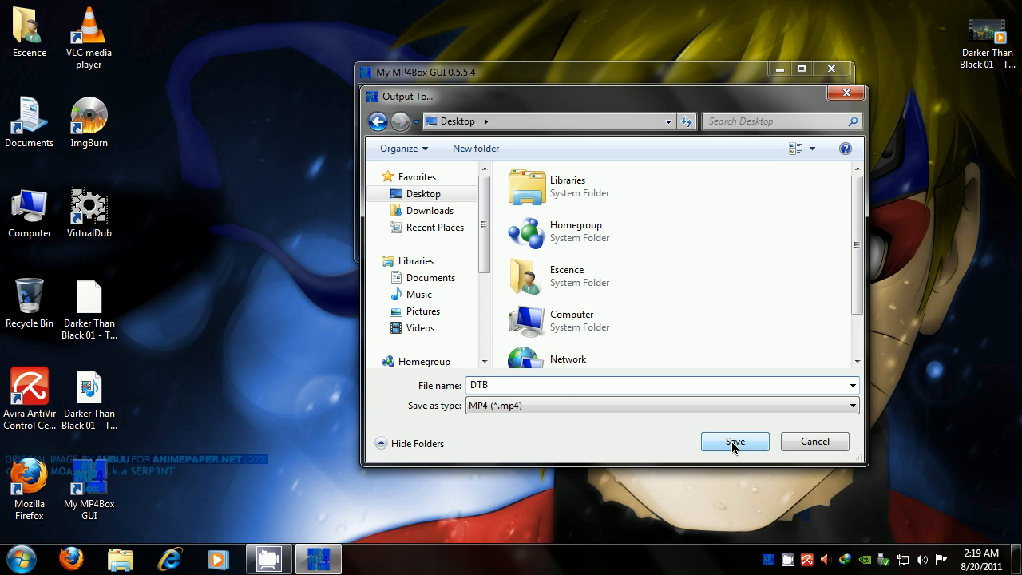
pyautogui.click(734, 442)
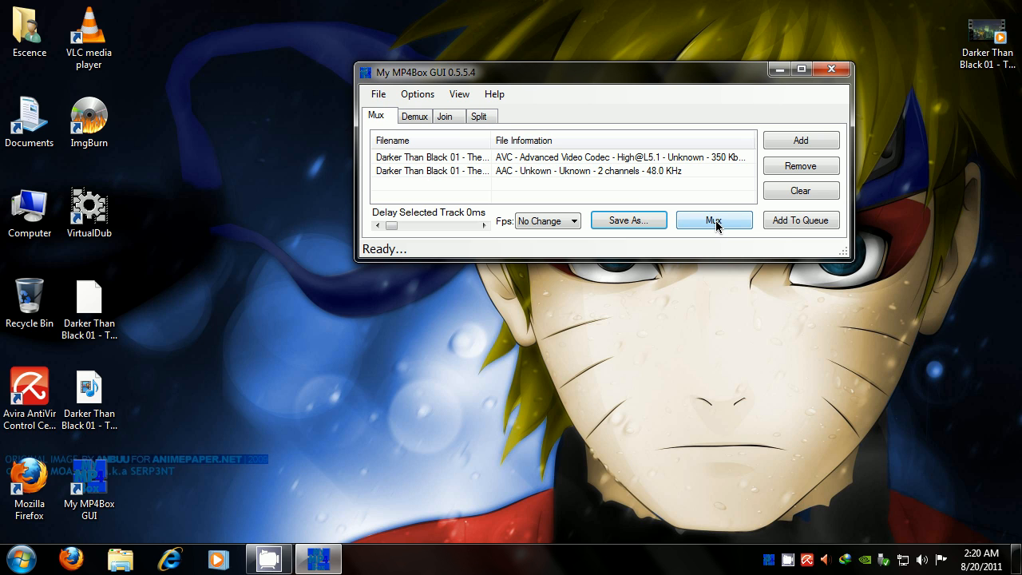
pyautogui.click(713, 220)
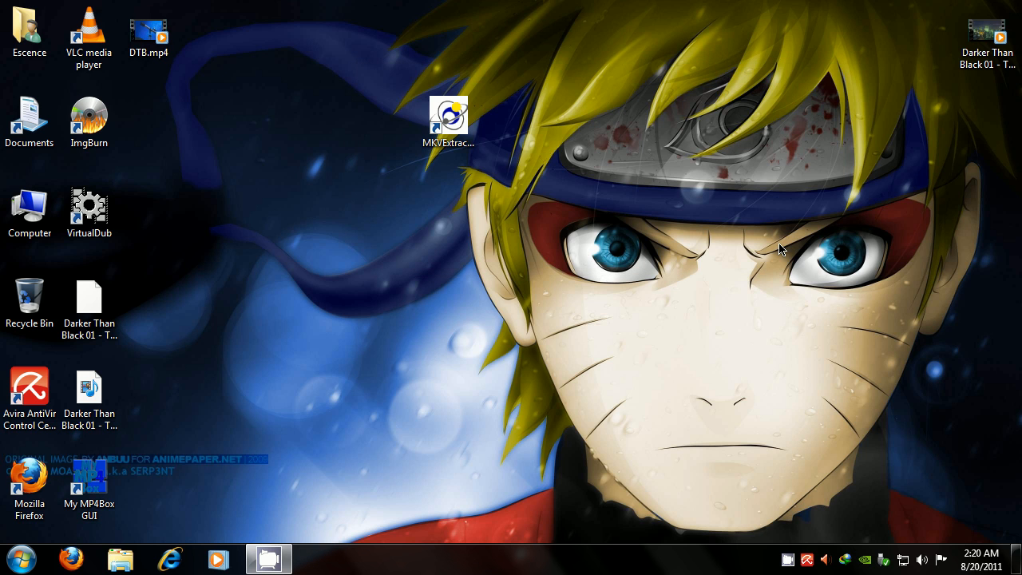
# Move DTB.mp4 to the desktop's top edge, the extractor shortcut left, the MKV to the top.
pyautogui.click(147, 32)
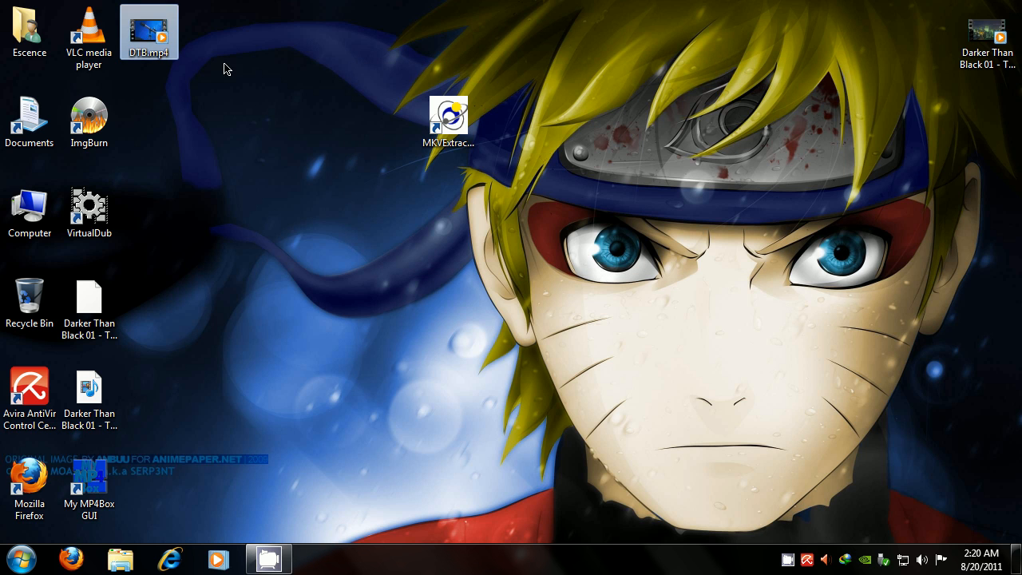
pyautogui.moveTo(148, 32); pyautogui.dragTo(747, 122)
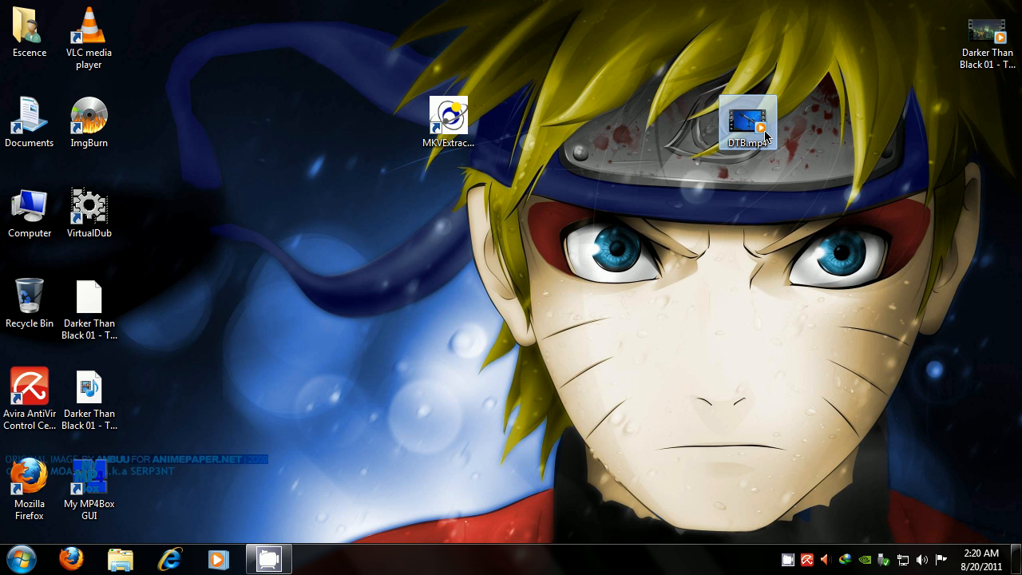
pyautogui.moveTo(747, 121)
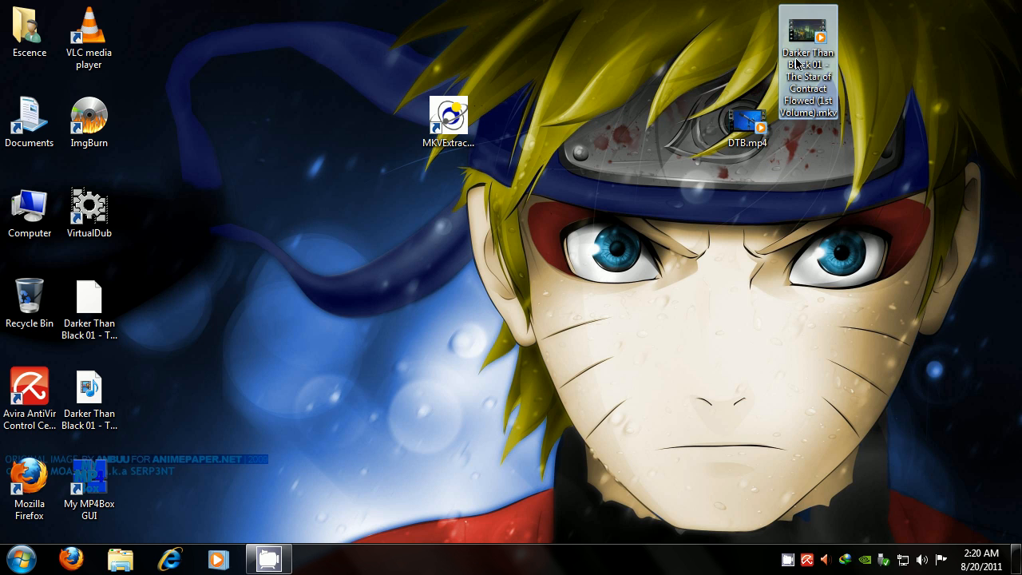
pyautogui.moveTo(806, 48)
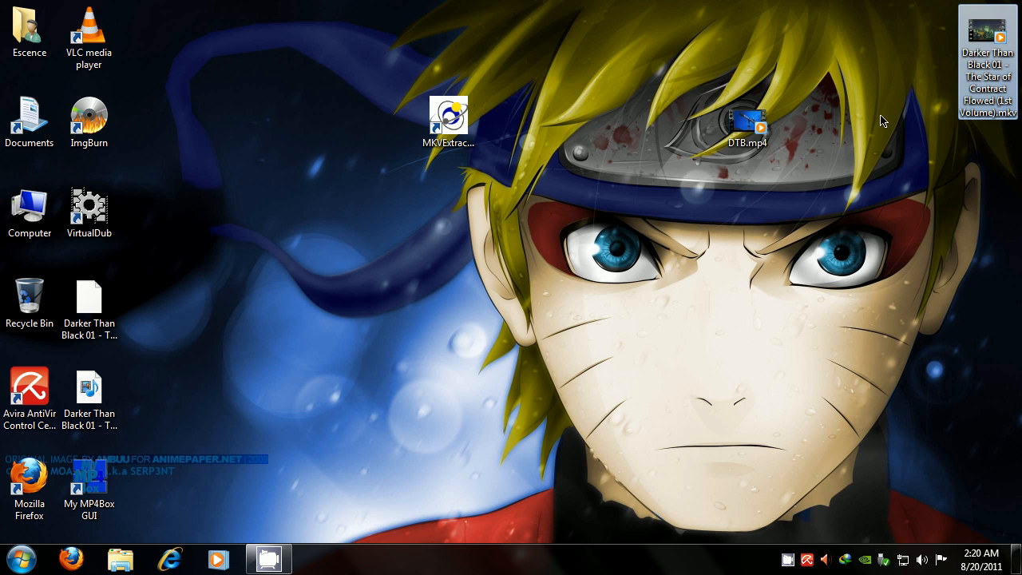
pyautogui.moveTo(747, 123); pyautogui.dragTo(746, 32)
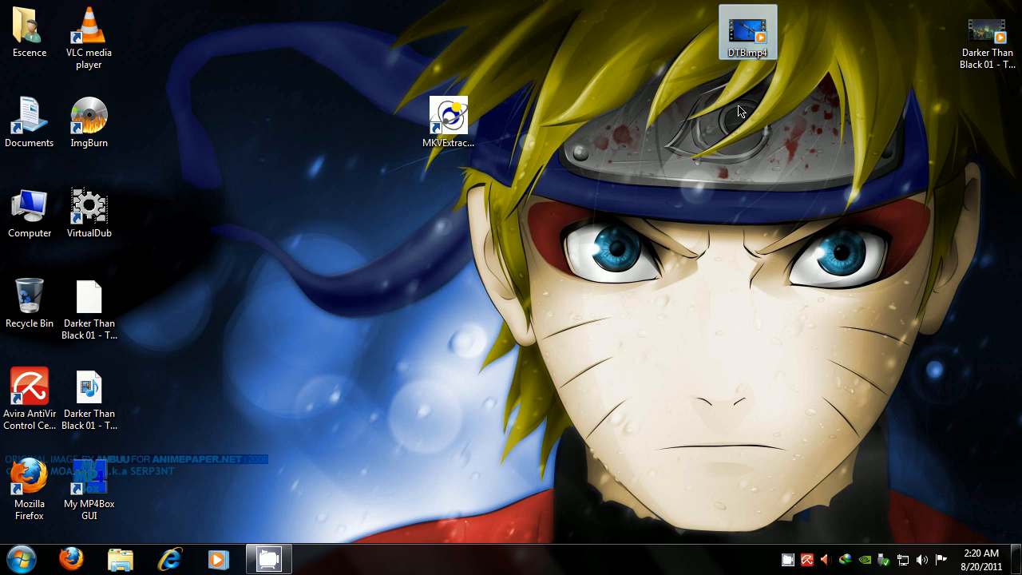
pyautogui.moveTo(745, 36)
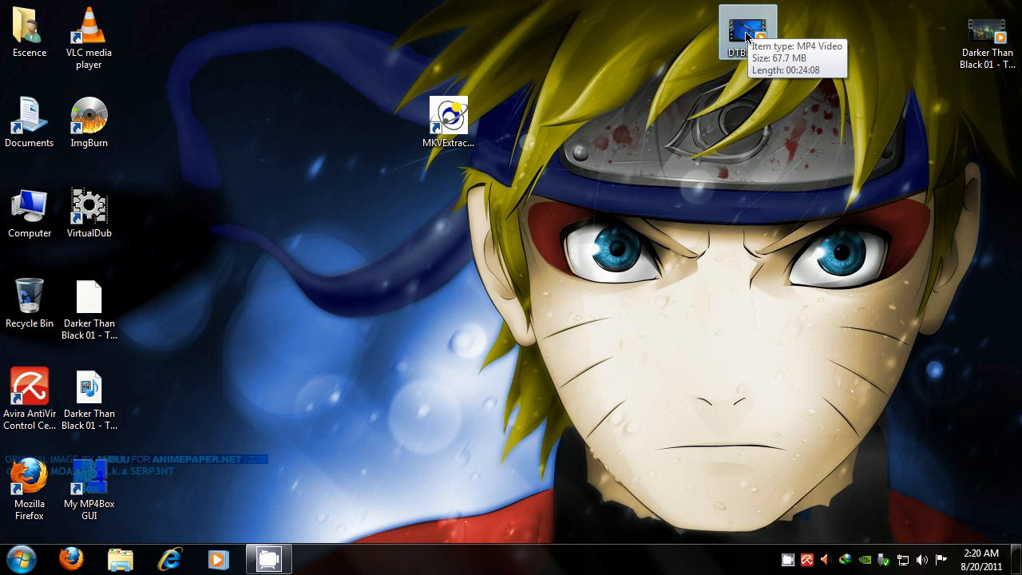
pyautogui.moveTo(449, 121)
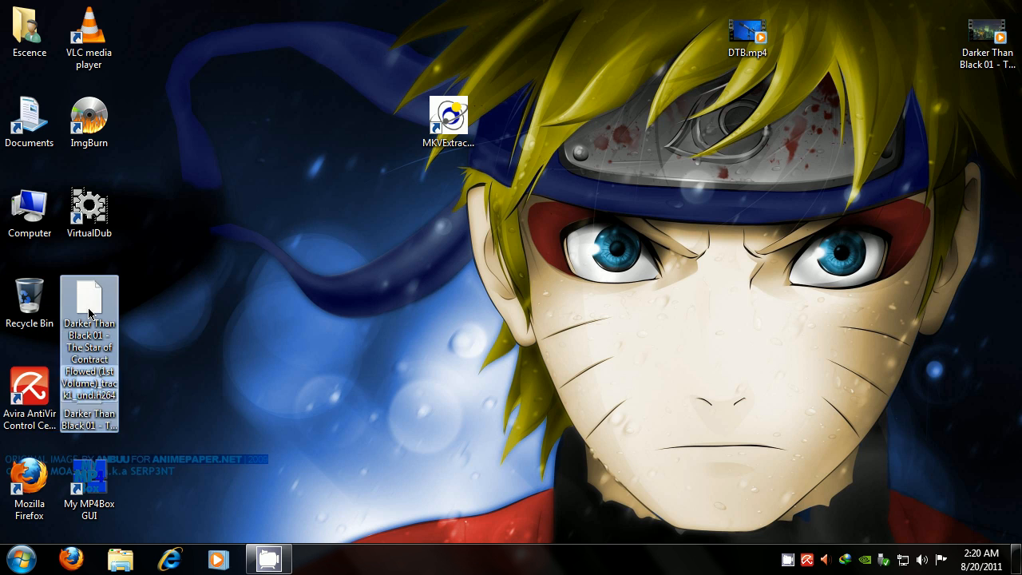
pyautogui.moveTo(84, 286)
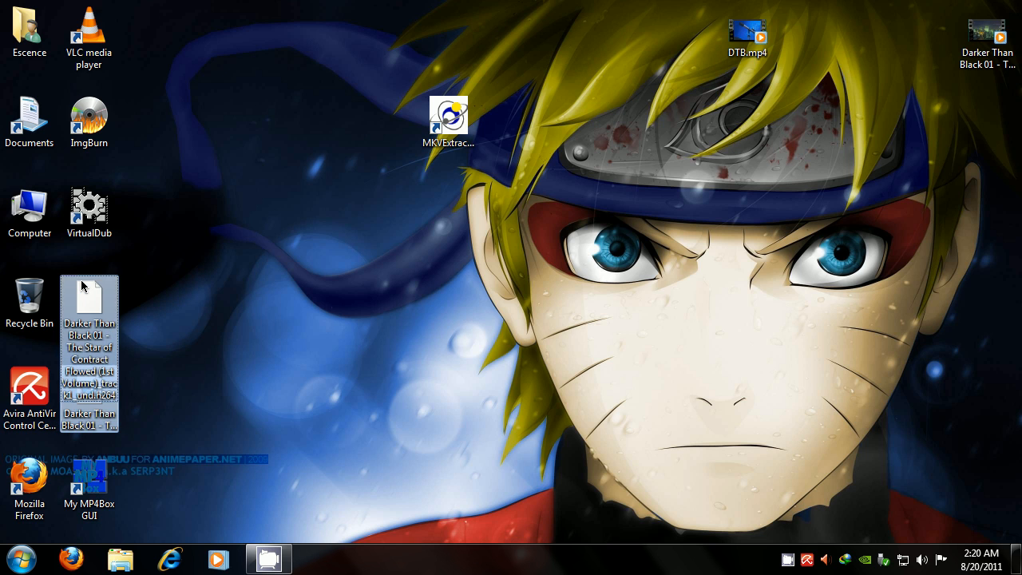
pyautogui.click(447, 120)
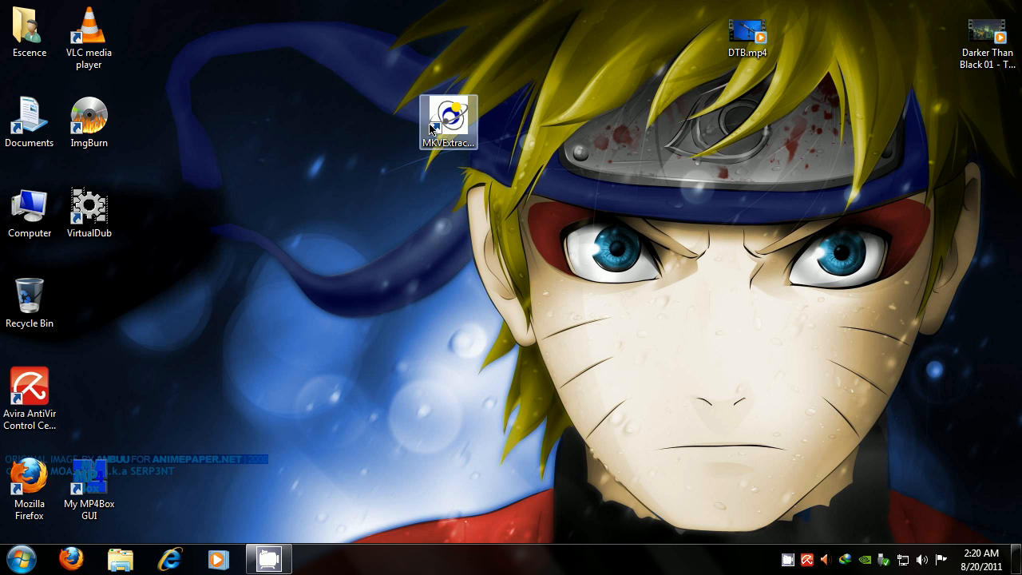
pyautogui.moveTo(448, 121); pyautogui.dragTo(88, 303)
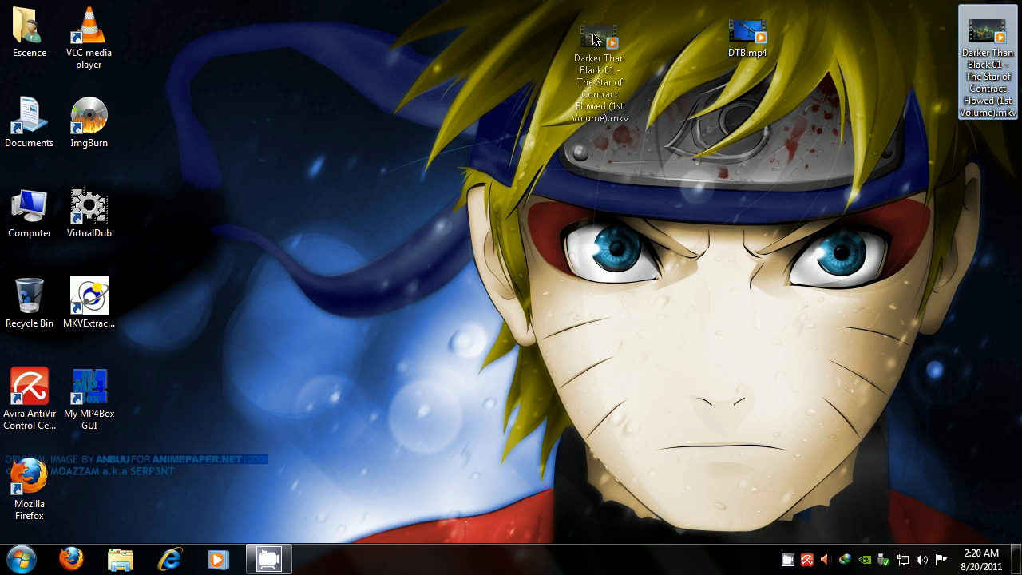
pyautogui.moveTo(599, 64); pyautogui.dragTo(449, 64)
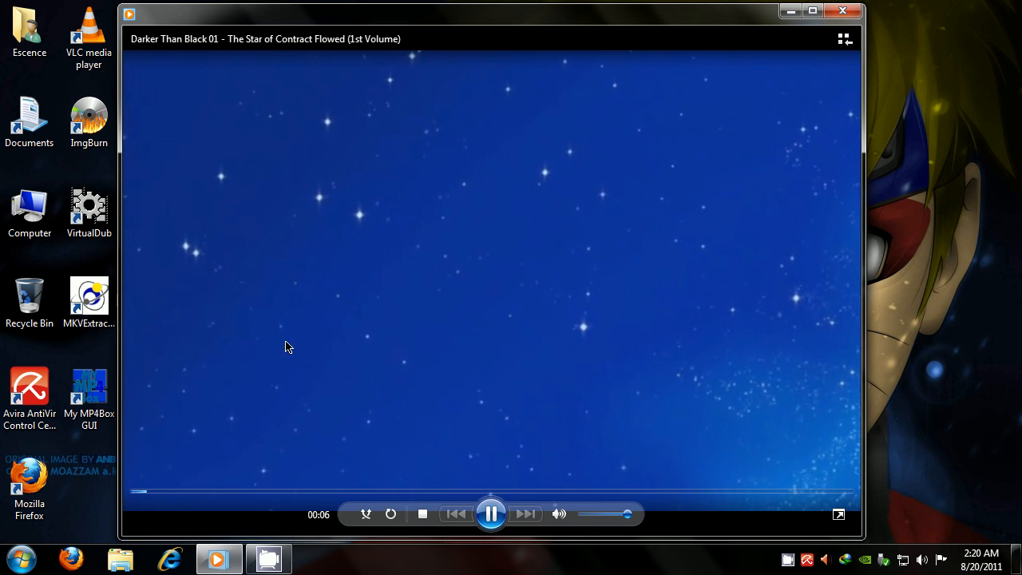
pyautogui.moveTo(259, 493)
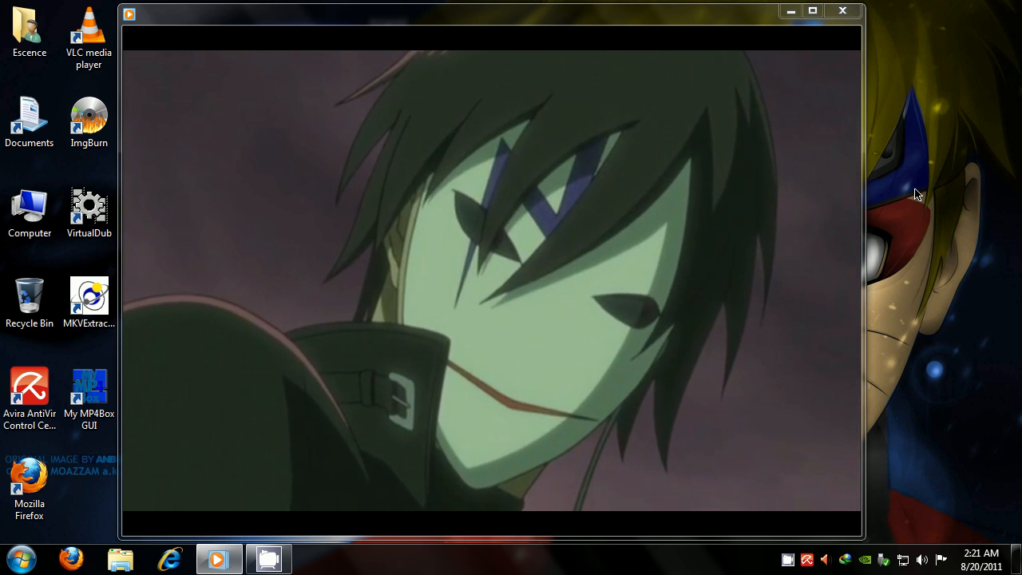
pyautogui.moveTo(762, 202)
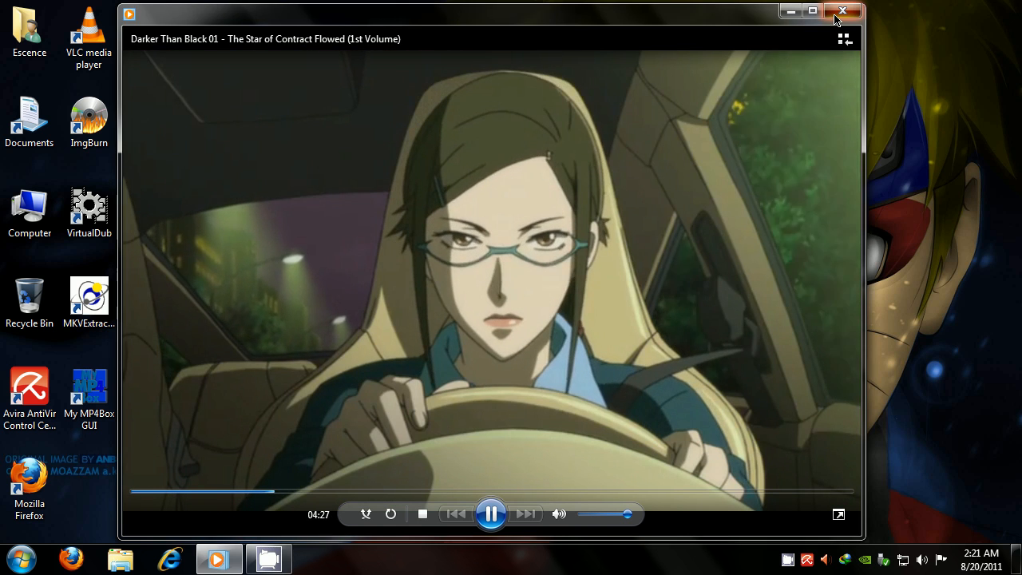
pyautogui.click(842, 11)
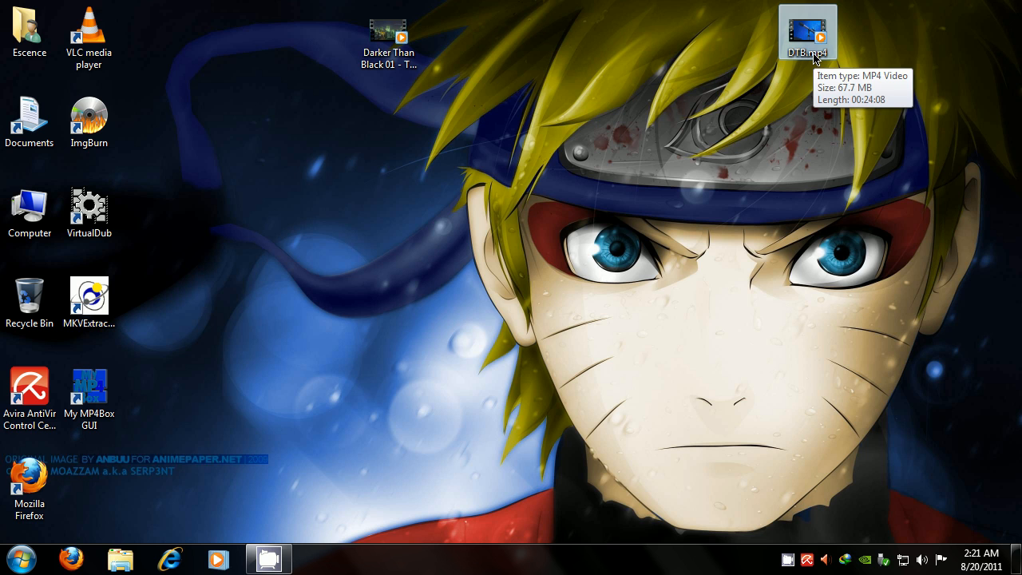
pyautogui.doubleClick(807, 32)
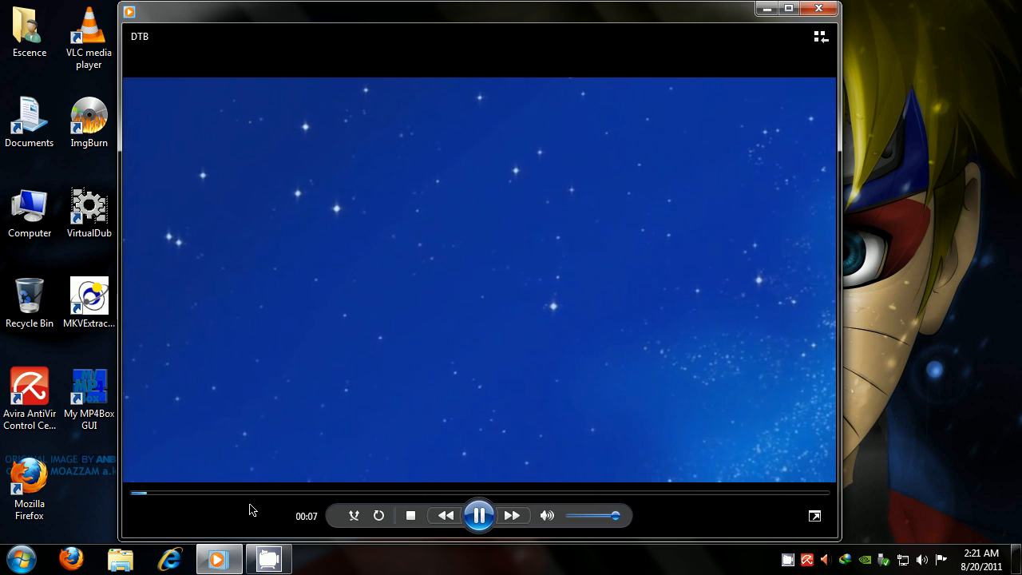
pyautogui.click(254, 493)
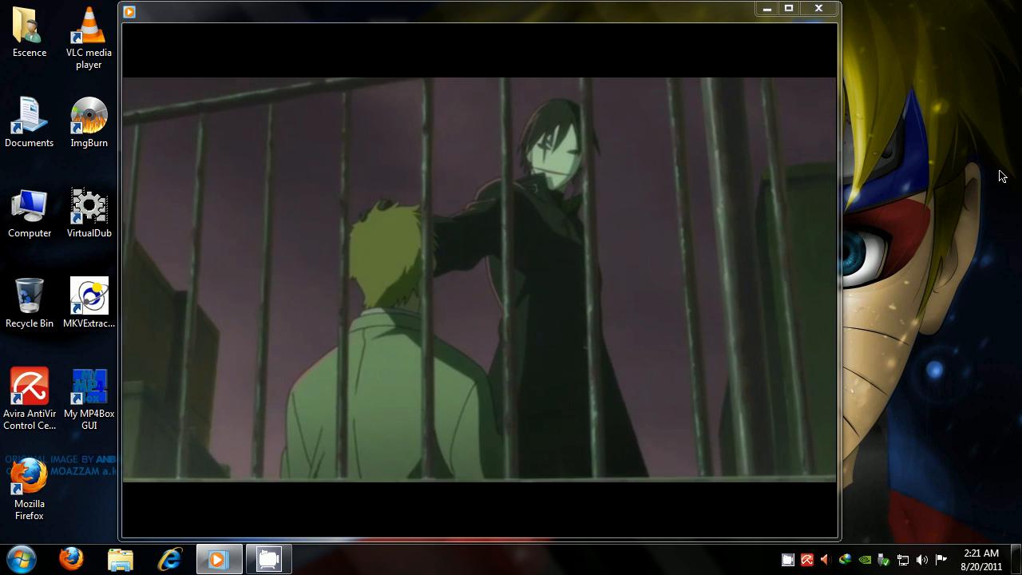
pyautogui.moveTo(756, 233)
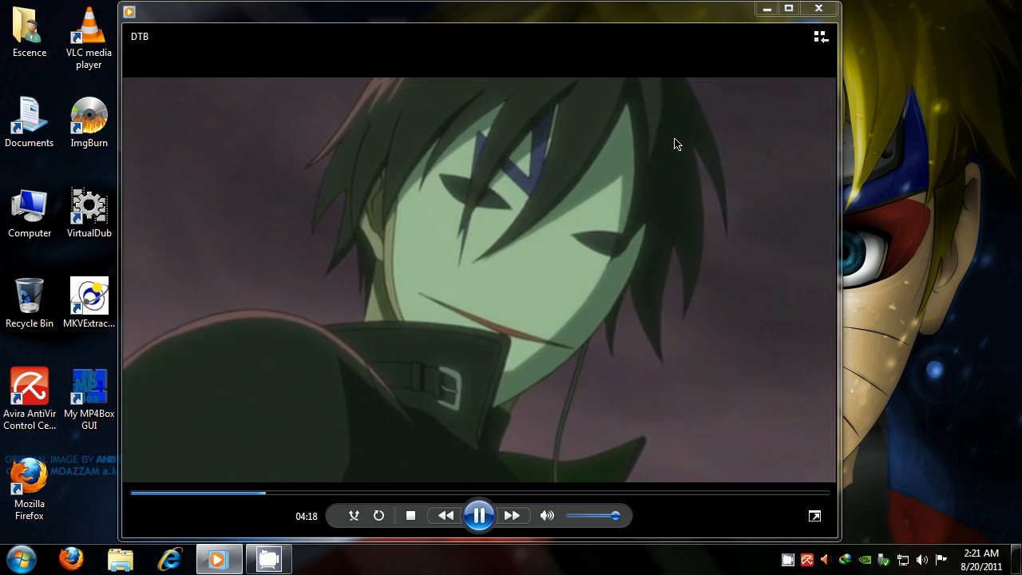
pyautogui.moveTo(741, 261)
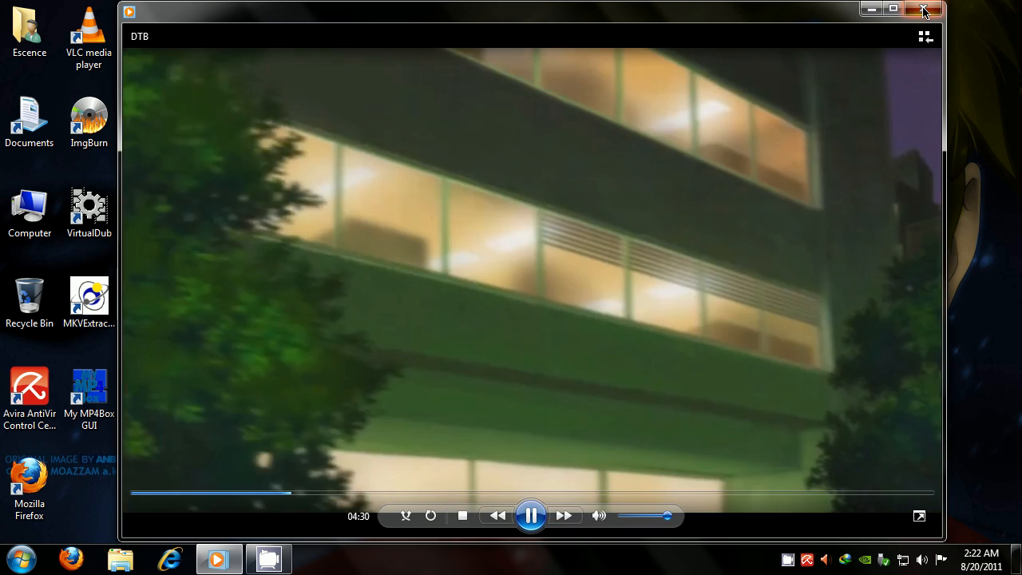
pyautogui.click(924, 9)
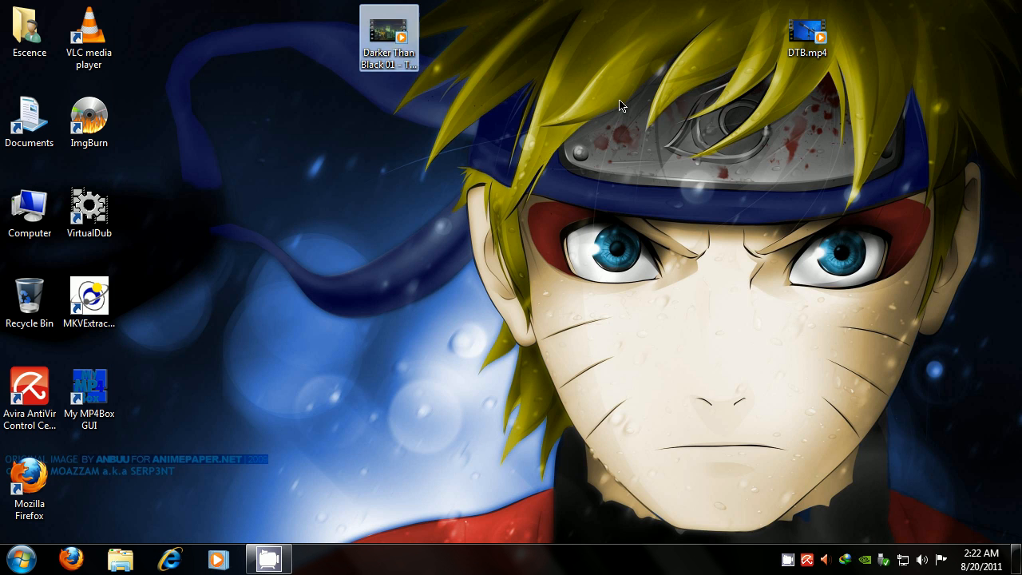
# Position DTB.mp4 right beside the Darker Than Black 01 MKV and select both.
pyautogui.moveTo(807, 32); pyautogui.dragTo(568, 32)
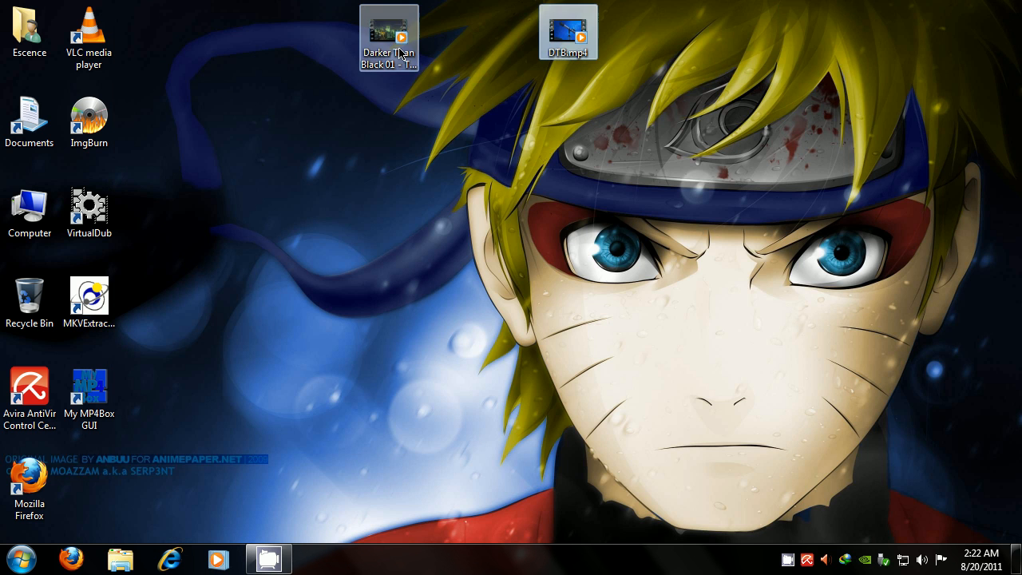
pyautogui.moveTo(389, 39); pyautogui.dragTo(448, 124)
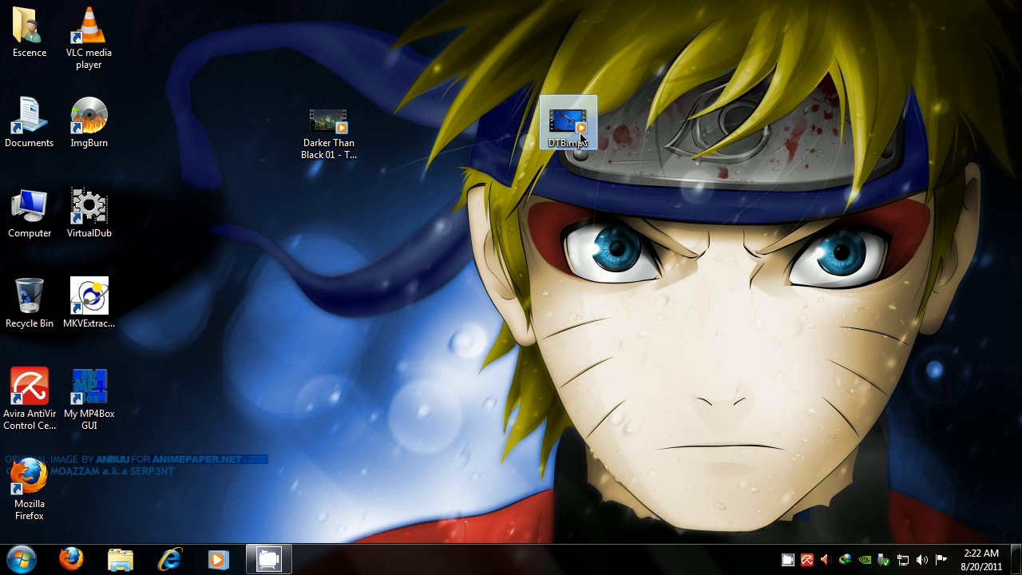
pyautogui.moveTo(567, 121); pyautogui.dragTo(412, 132)
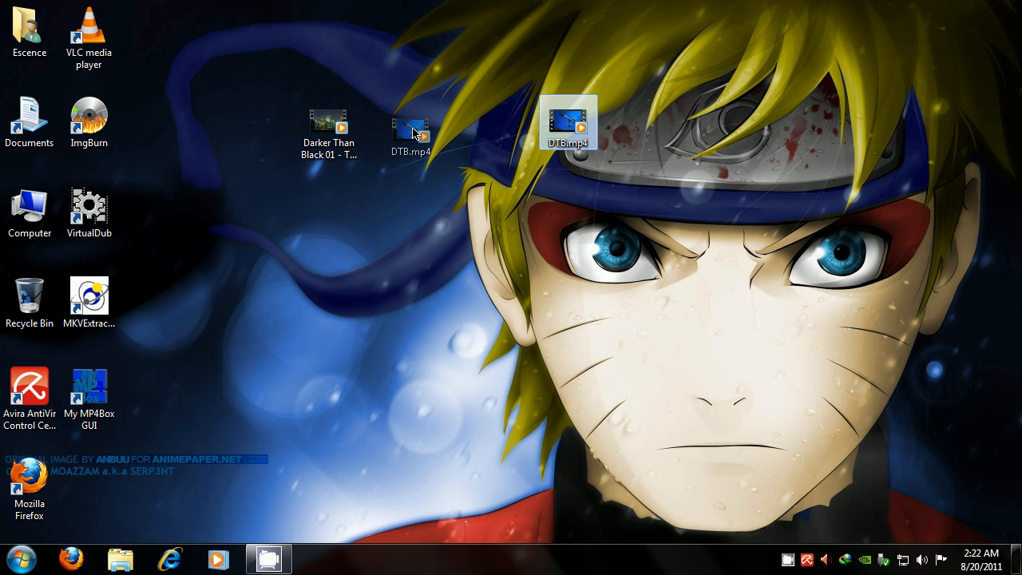
pyautogui.moveTo(569, 121); pyautogui.dragTo(390, 121)
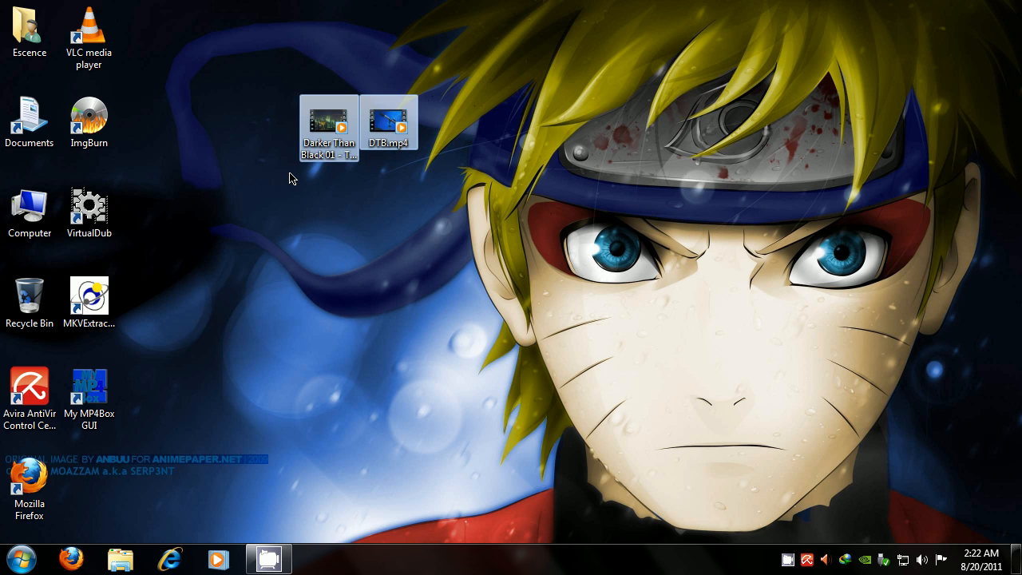
pyautogui.moveTo(493, 179)
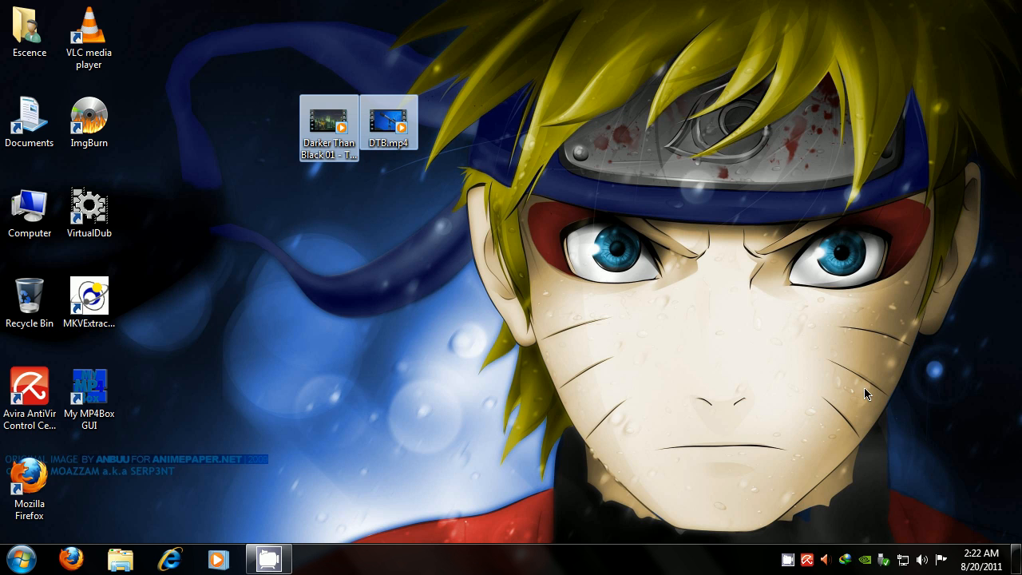
pyautogui.moveTo(820, 333)
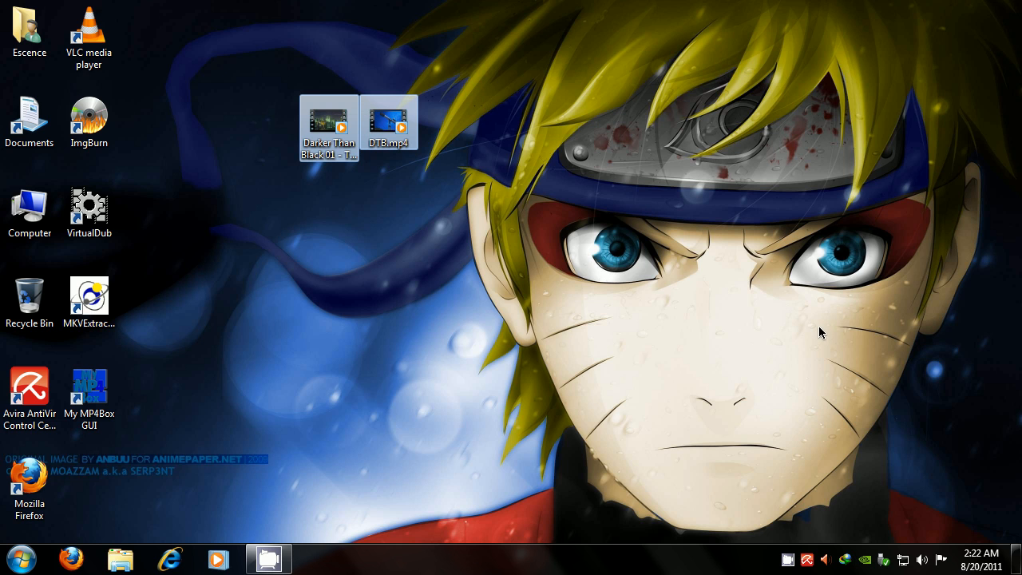